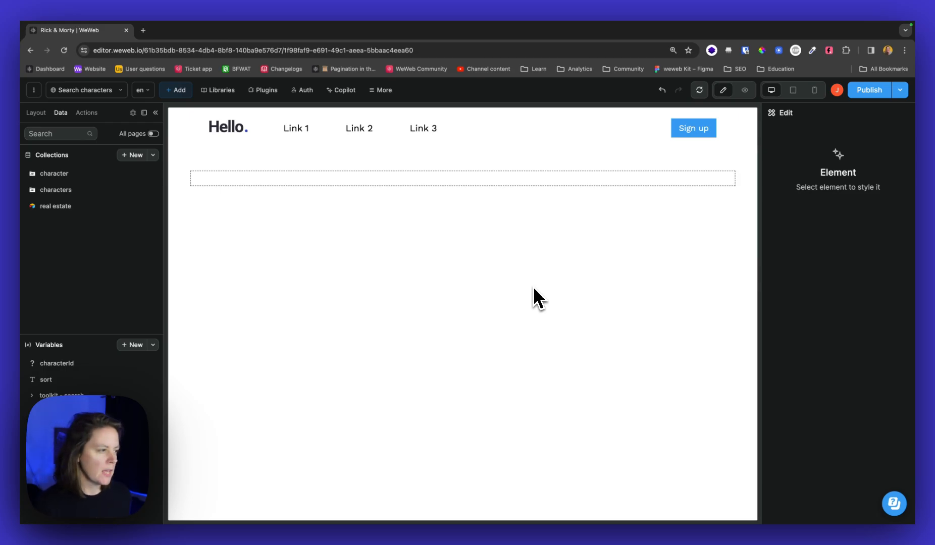
mouse_move(358, 164)
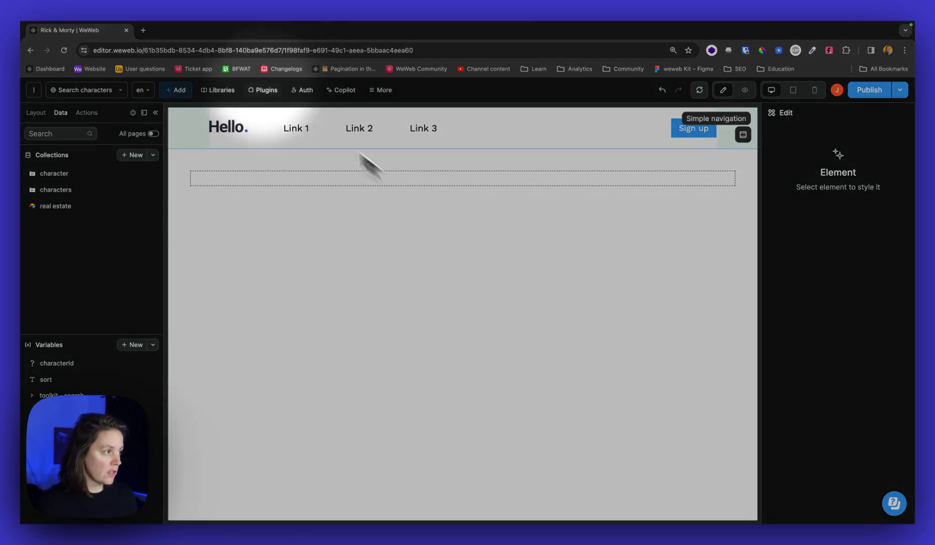
- Drag the 'Search with results' component onto the blank section and review its included variables
left_click(176, 90)
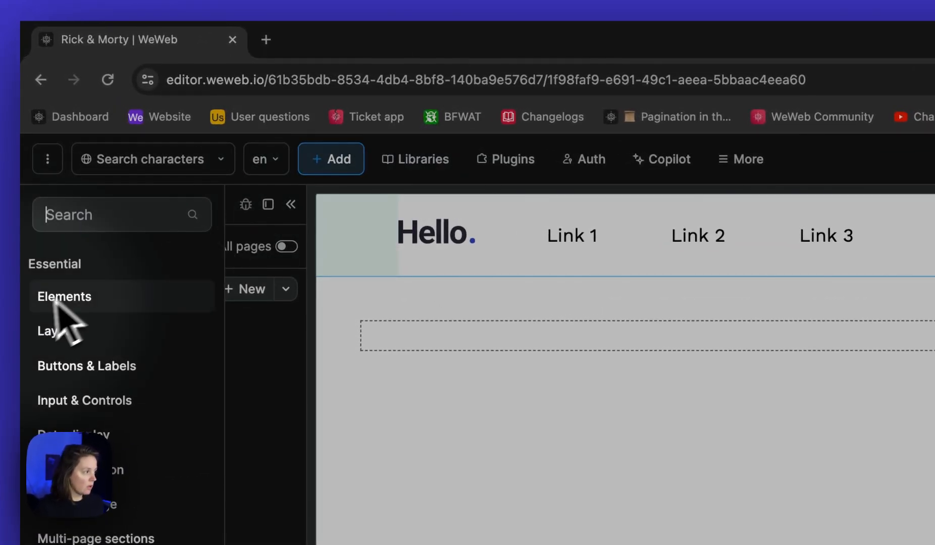
type("search")
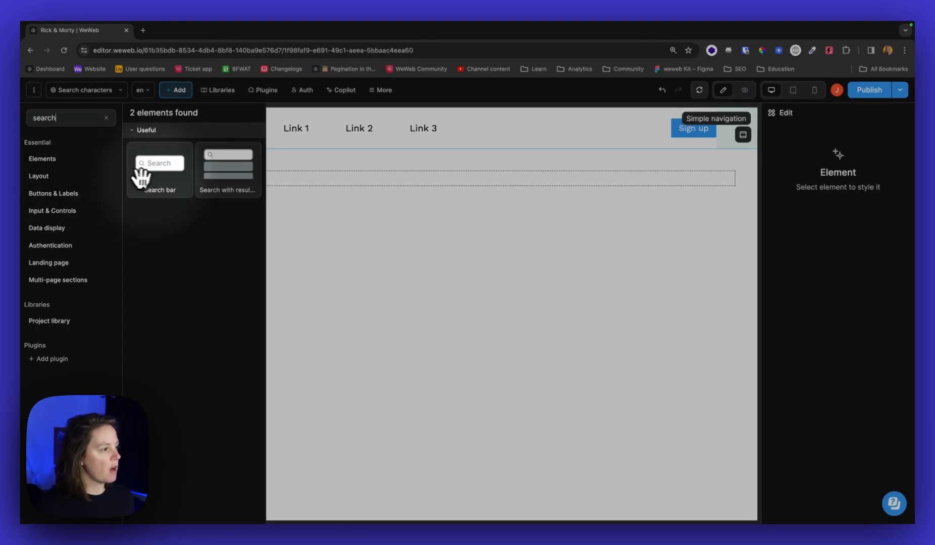
mouse_move(227, 182)
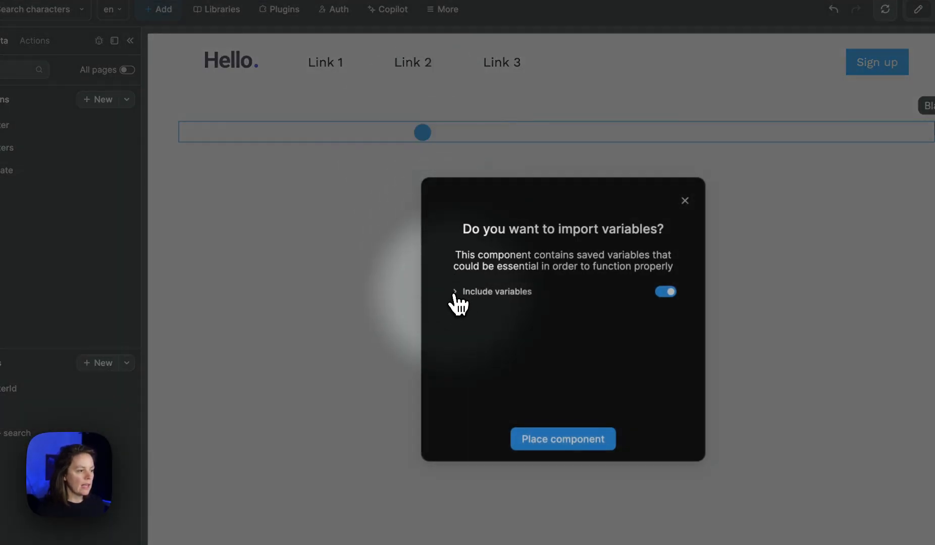
left_click(455, 292)
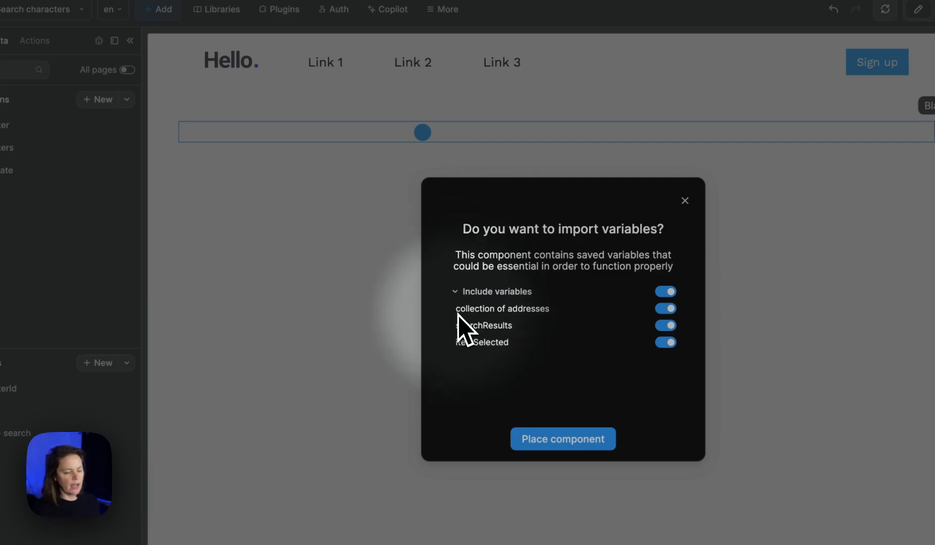
mouse_move(480, 370)
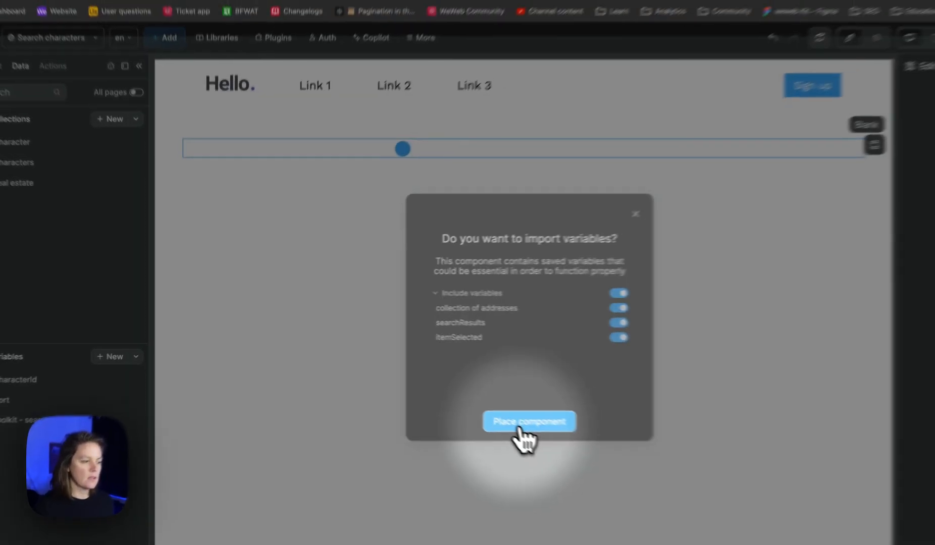
- Place the search component with its variables, inspect the address collection, and show current-page data
left_click(529, 421)
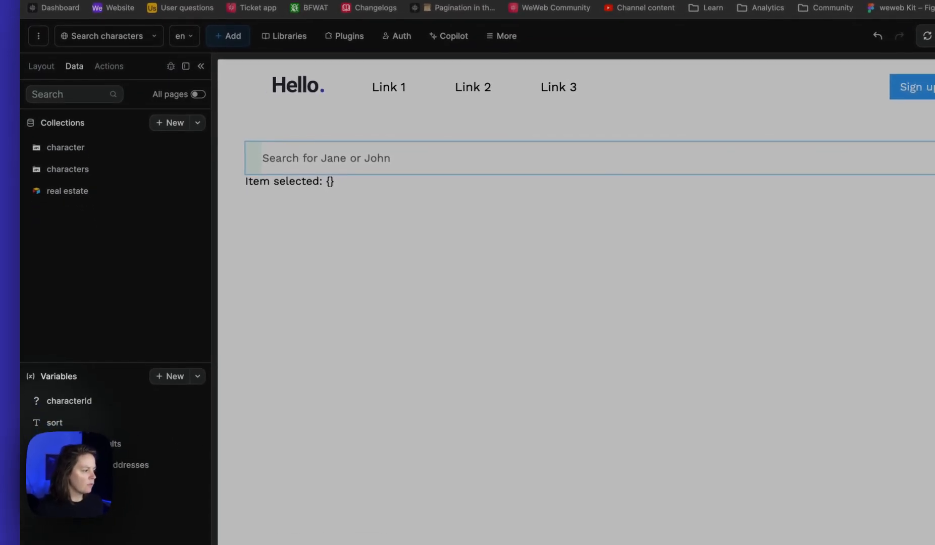
left_click(130, 465)
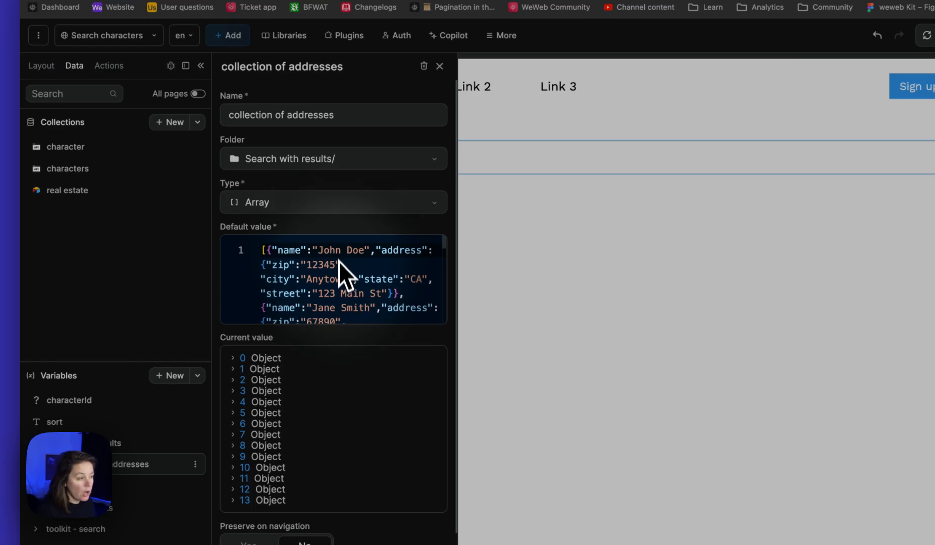
scroll("down", 3)
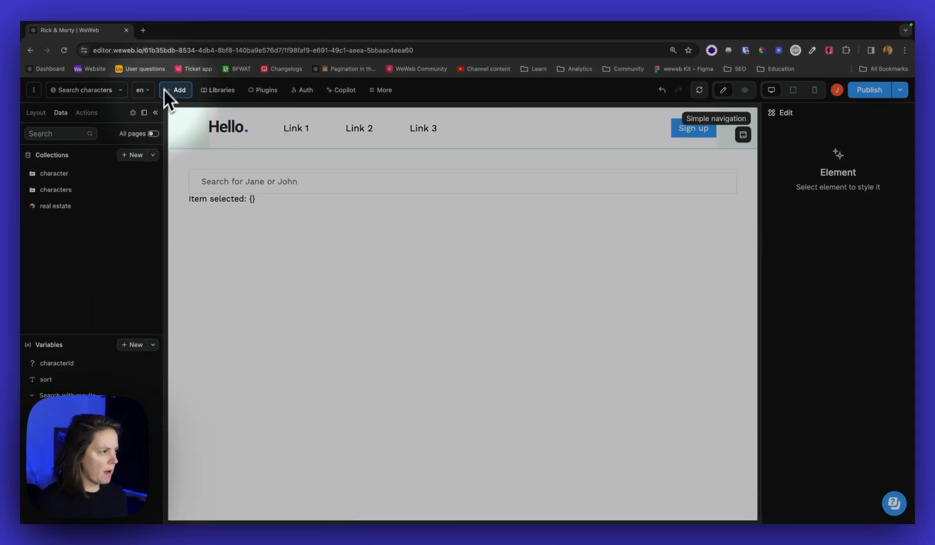
left_click(152, 134)
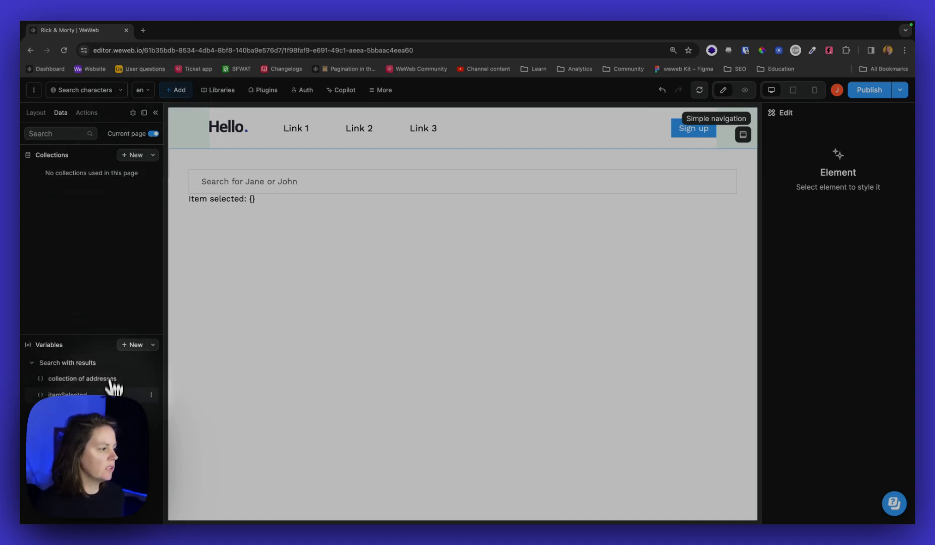
mouse_move(83, 278)
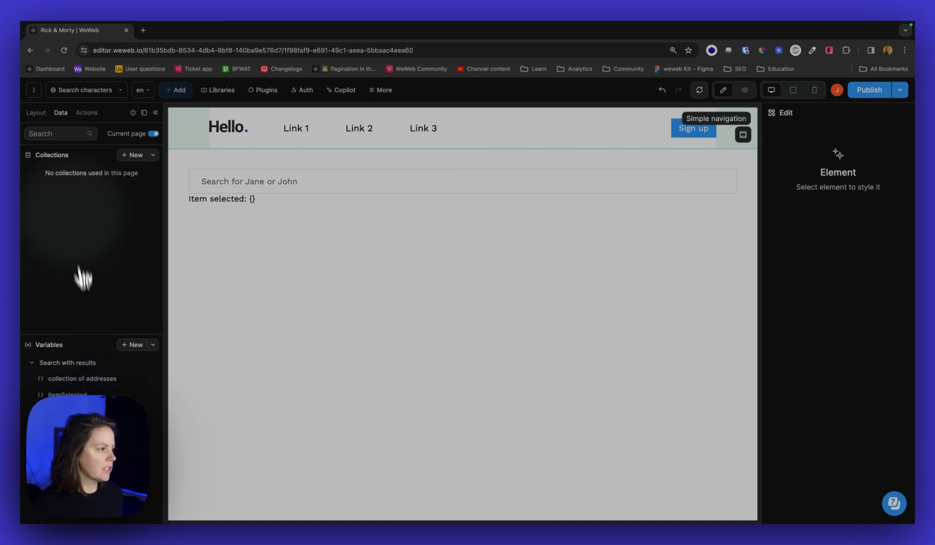
mouse_move(84, 191)
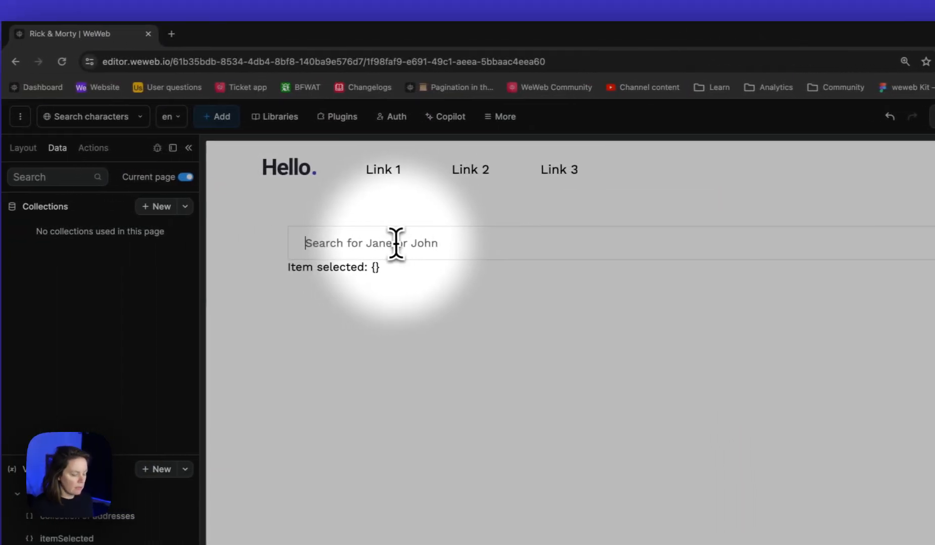
- Search 'jane' in preview and watch the debug Variables while shortening the query
type("jane")
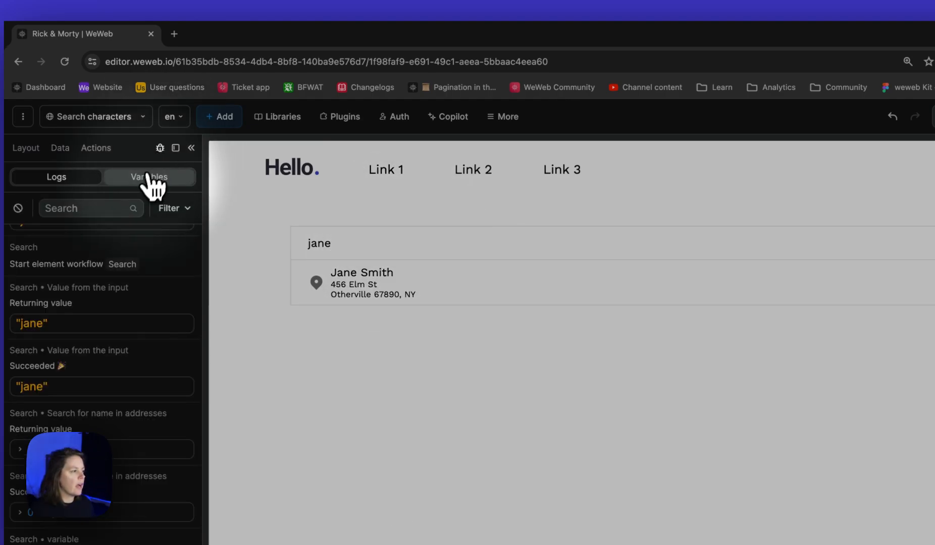
left_click(149, 177)
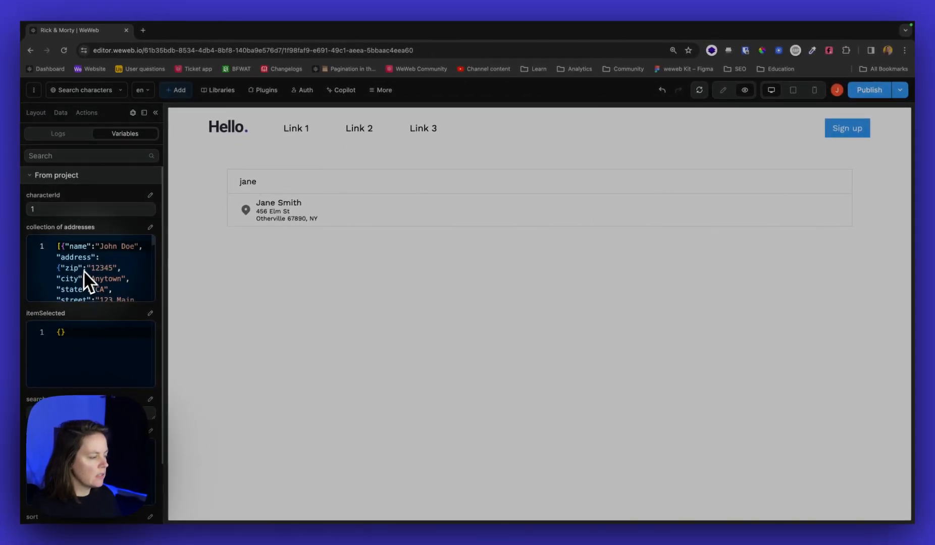
scroll("down", 3)
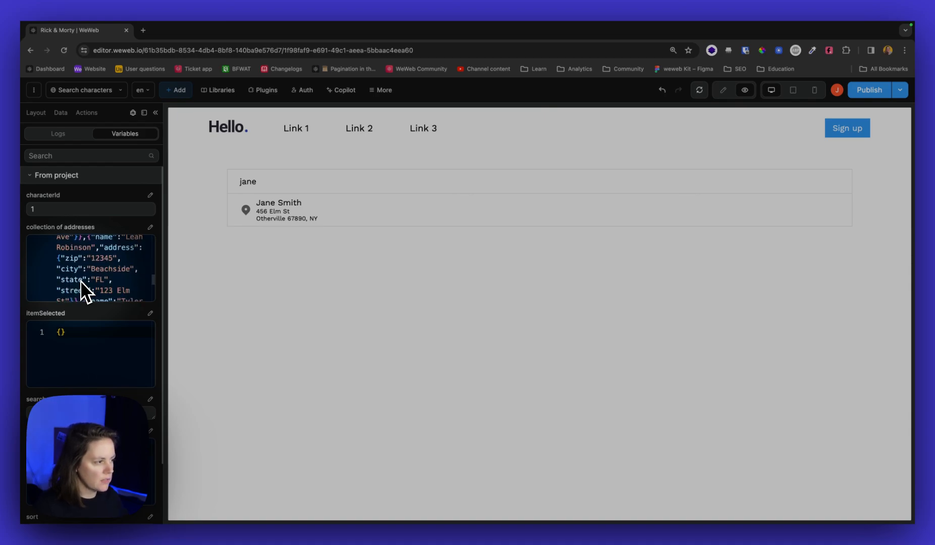
scroll("down", 3)
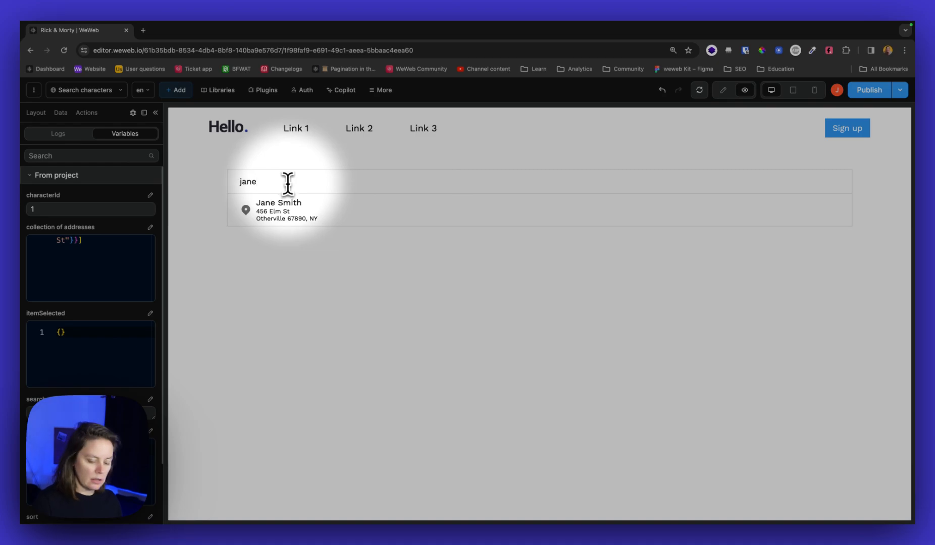
key("Backspace")
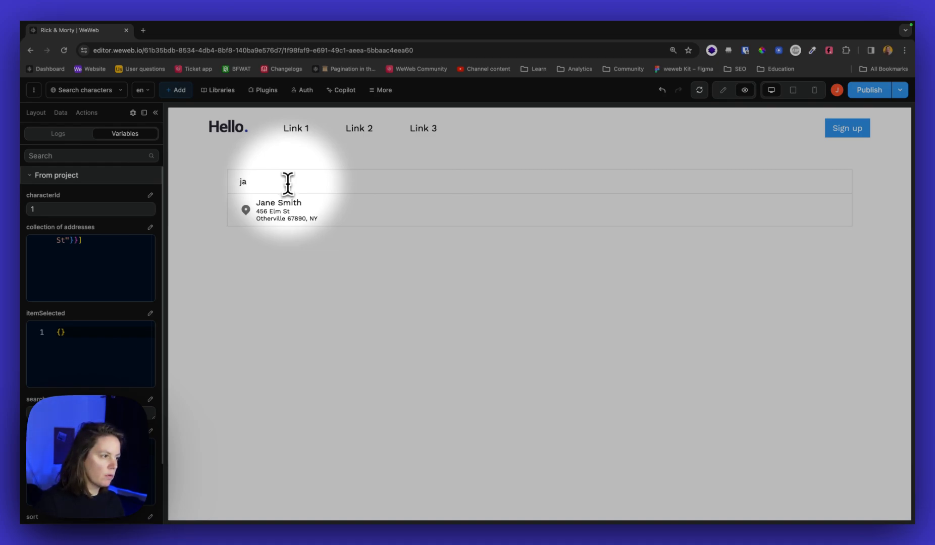
key("Backspace")
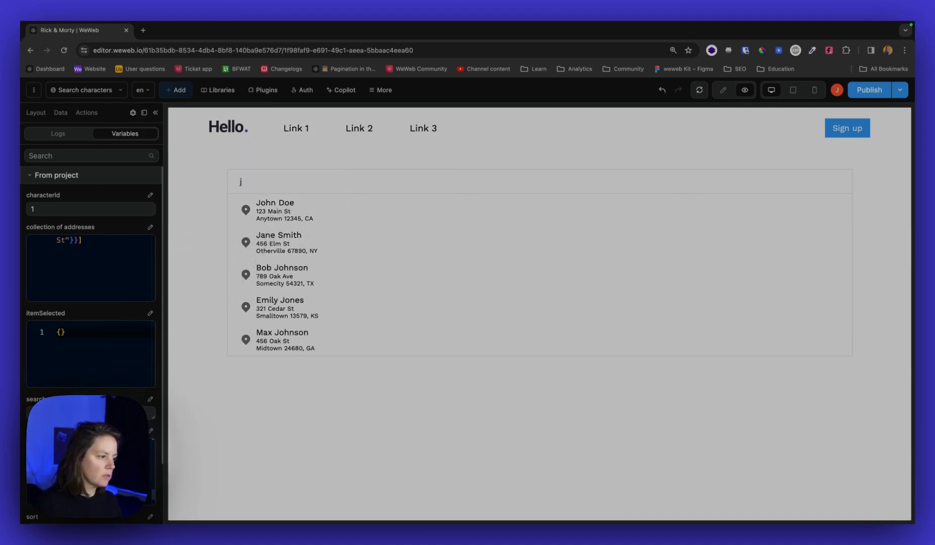
mouse_move(224, 218)
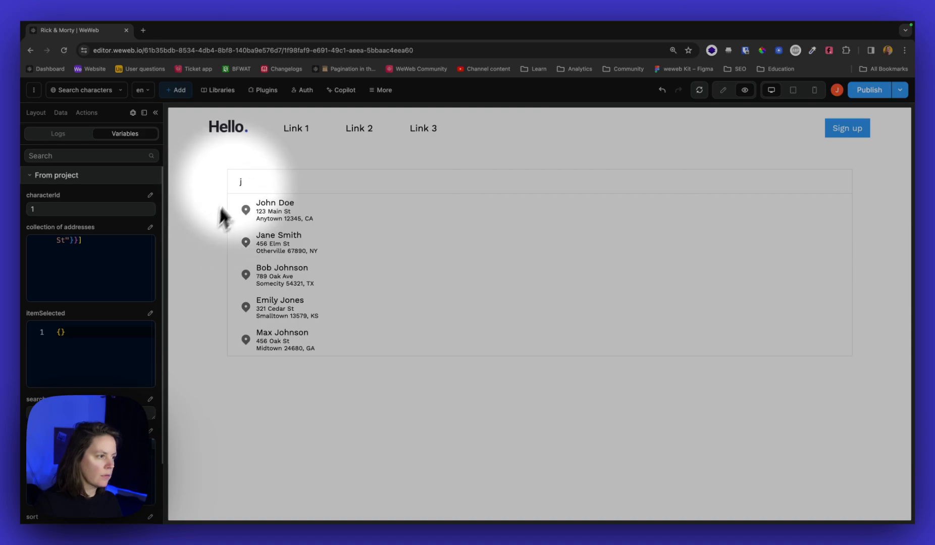
- Search 'bob', trim the query, and select Bob Johnson from the results
type("bob")
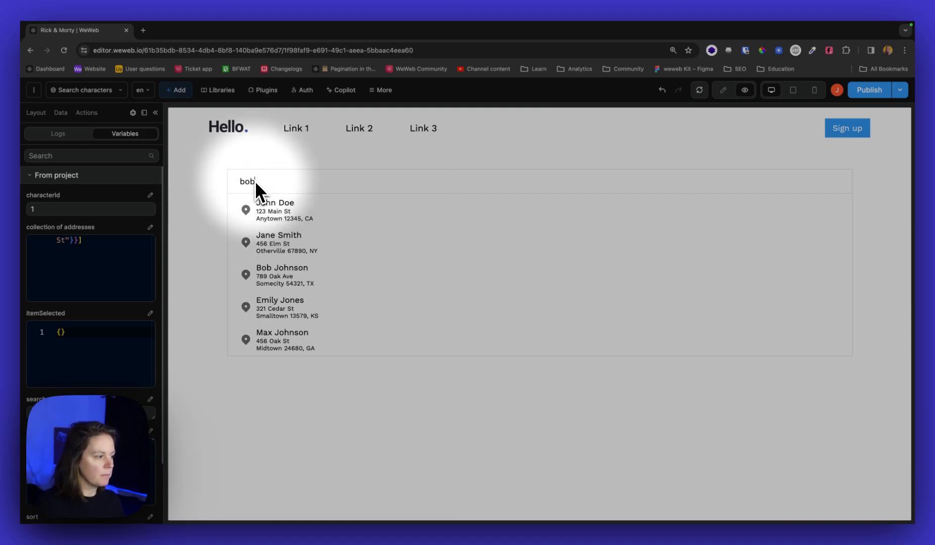
type("bob")
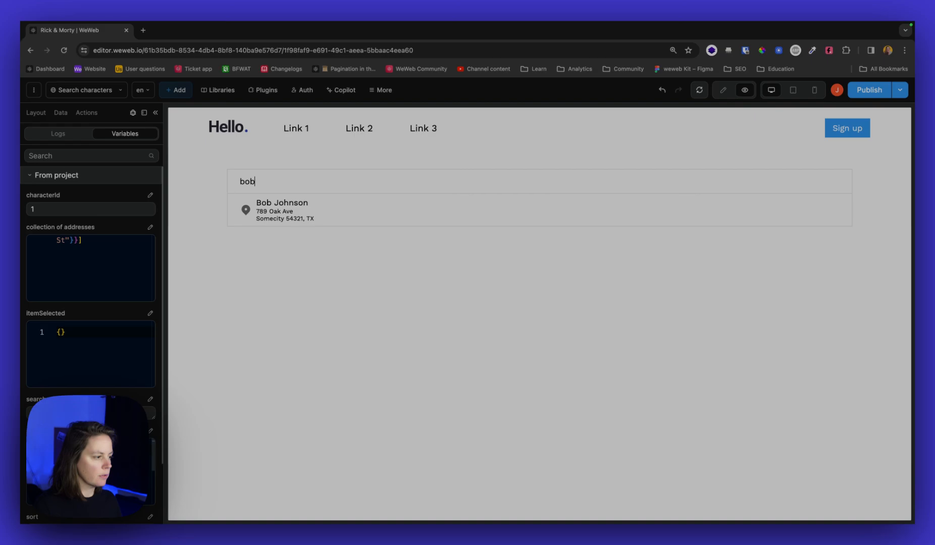
key("Backspace")
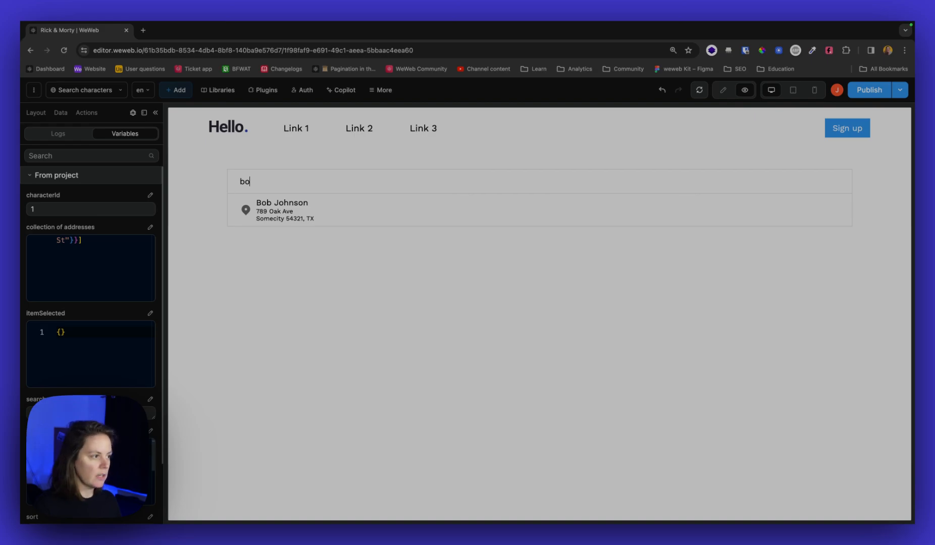
key("Backspace")
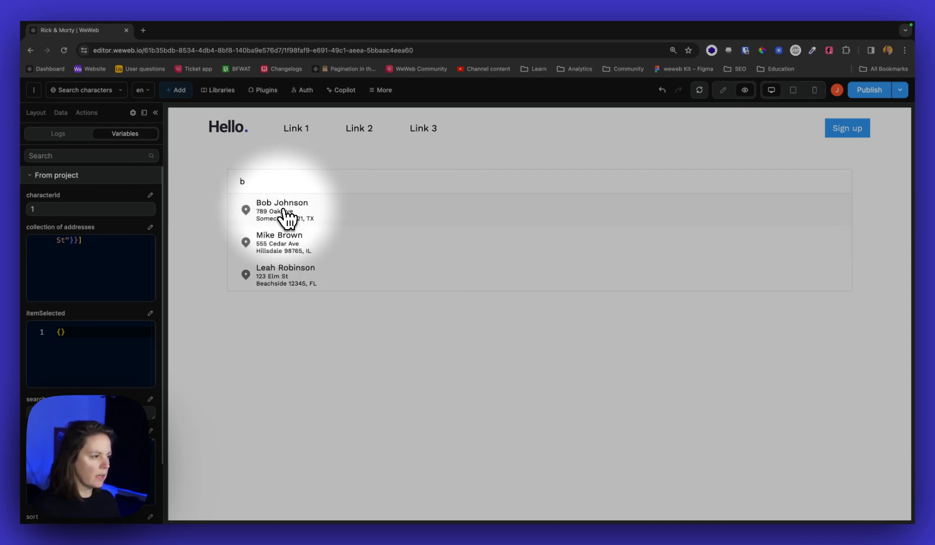
left_click(282, 207)
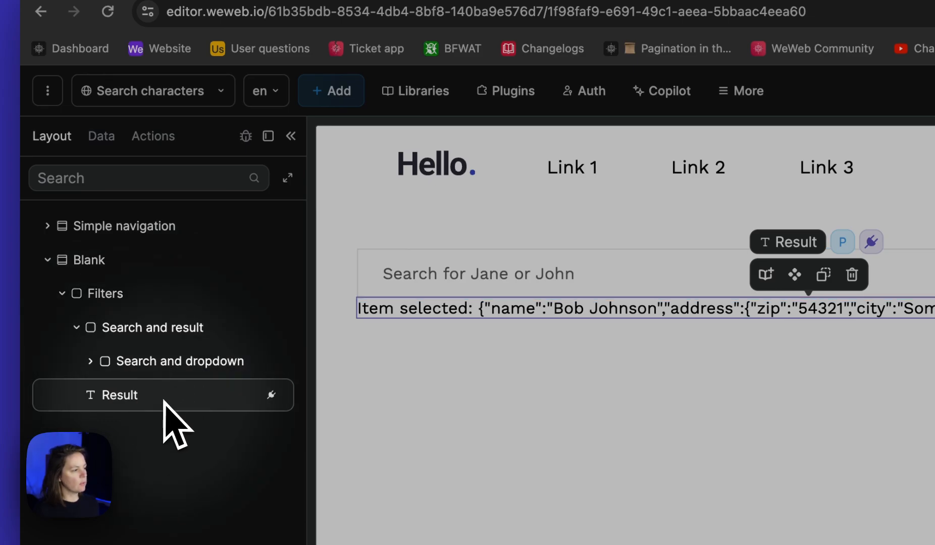
- Change the result text formula to itemSelected.name, showing 'Item selected: Bob Johnson'
left_click(861, 220)
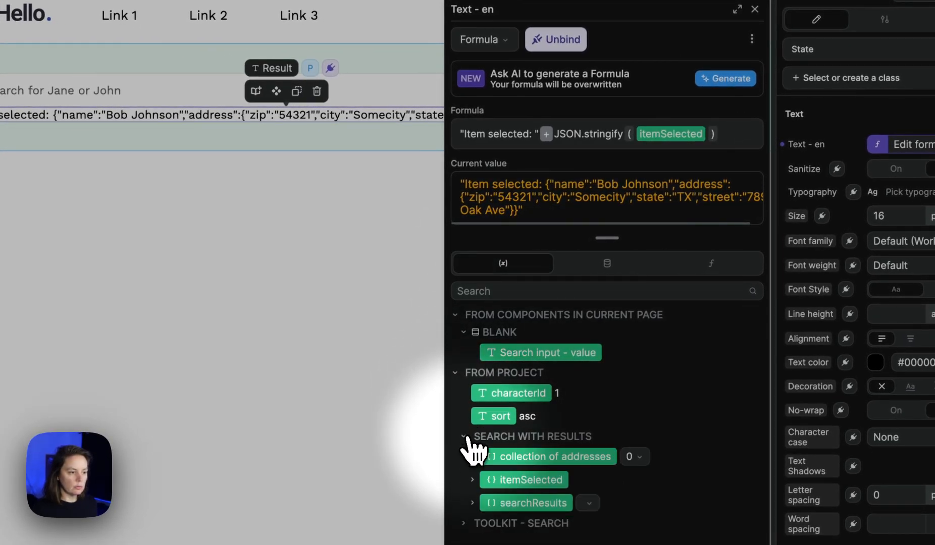
left_click(472, 479)
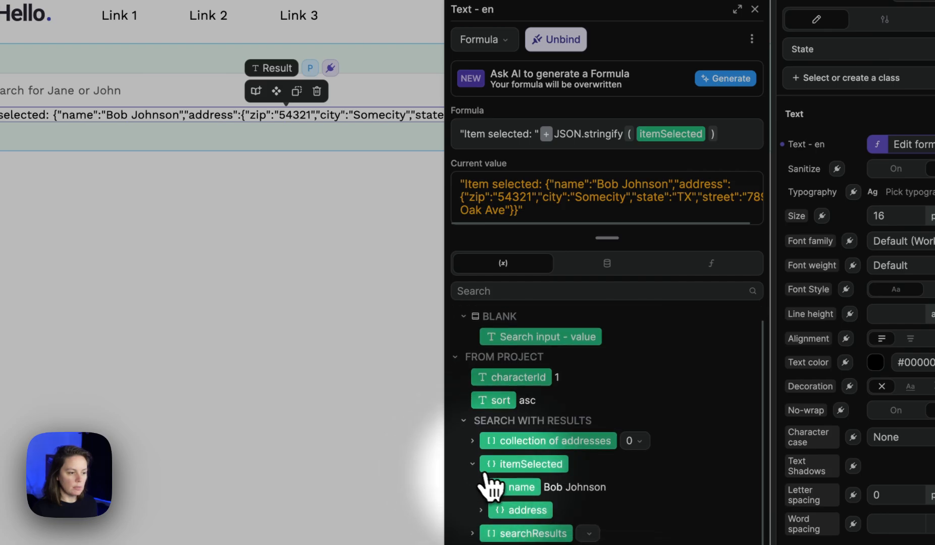
mouse_move(635, 152)
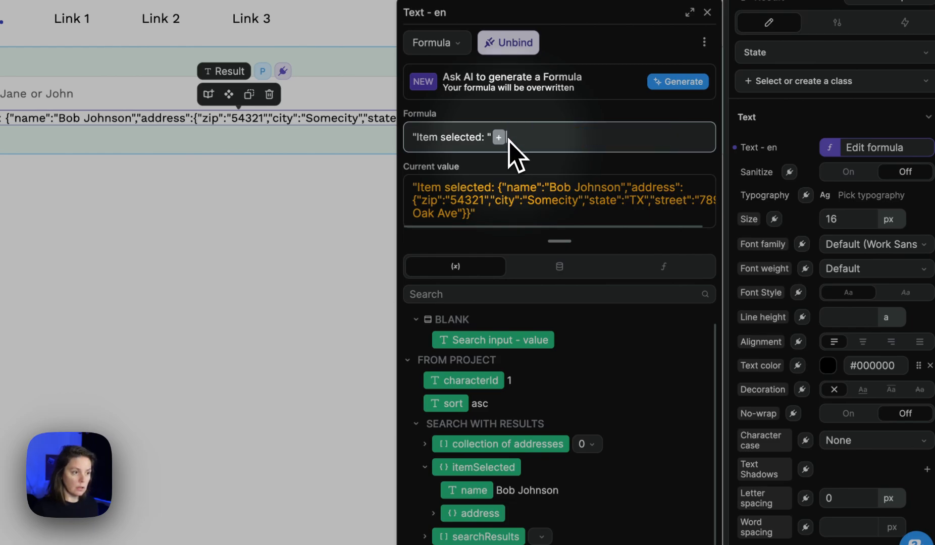
left_click(467, 478)
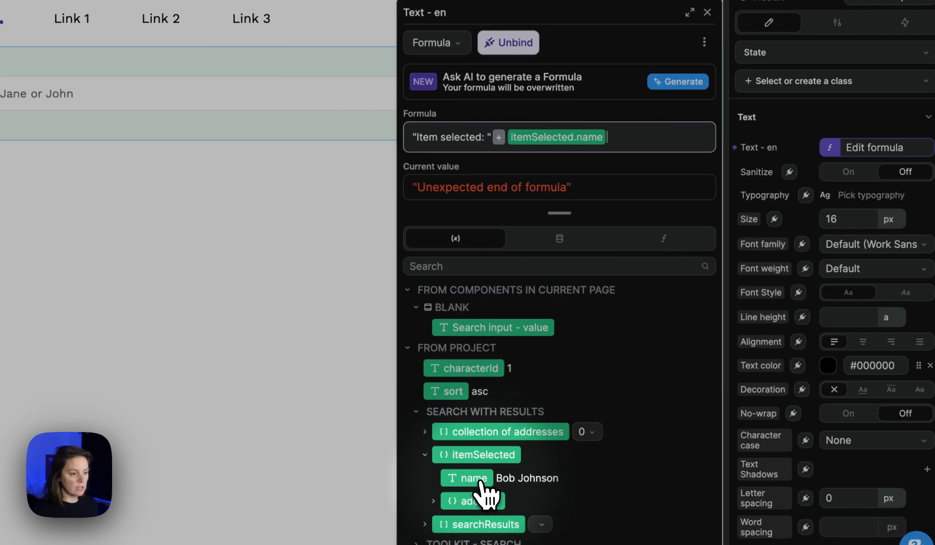
left_click(473, 478)
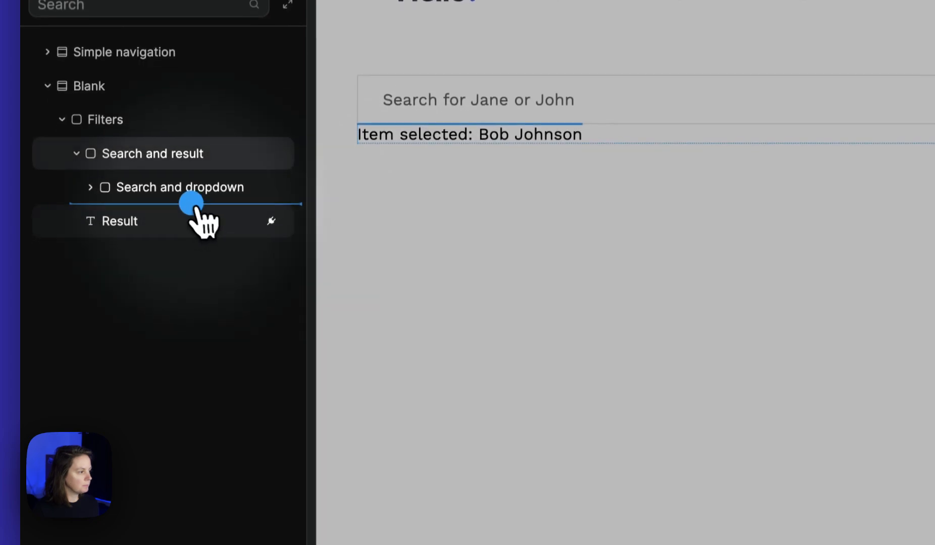
left_click(89, 188)
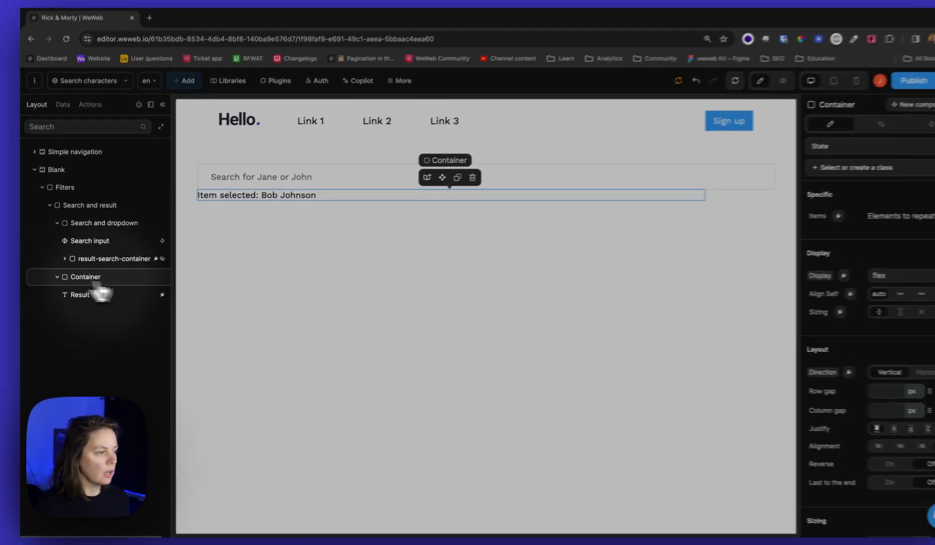
scroll("down", 3)
type("8")
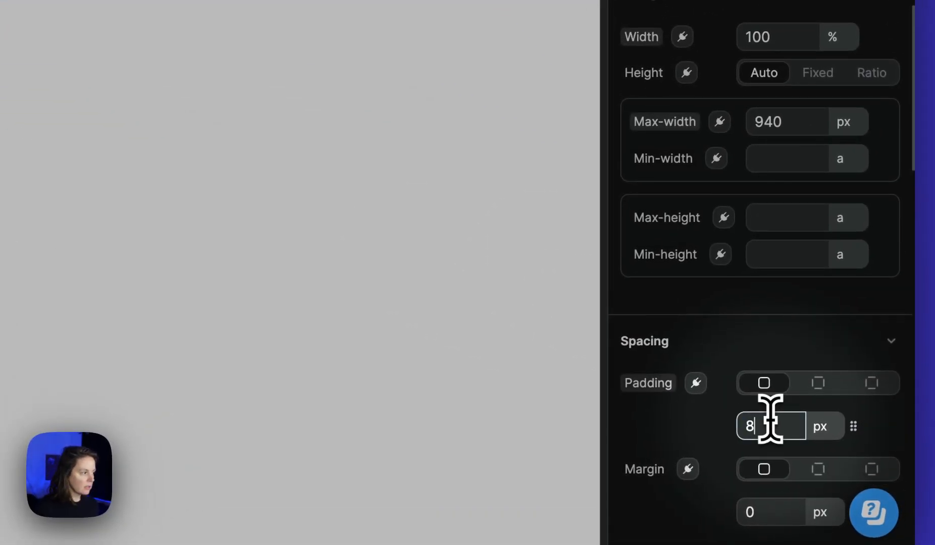
scroll("down", 3)
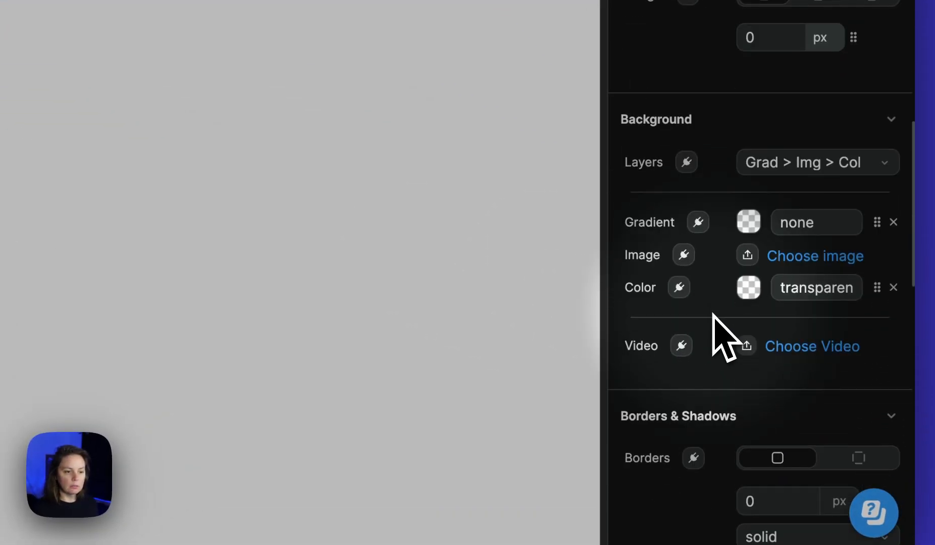
left_click(749, 288)
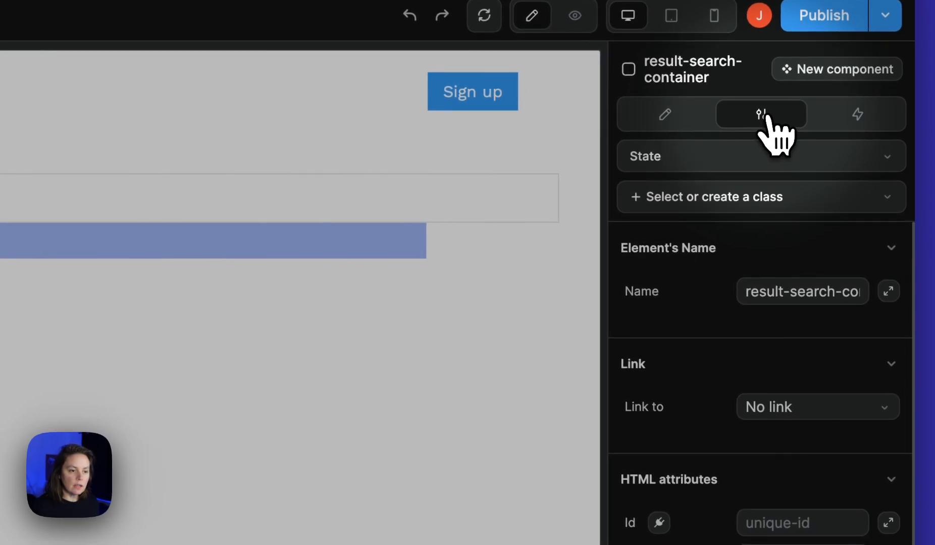
- Open the results container's display condition and type 'jane' into the search input
scroll("down", 3)
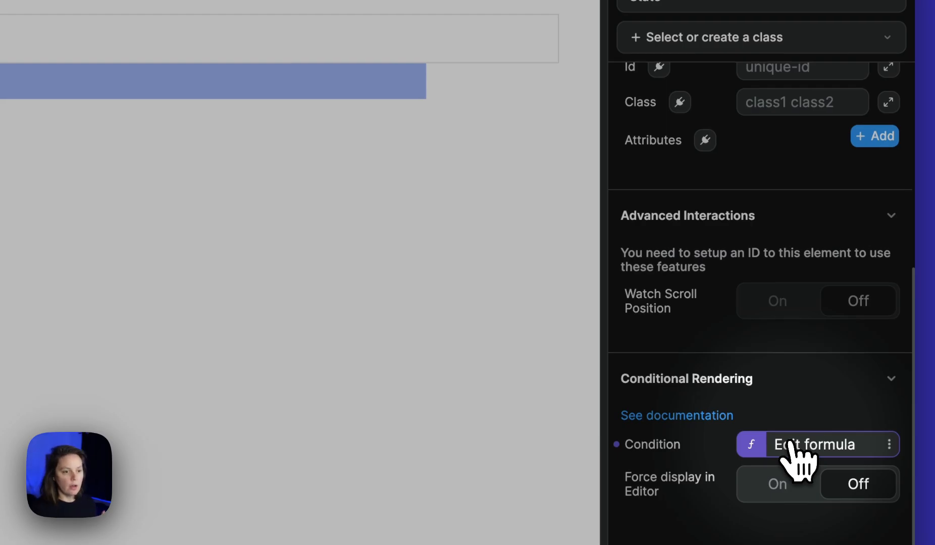
left_click(814, 444)
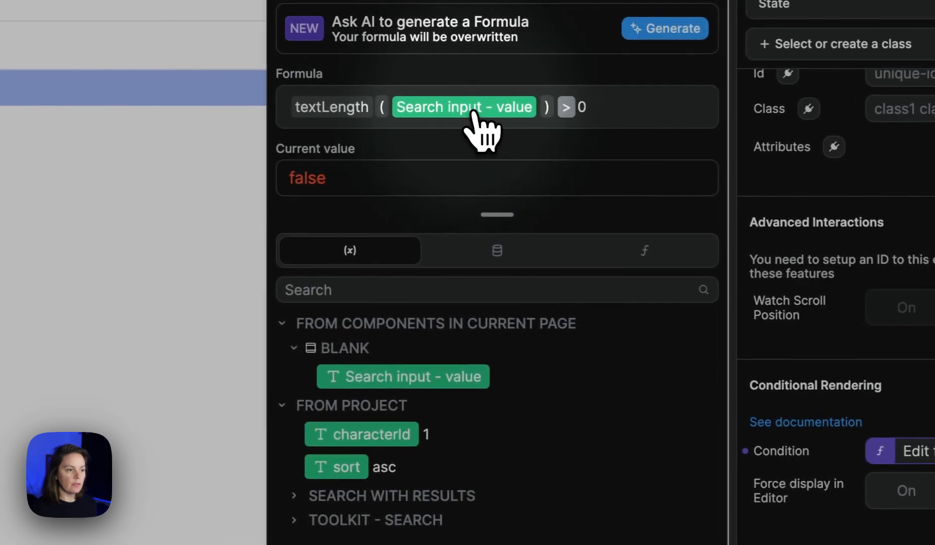
scroll("down", 3)
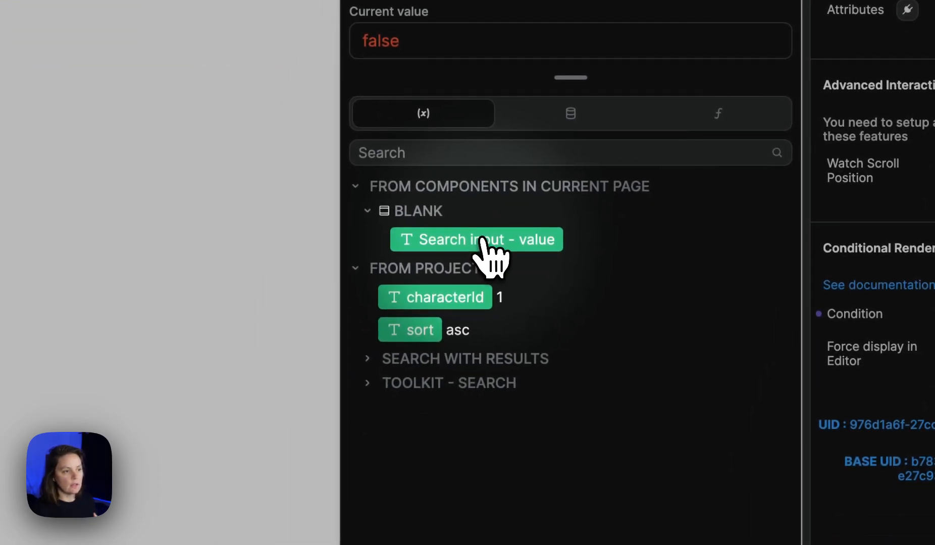
left_click(476, 239)
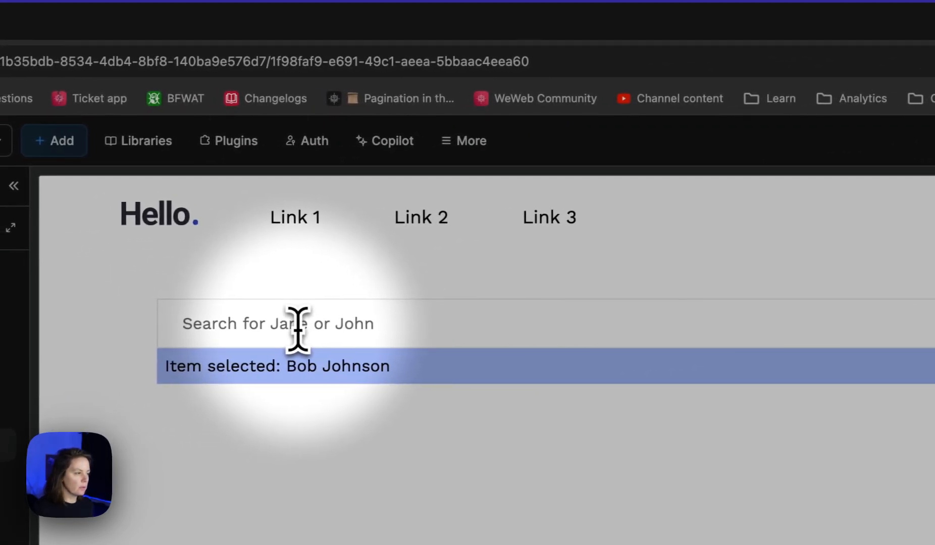
type("ja")
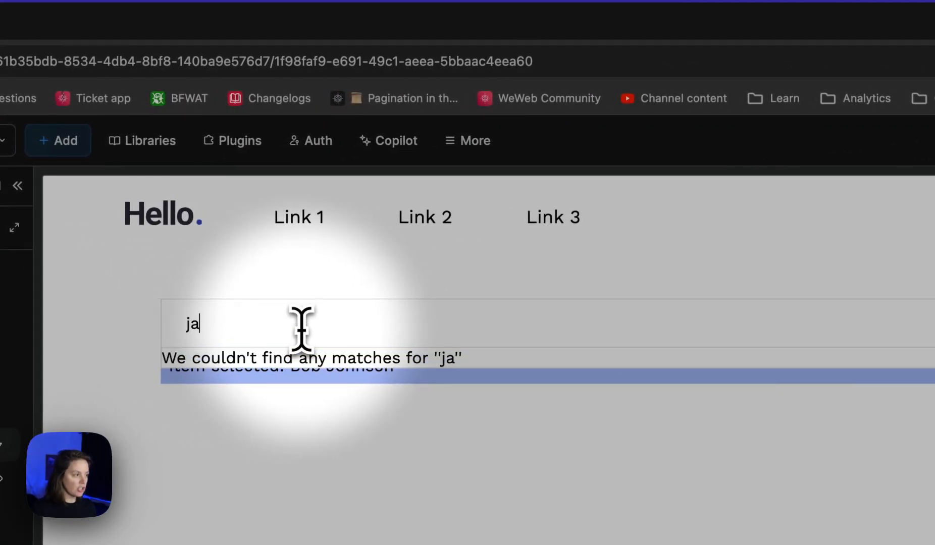
type("ne")
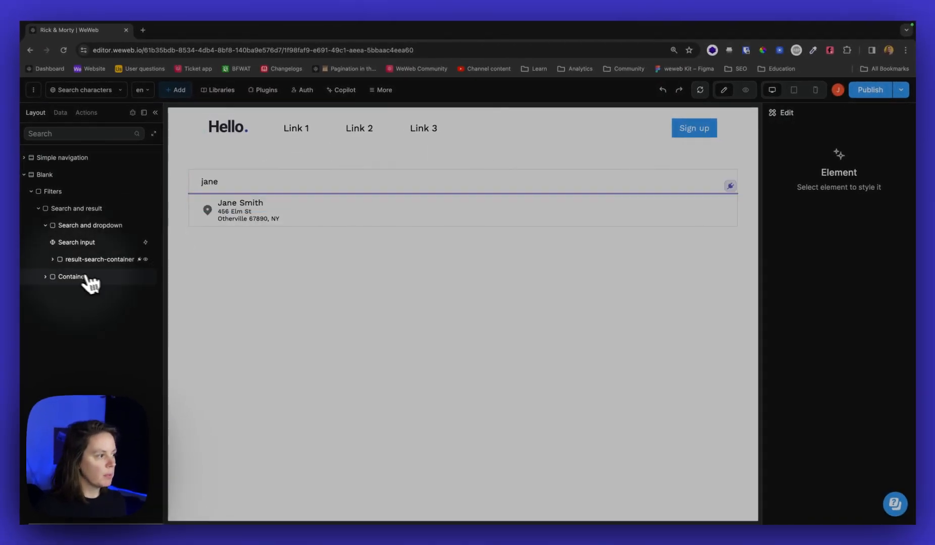
- Reopen the results container's display condition to verify it, then close the editor
left_click(100, 259)
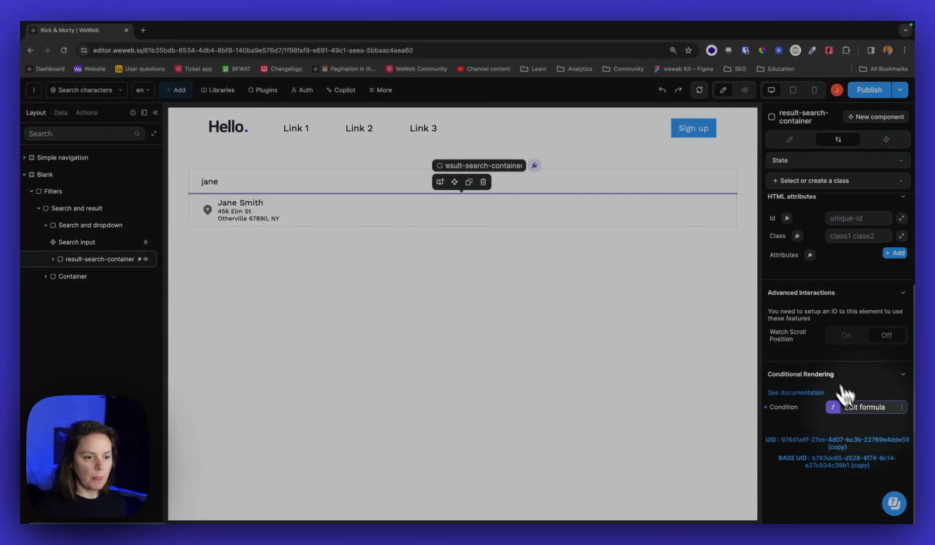
left_click(864, 408)
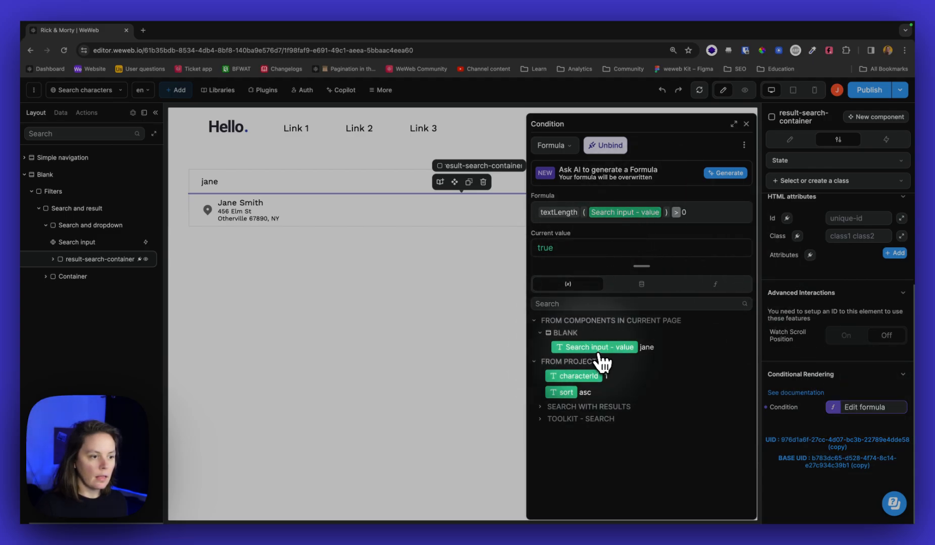
mouse_move(656, 358)
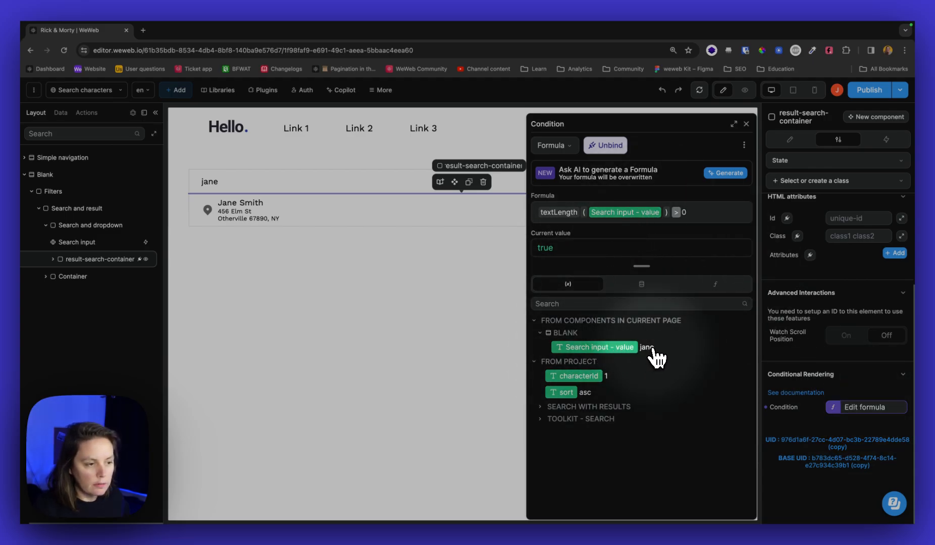
mouse_move(596, 254)
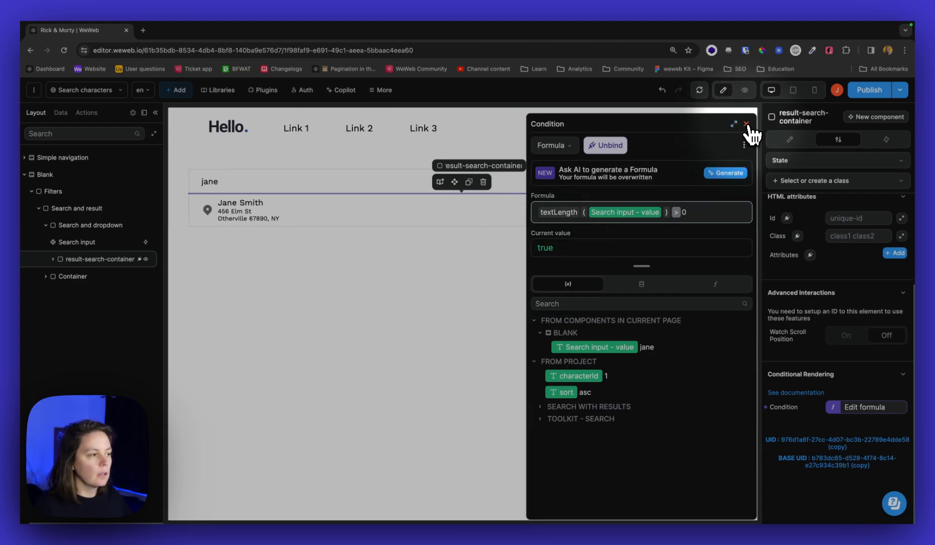
left_click(747, 125)
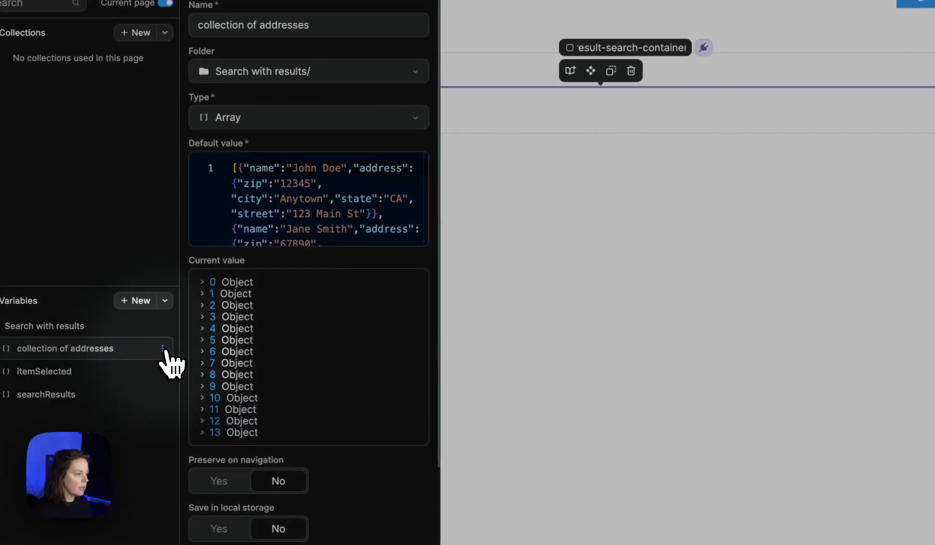
- Delete the collection of addresses variable and confirm
left_click(162, 348)
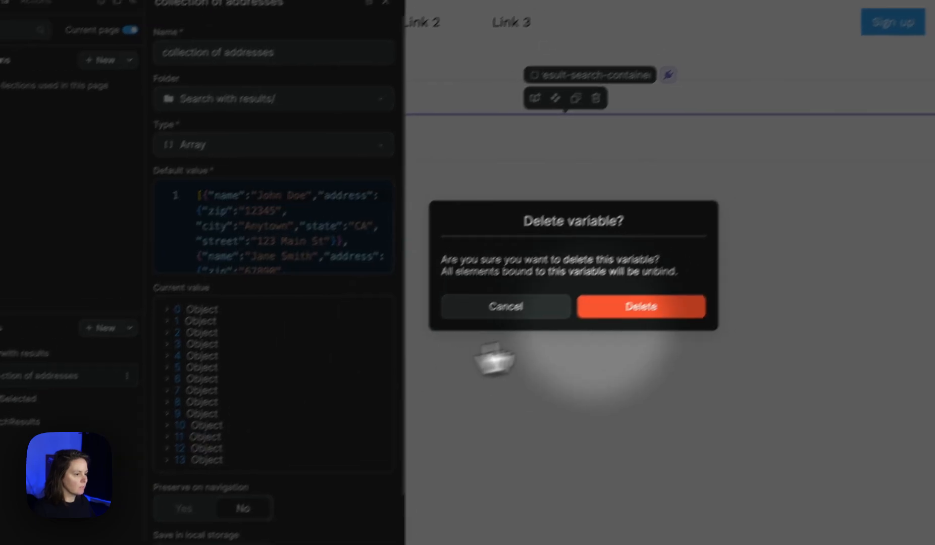
left_click(640, 306)
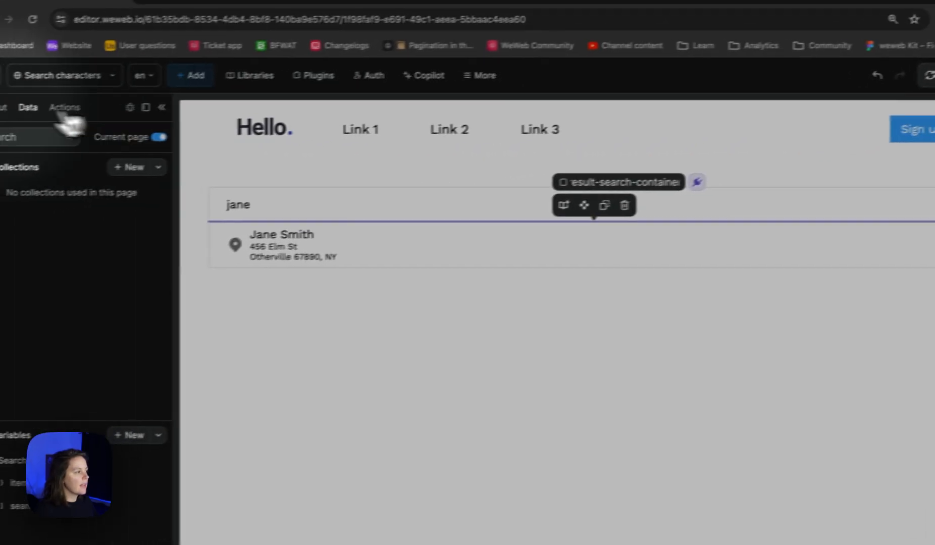
- Select the Search input element and show its workflows
left_click(25, 102)
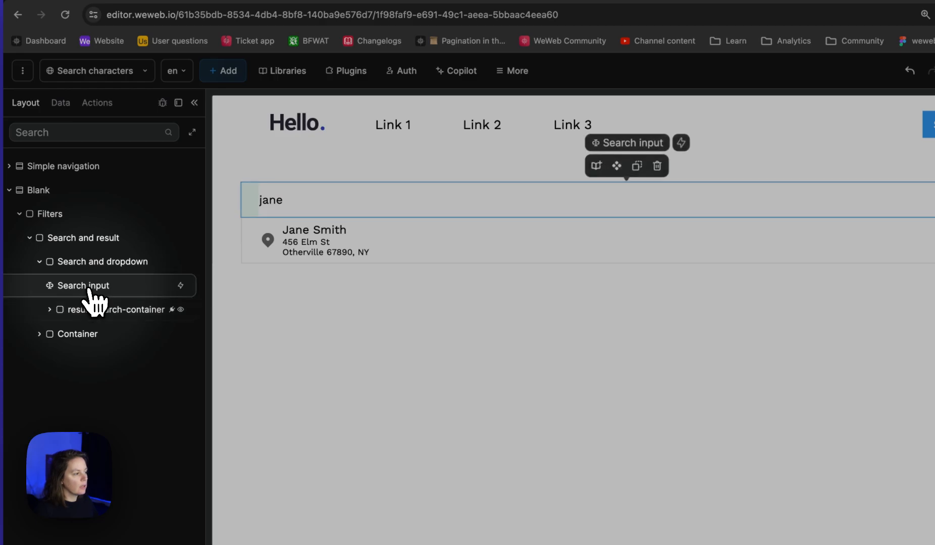
left_click(82, 285)
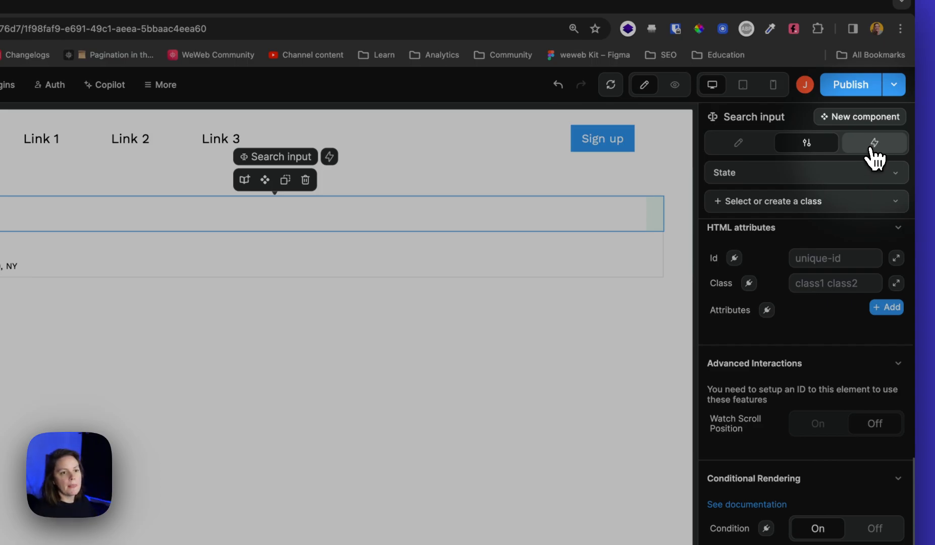
left_click(874, 142)
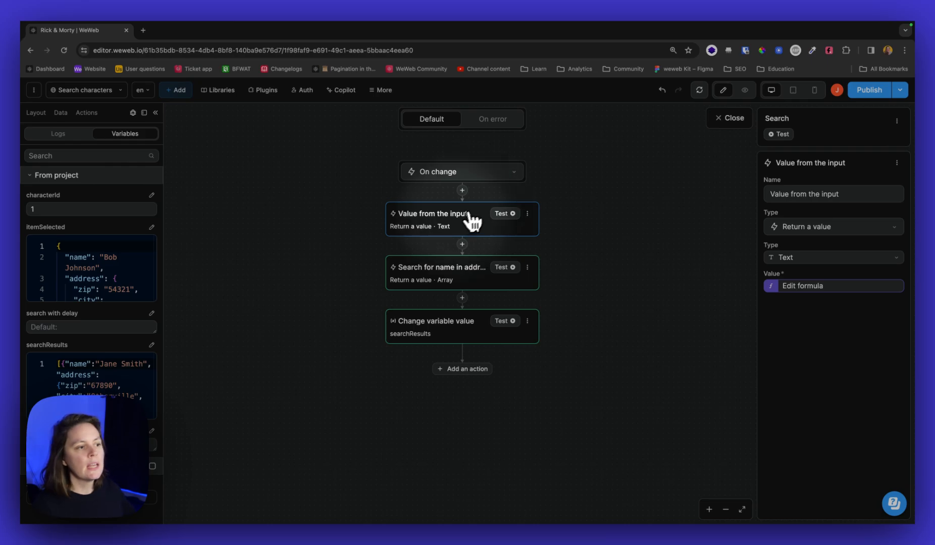
mouse_move(829, 227)
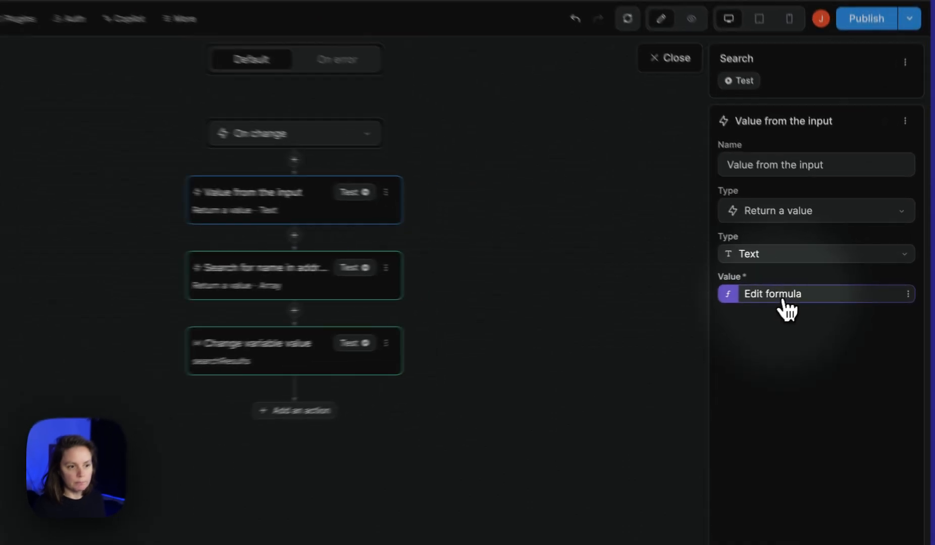
- Set the input value action's formula to the change event's value
left_click(772, 294)
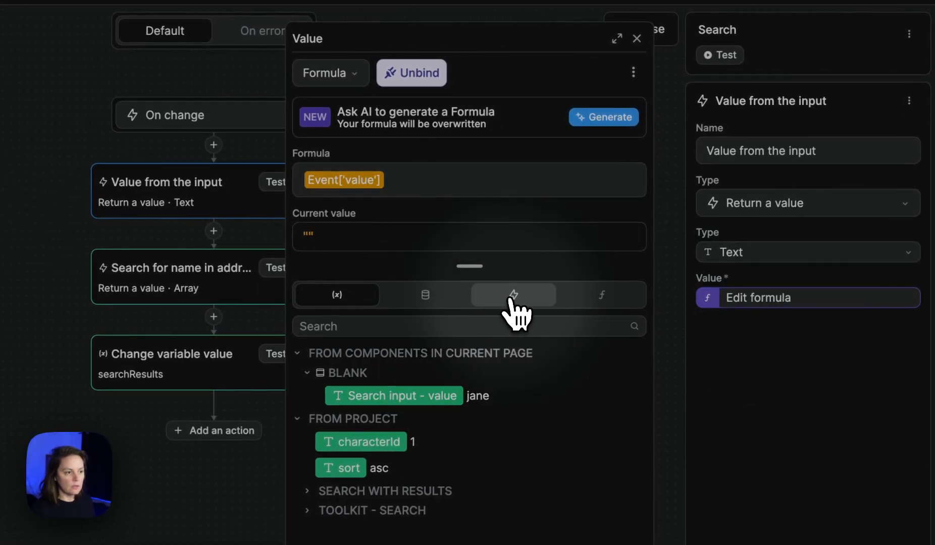
left_click(513, 295)
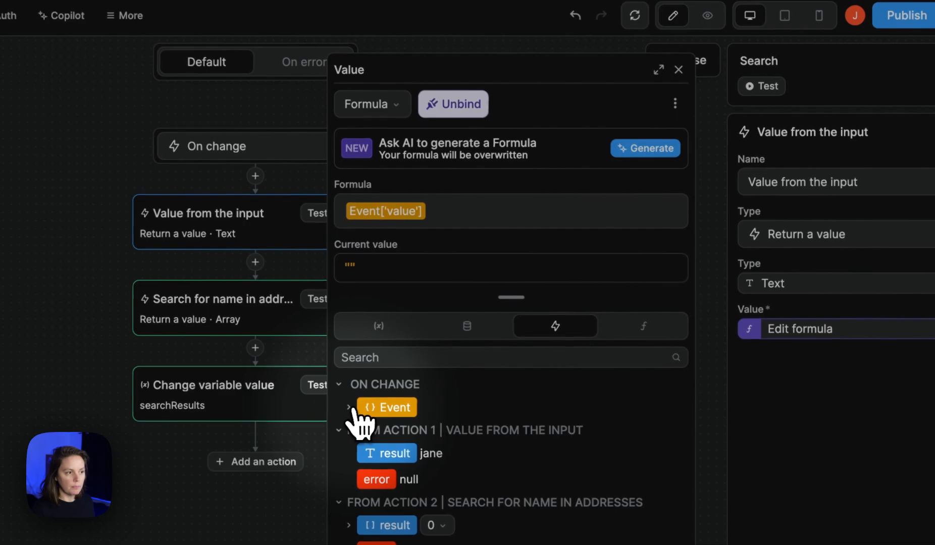
left_click(349, 408)
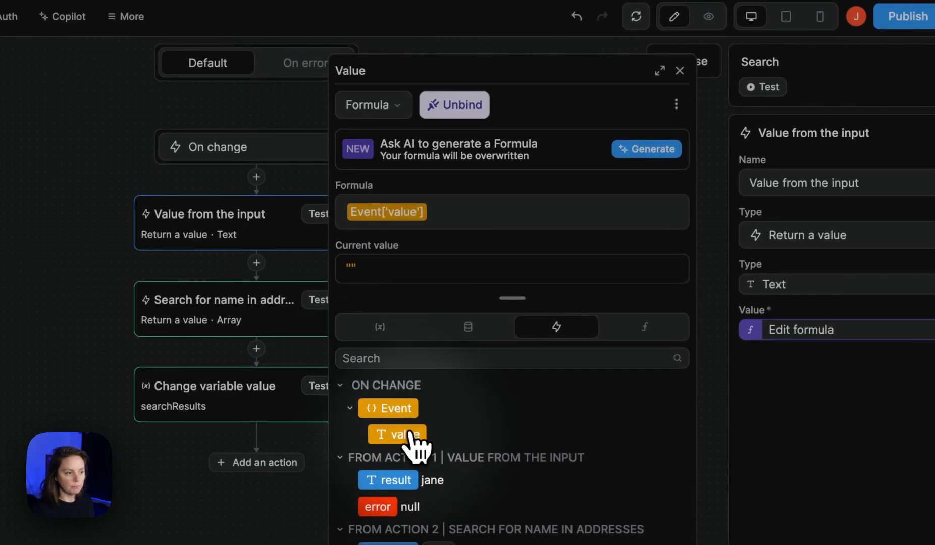
left_click(679, 70)
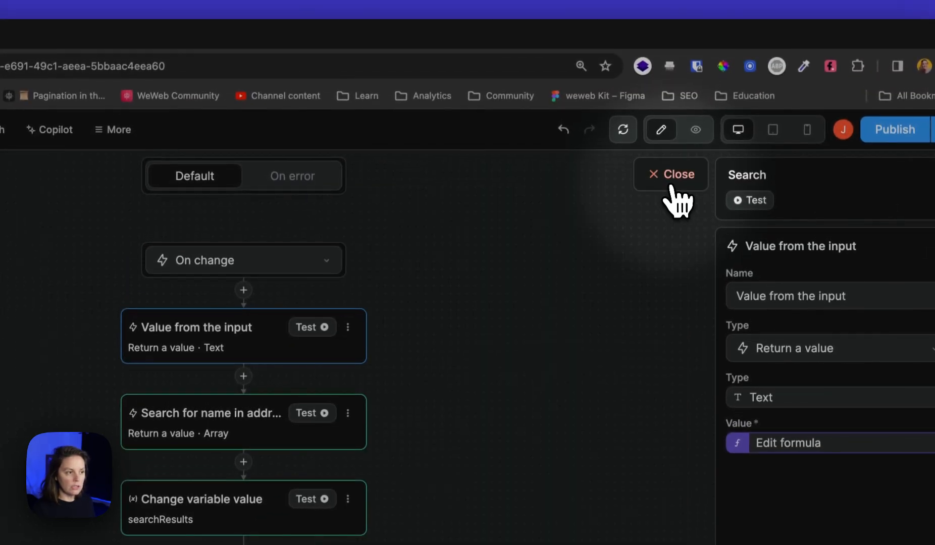
left_click(673, 174)
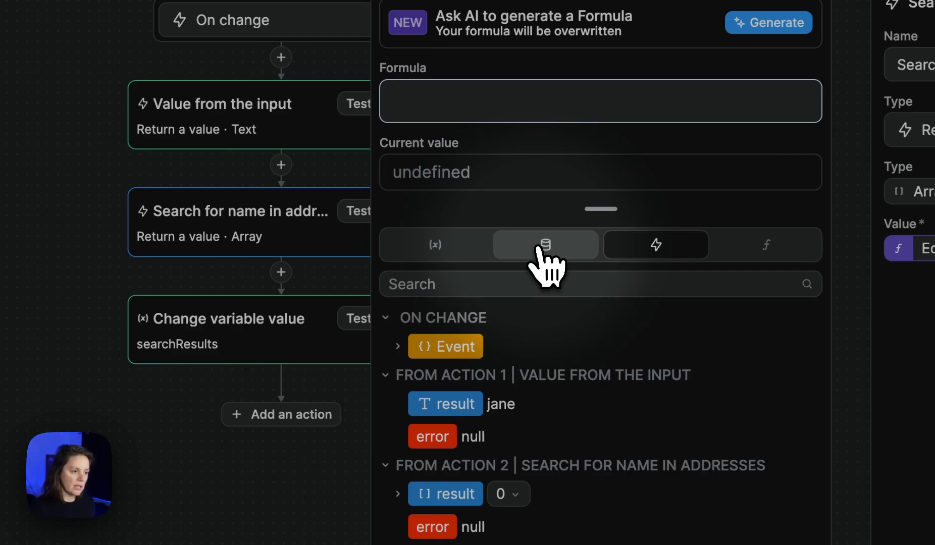
- Point the name search at characters.data, filtered where name contains the input value
left_click(544, 245)
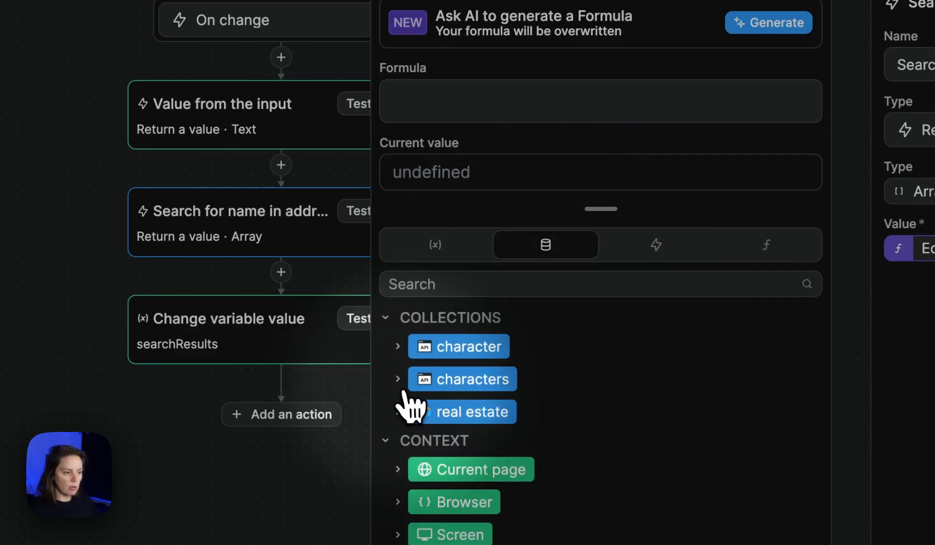
left_click(462, 378)
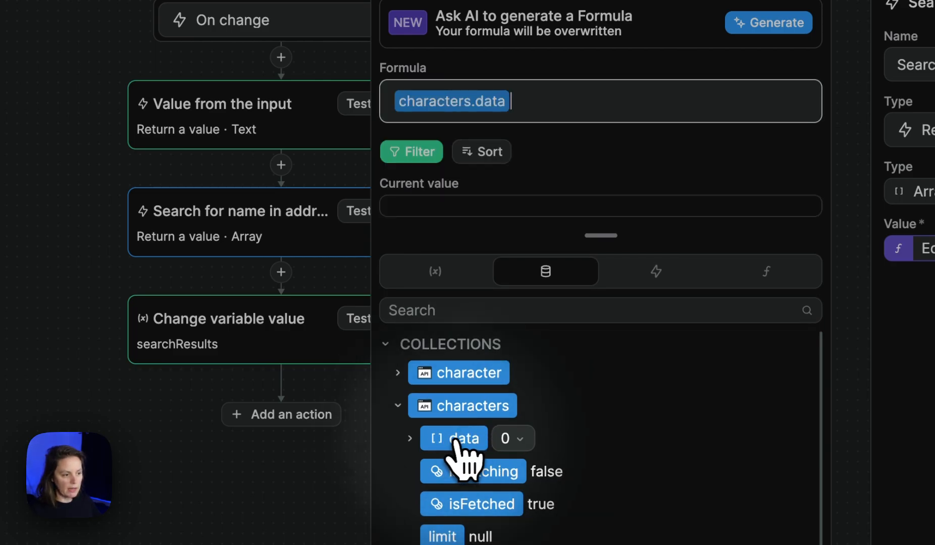
mouse_move(472, 454)
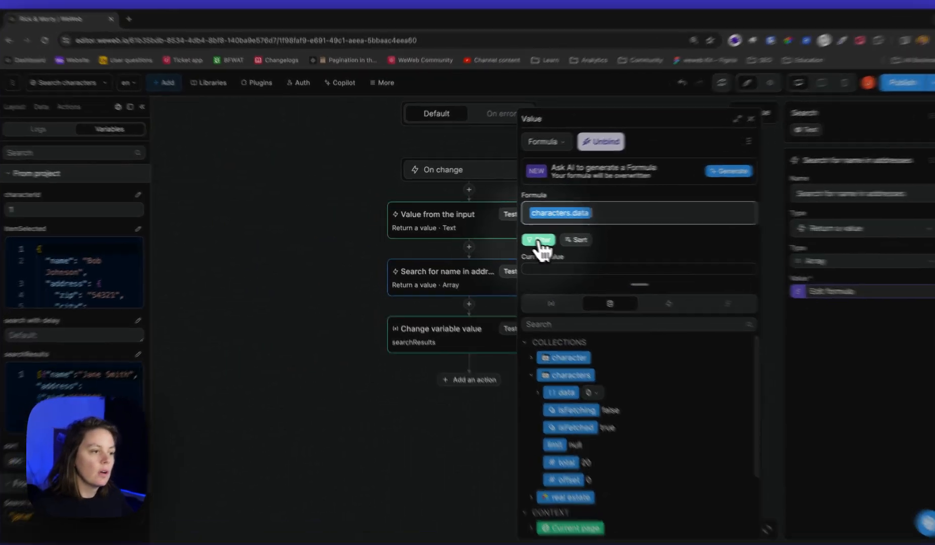
left_click(538, 240)
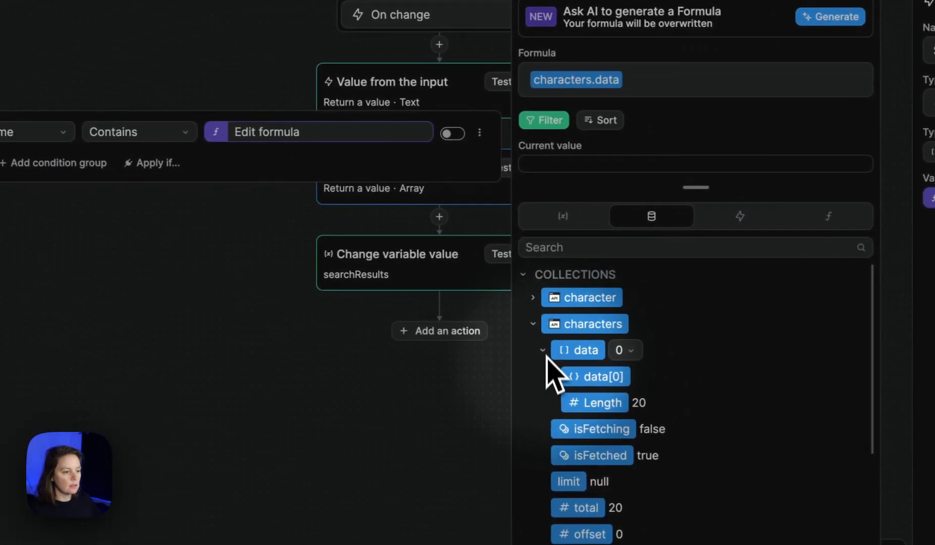
left_click(594, 376)
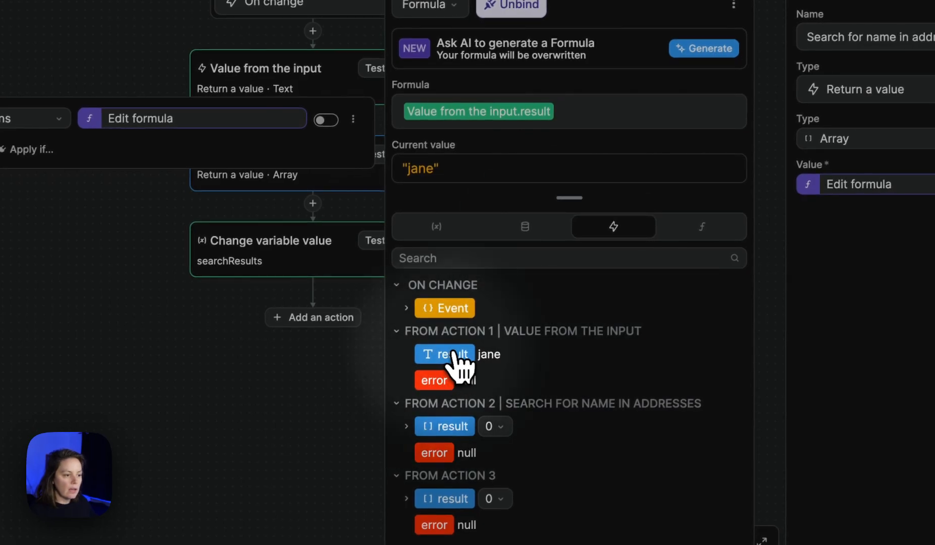
mouse_move(477, 373)
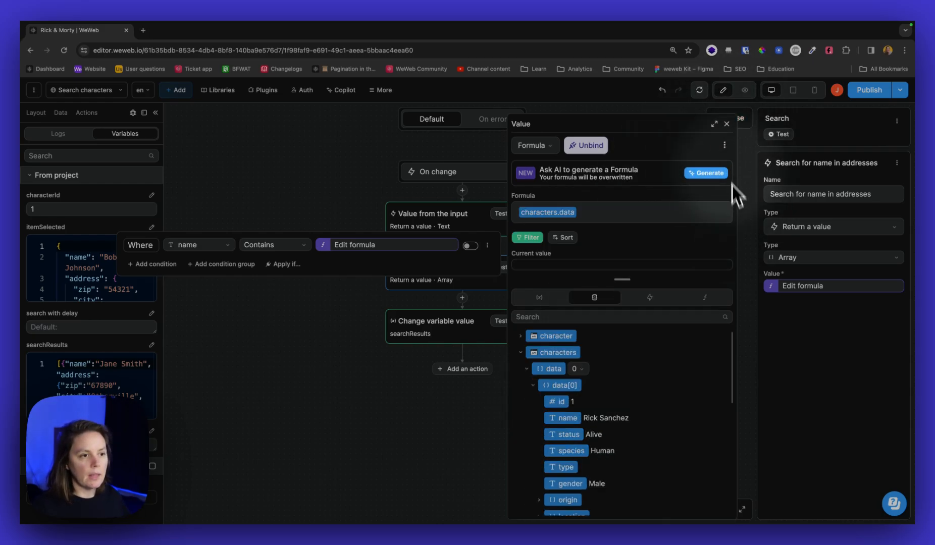
left_click(727, 124)
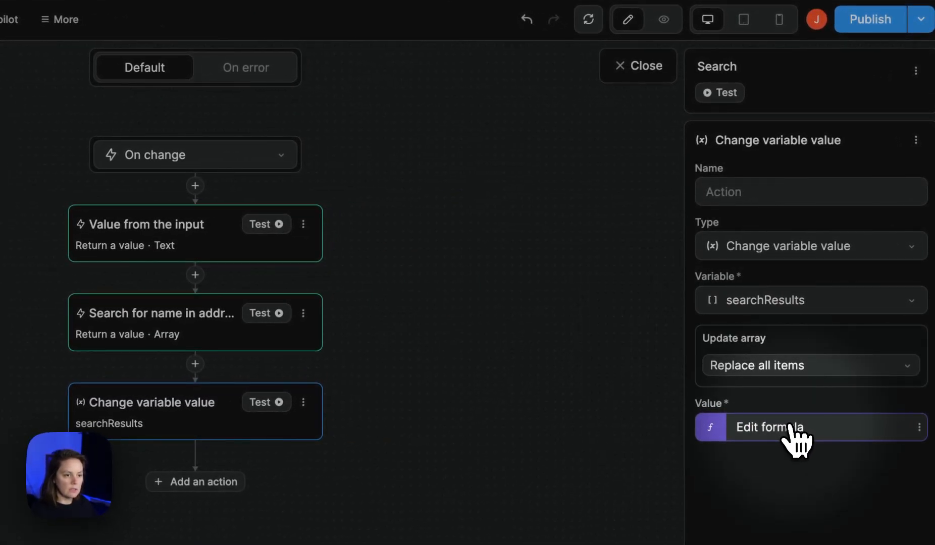
mouse_move(793, 307)
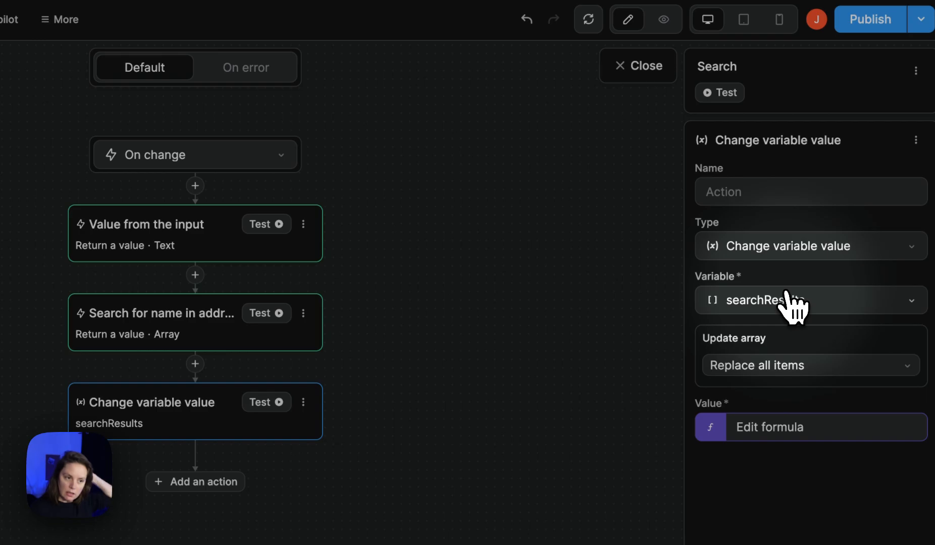
mouse_move(794, 313)
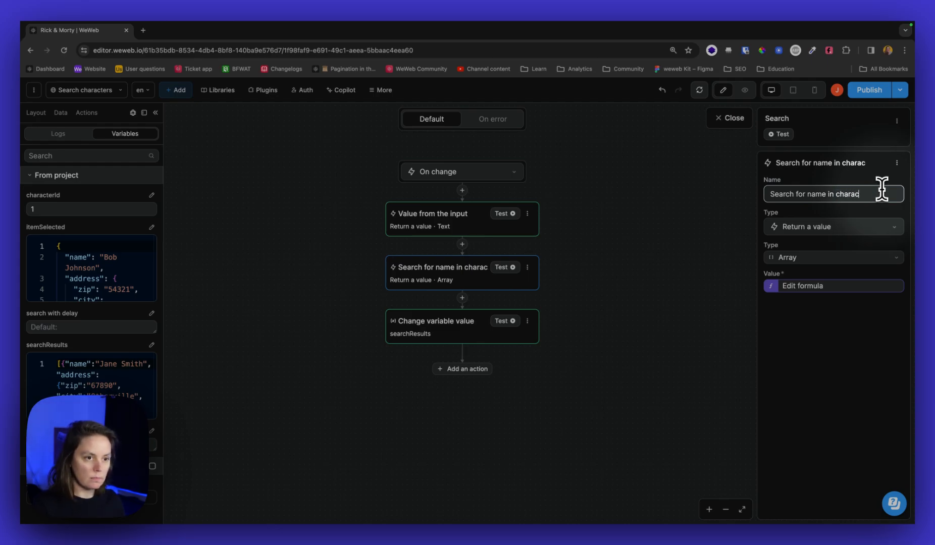
- Rename the step 'Search for name in characters' and set searchResults to its result
type("ters")
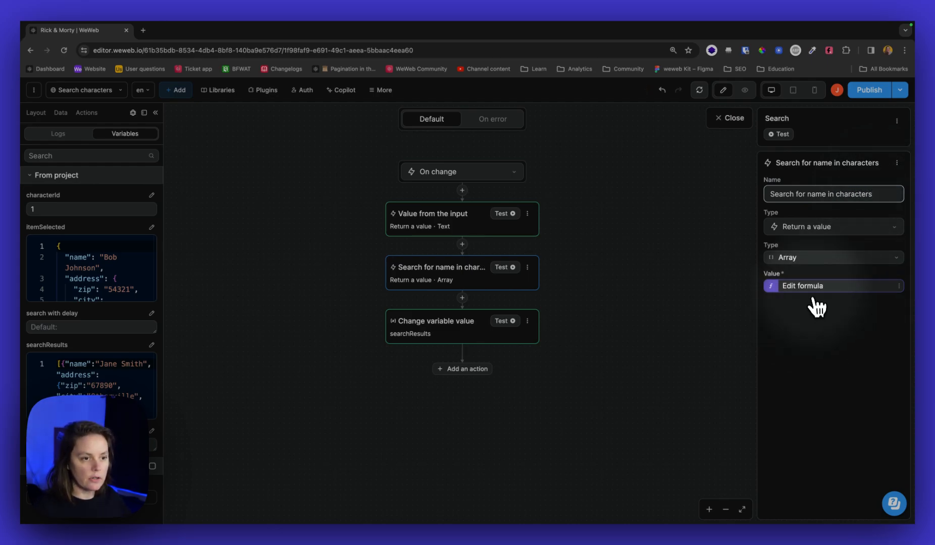
left_click(802, 285)
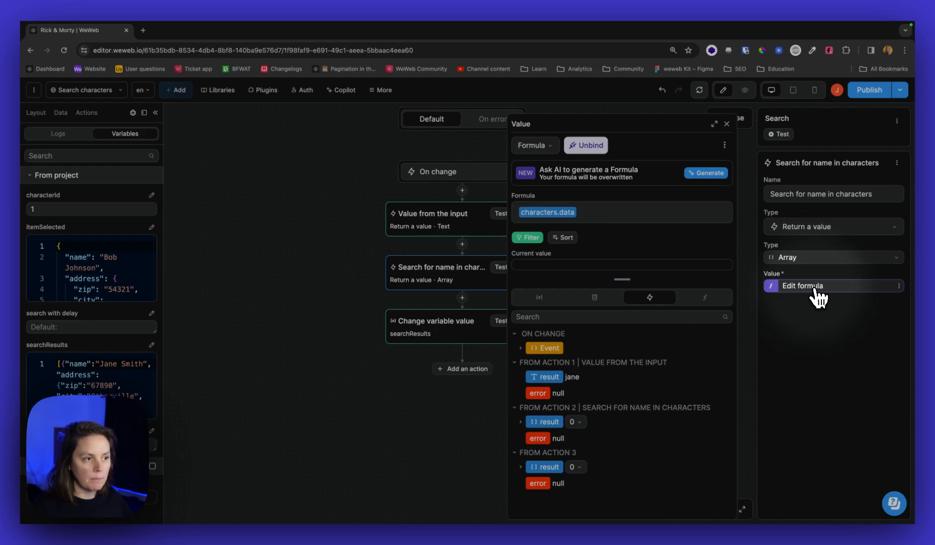
left_click(725, 119)
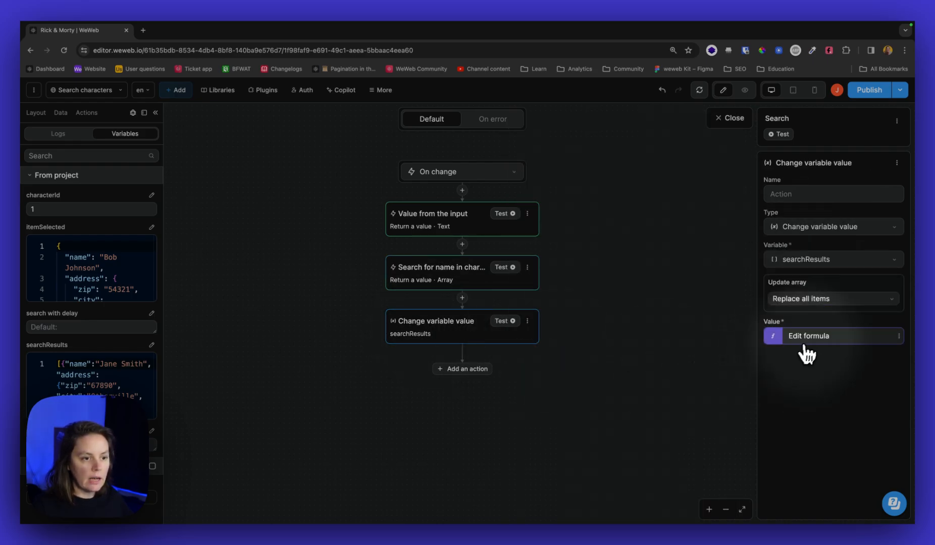
left_click(809, 335)
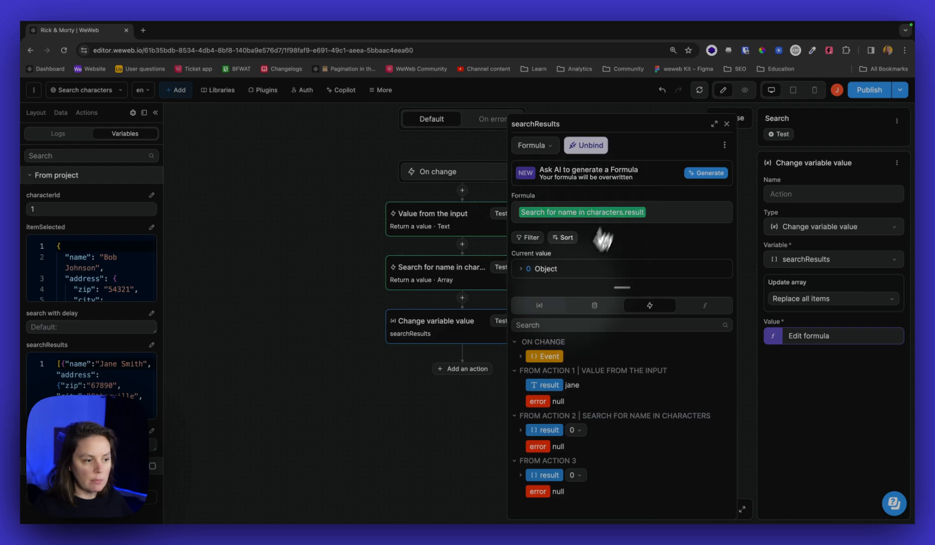
mouse_move(558, 427)
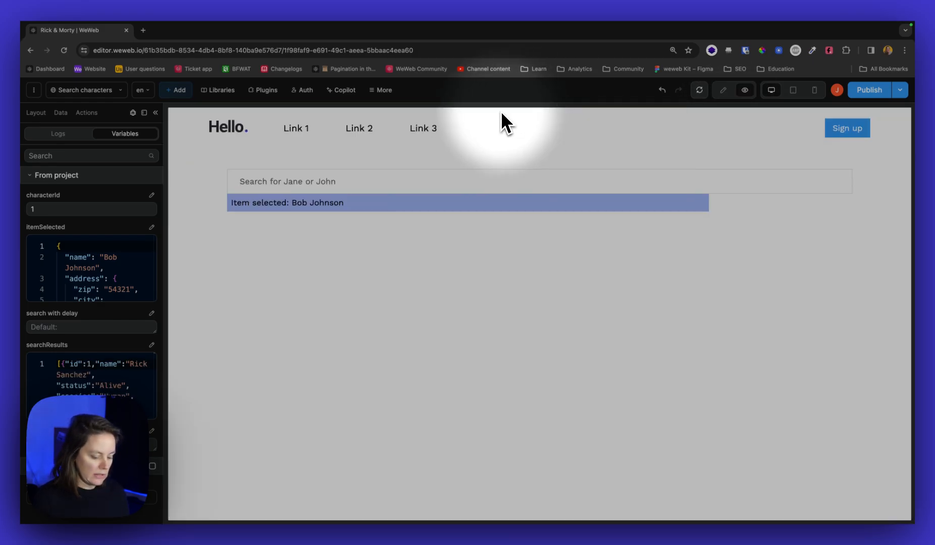
- Search 'rick' in preview and select Rick Sanchez from the results
type("rick")
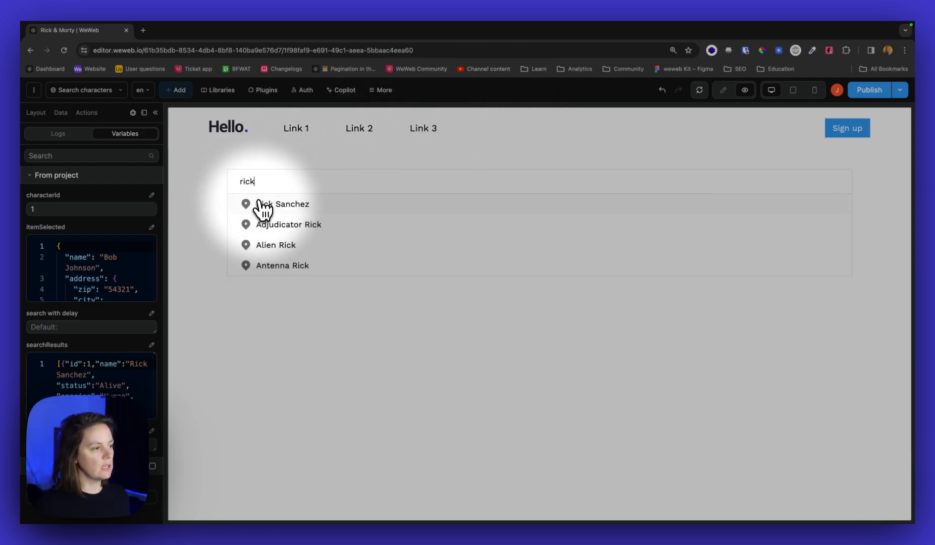
mouse_move(273, 214)
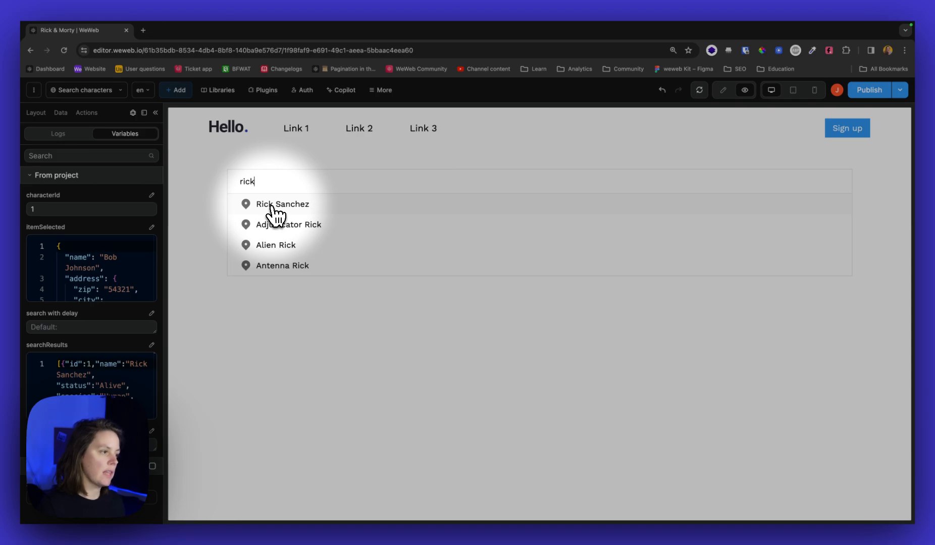
left_click(284, 204)
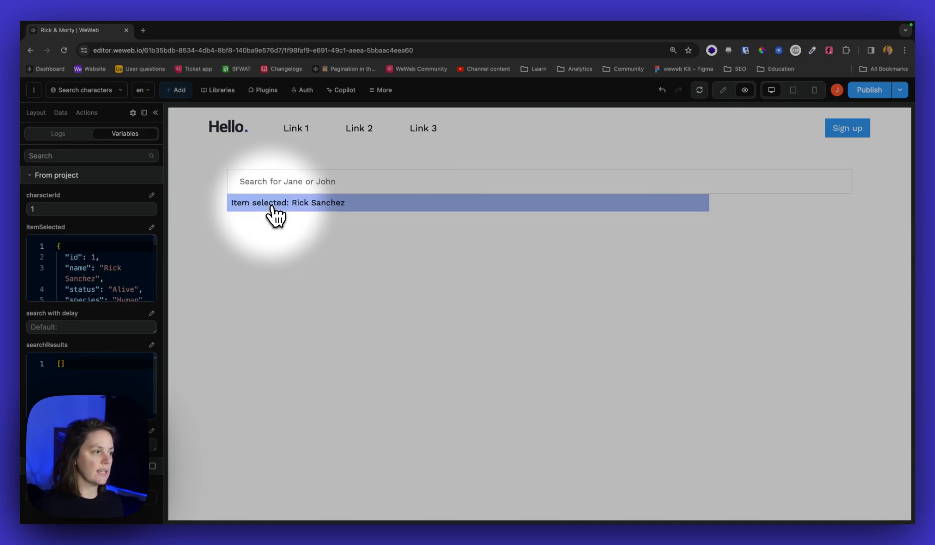
mouse_move(307, 214)
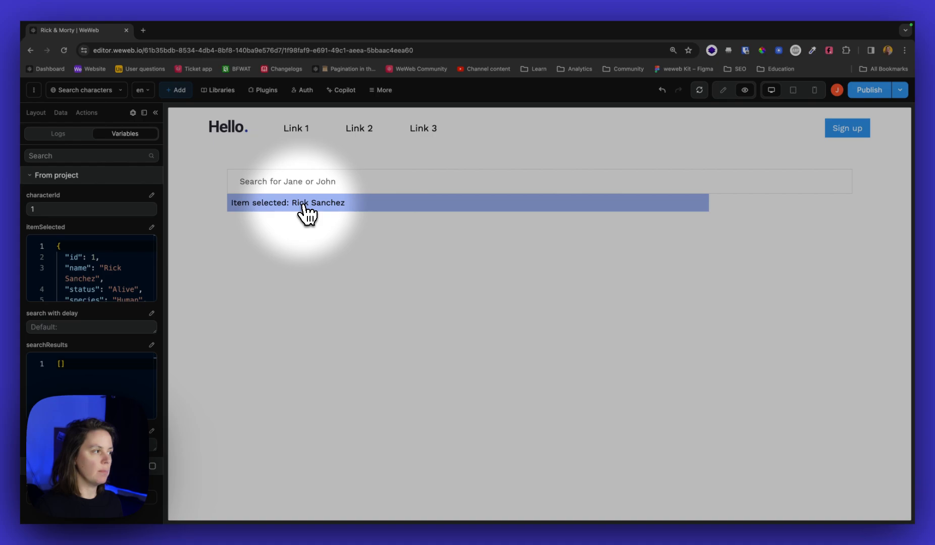
left_click(35, 112)
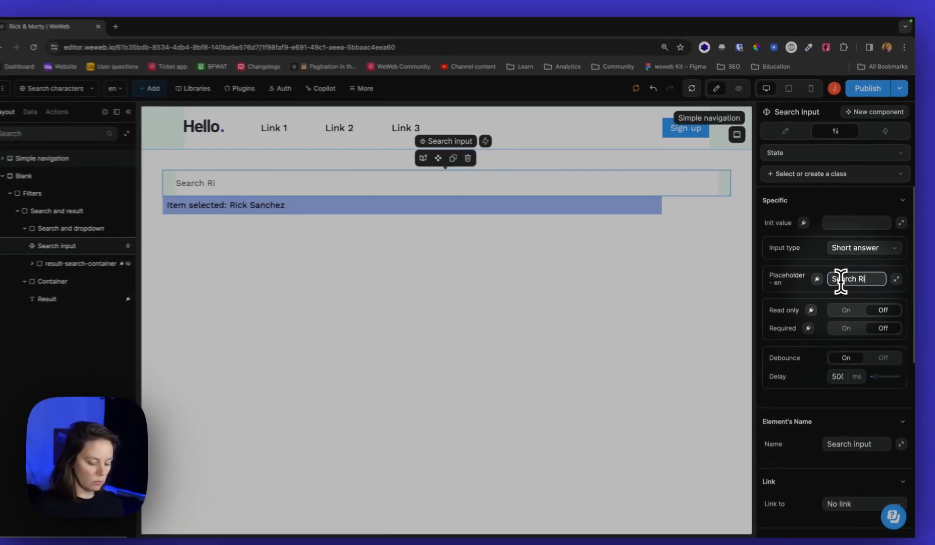
- Enter 'Search for Rick & Morty characters' as the search input's placeholder text
type("Rick & Morty")
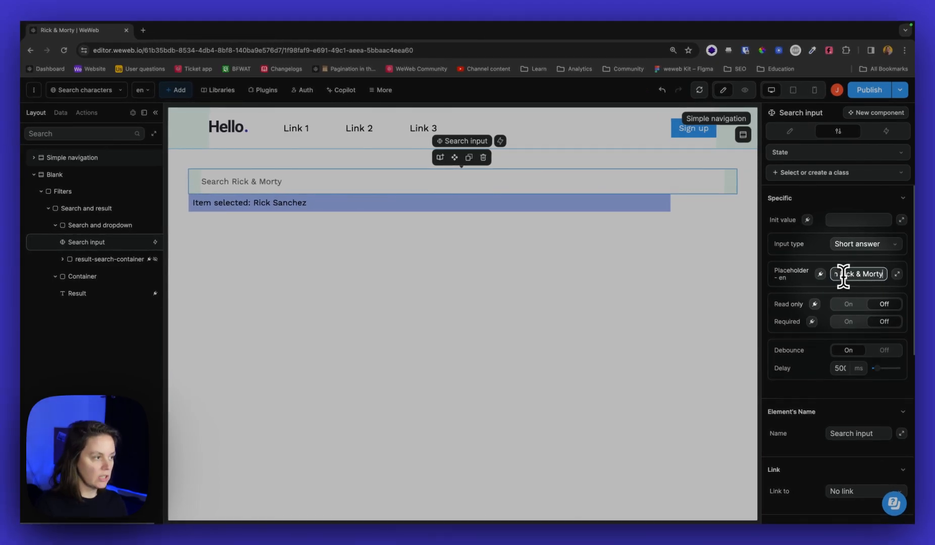
type("c")
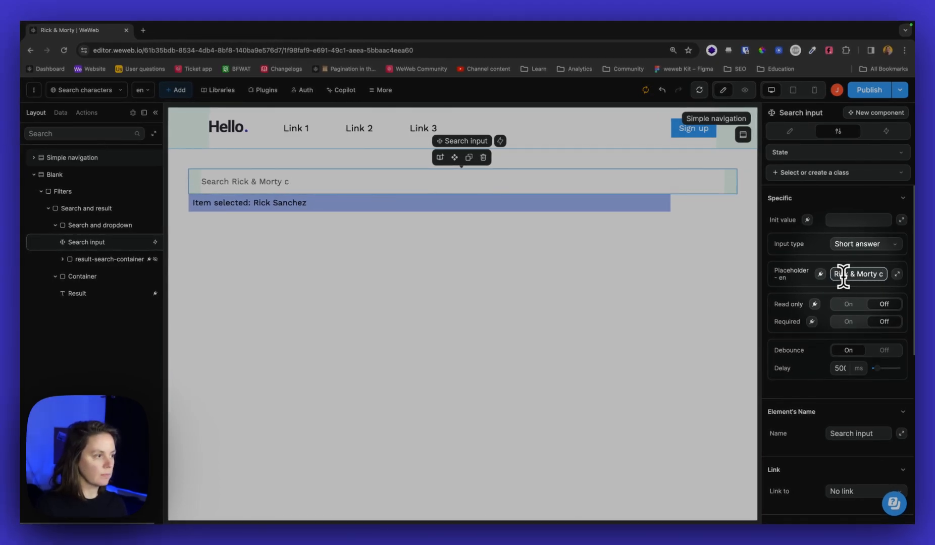
type("haracters")
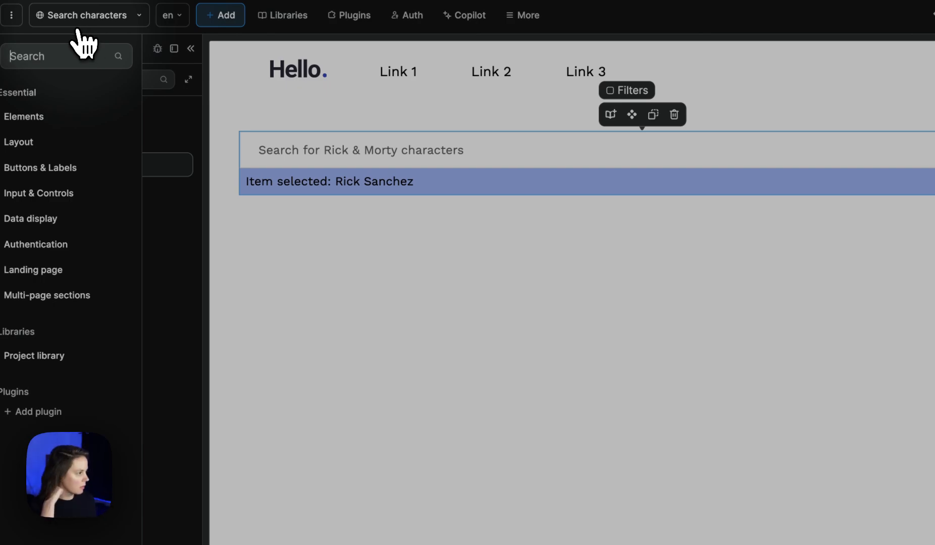
- Add a Container below the search and name it 'Selected Character'
type("cont")
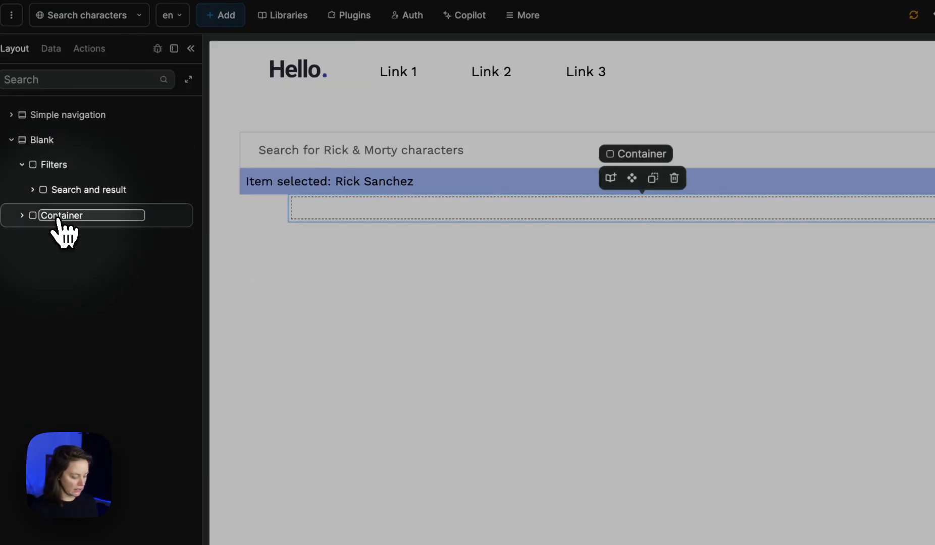
type("Selected Character")
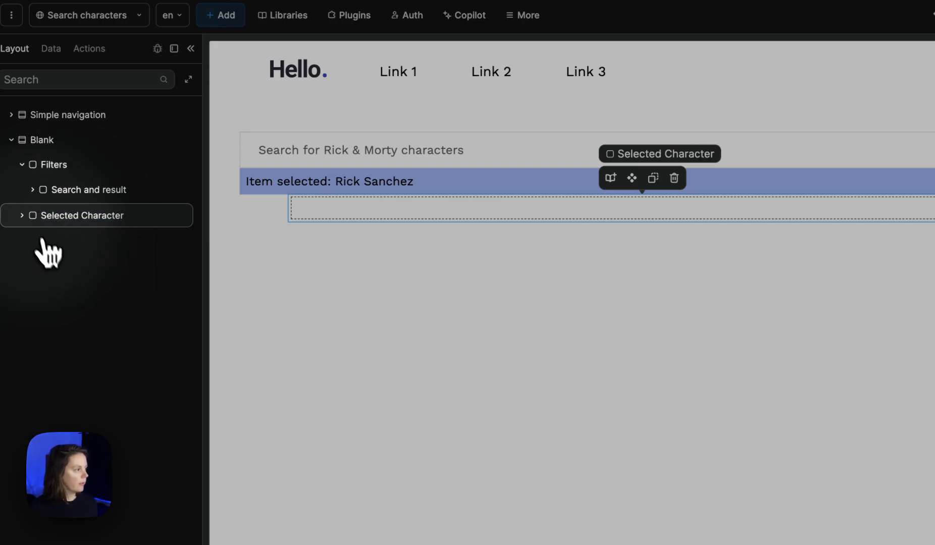
left_click(220, 15)
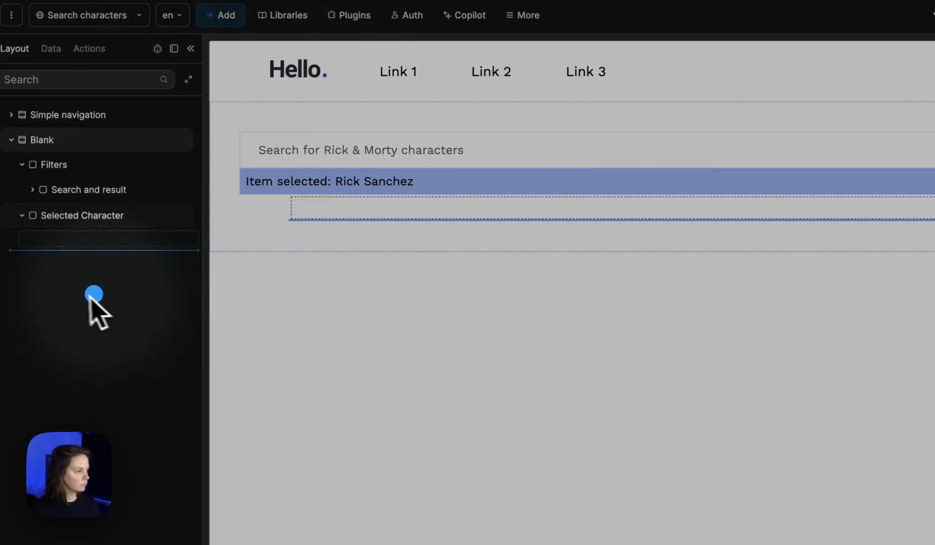
left_click(220, 16)
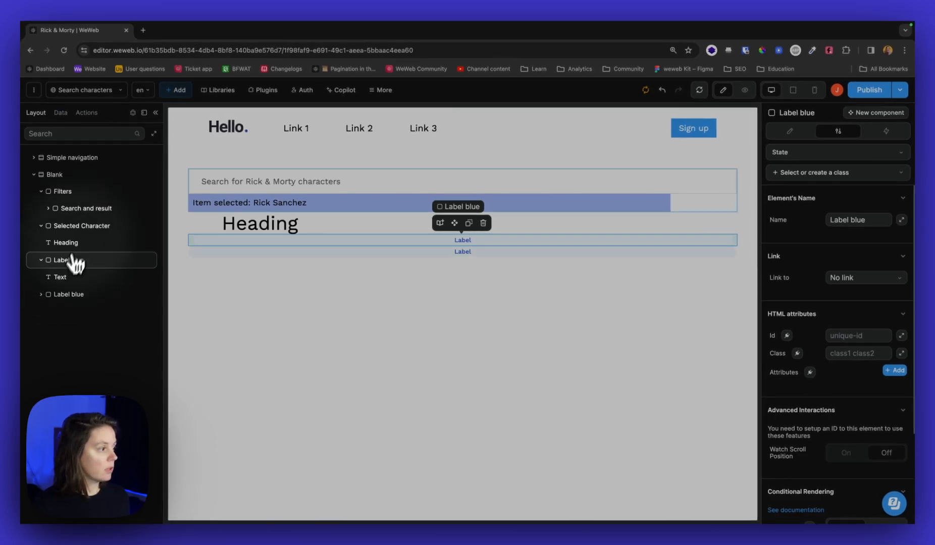
- Add an Image element to the card after the Labels group
left_click(176, 90)
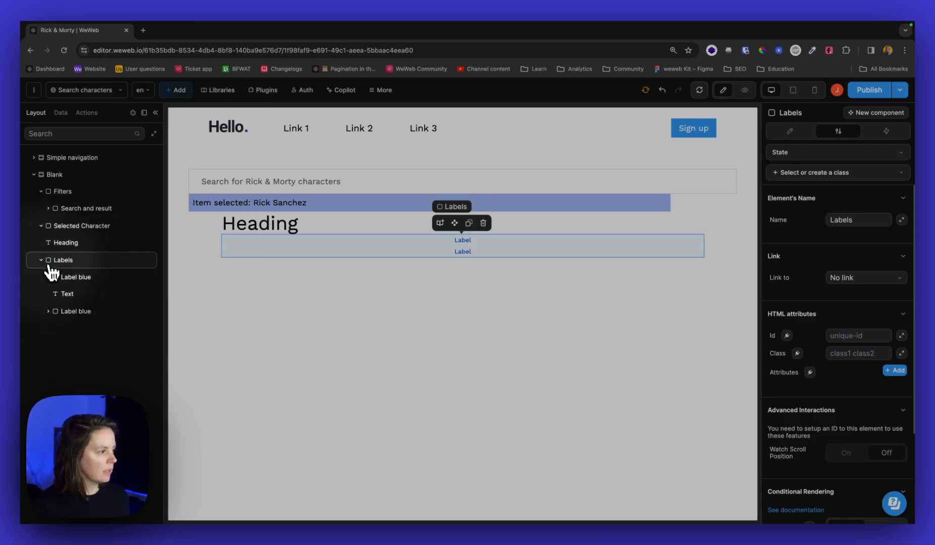
left_click(175, 90)
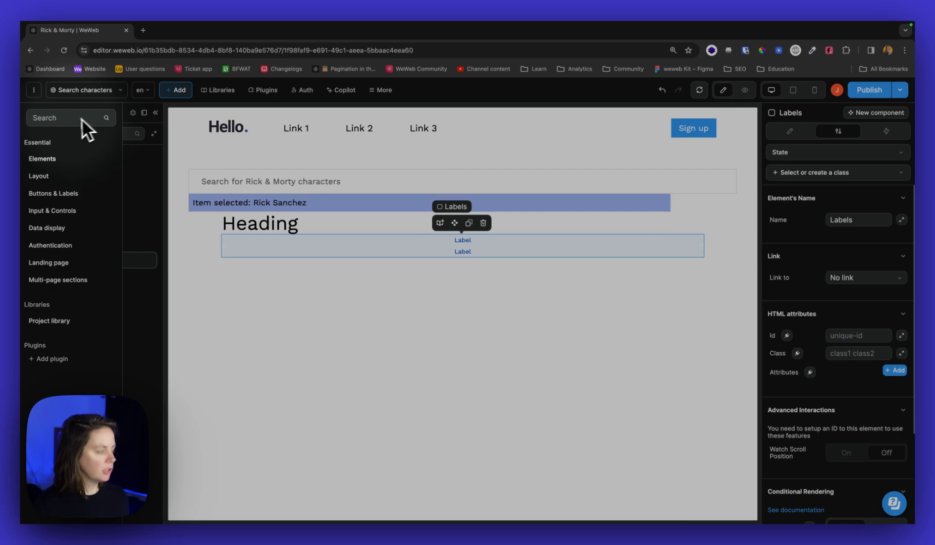
type("image")
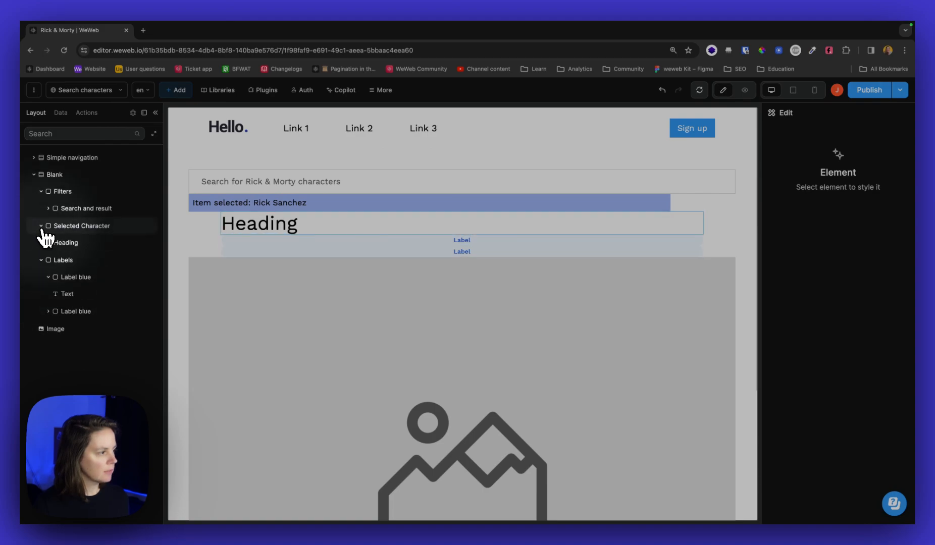
- Collapse the label, Labels, Selected Character and Filters layers
left_click(41, 259)
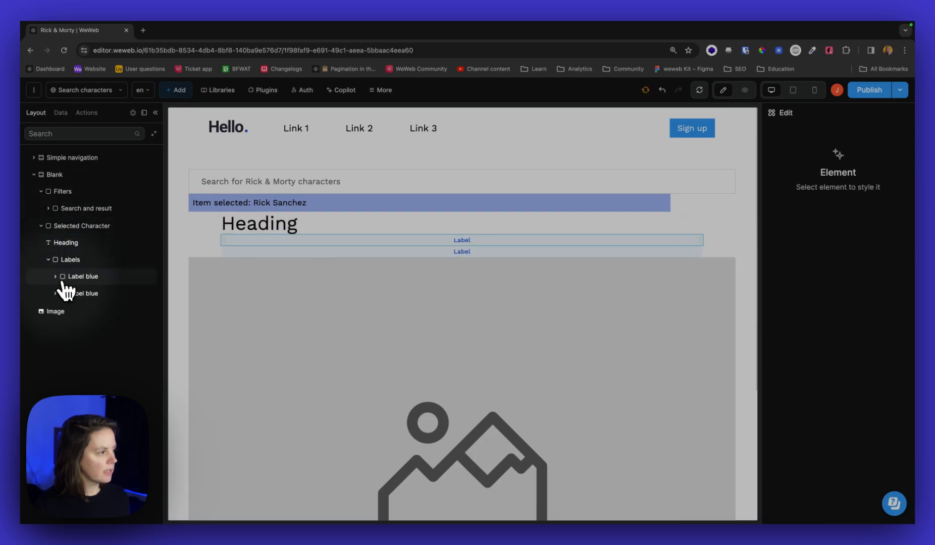
left_click(47, 260)
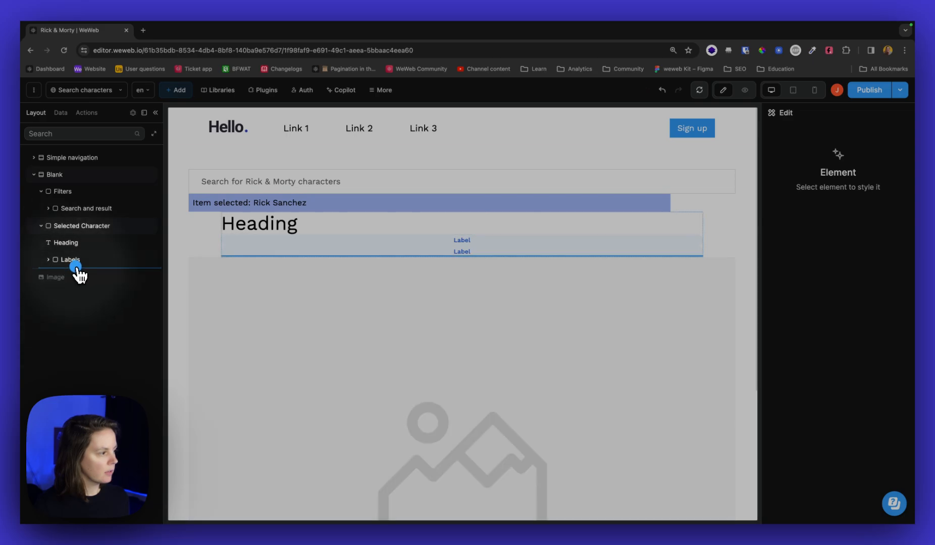
left_click(41, 225)
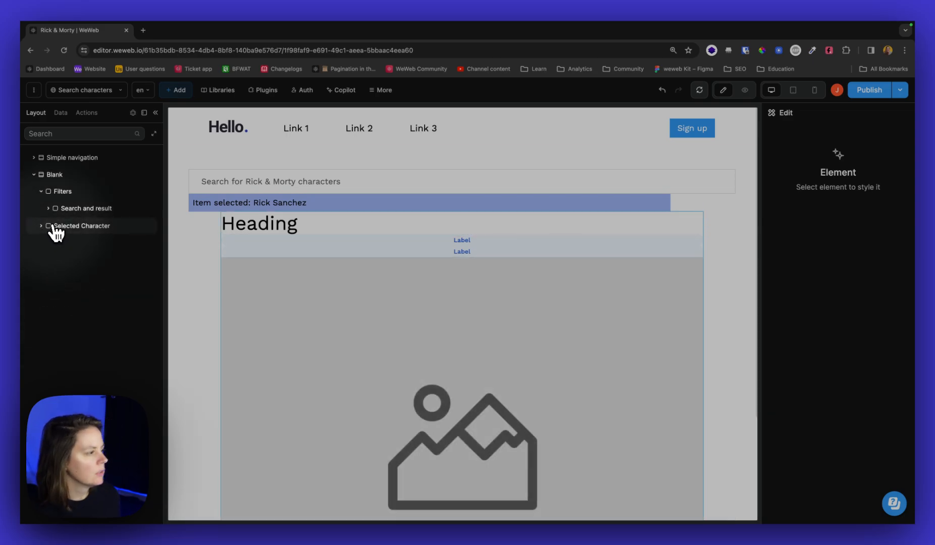
left_click(82, 226)
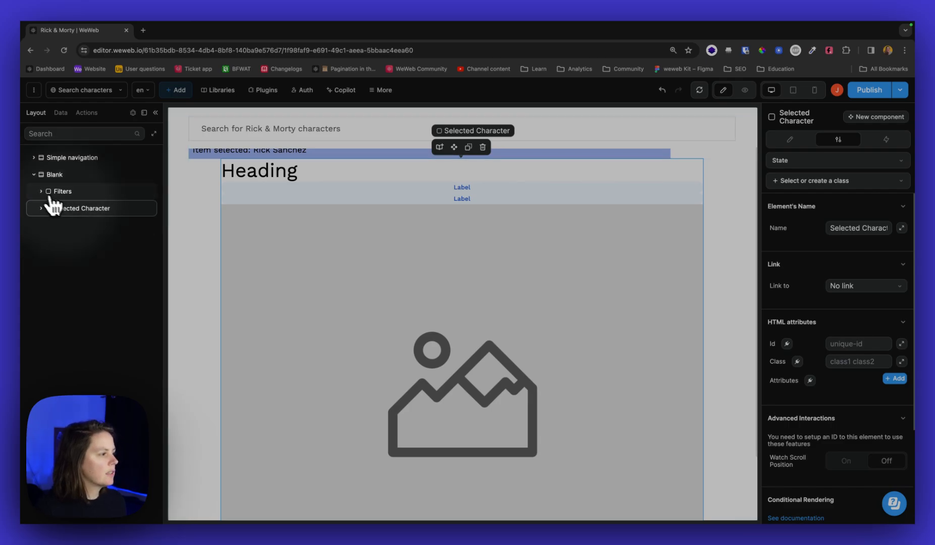
left_click(175, 89)
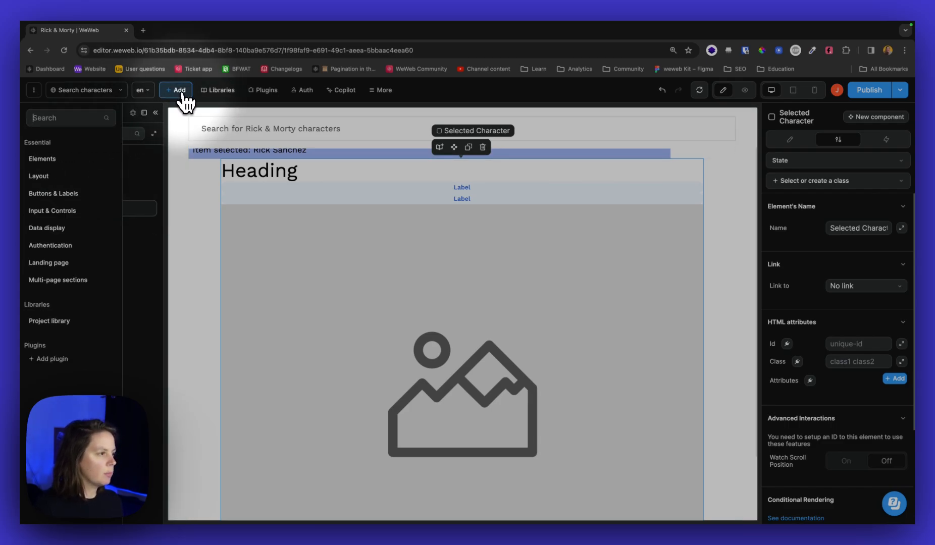
- Group the Filters block and Selected Character card into one new container
type("contain")
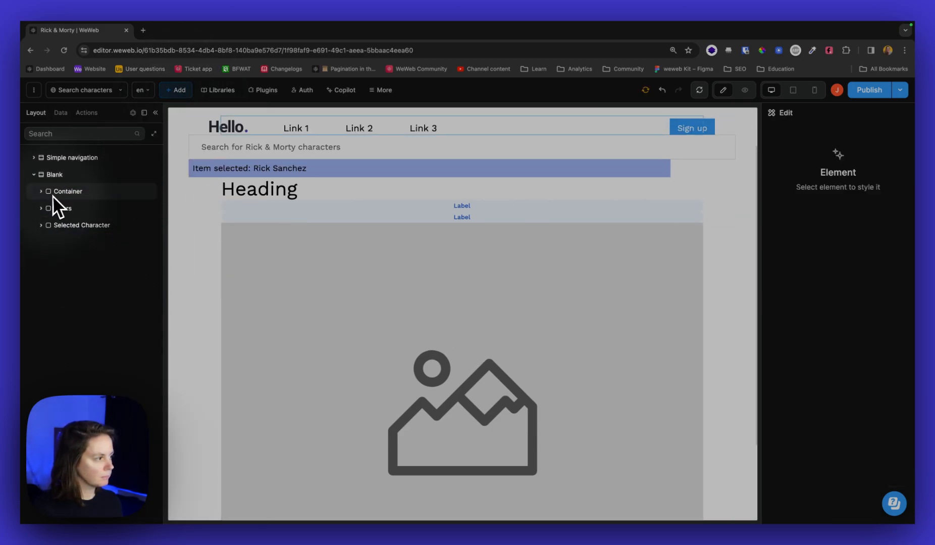
left_click(61, 208)
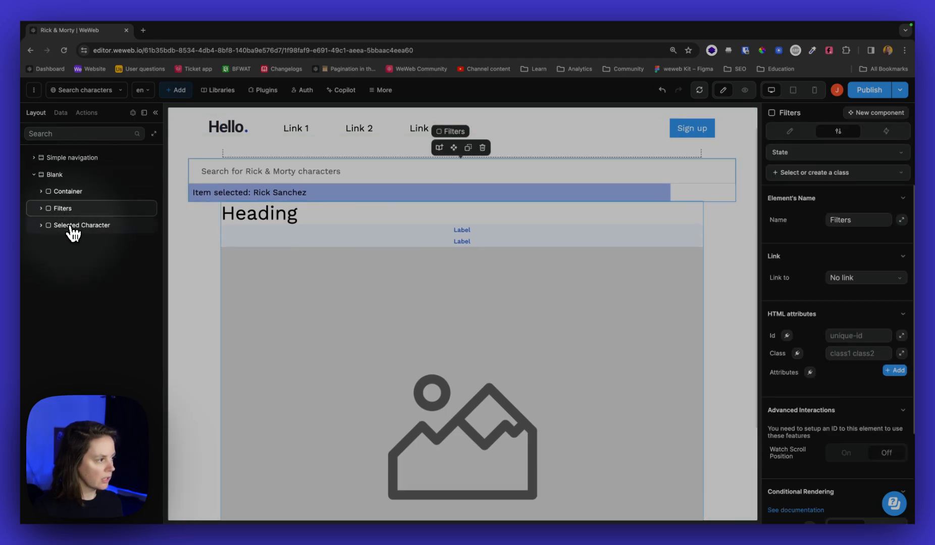
left_click(33, 90)
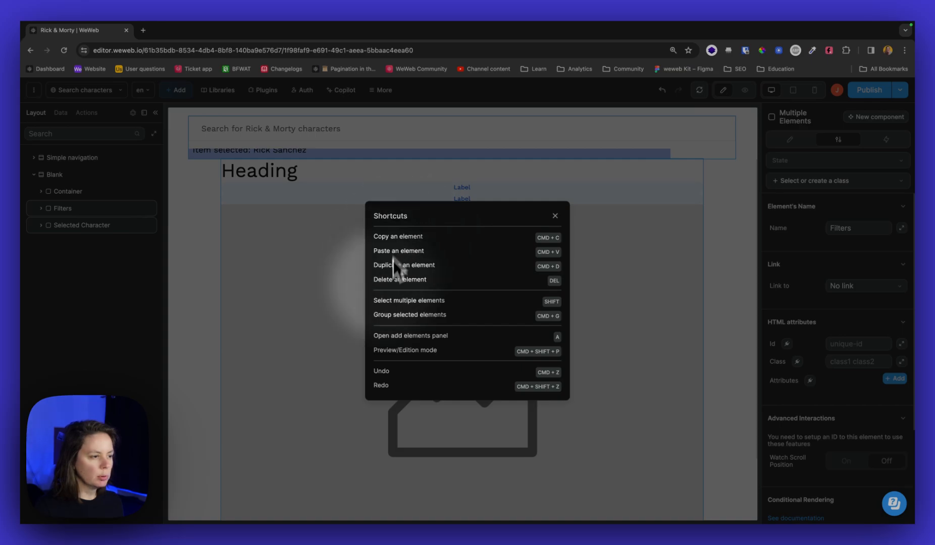
mouse_move(528, 328)
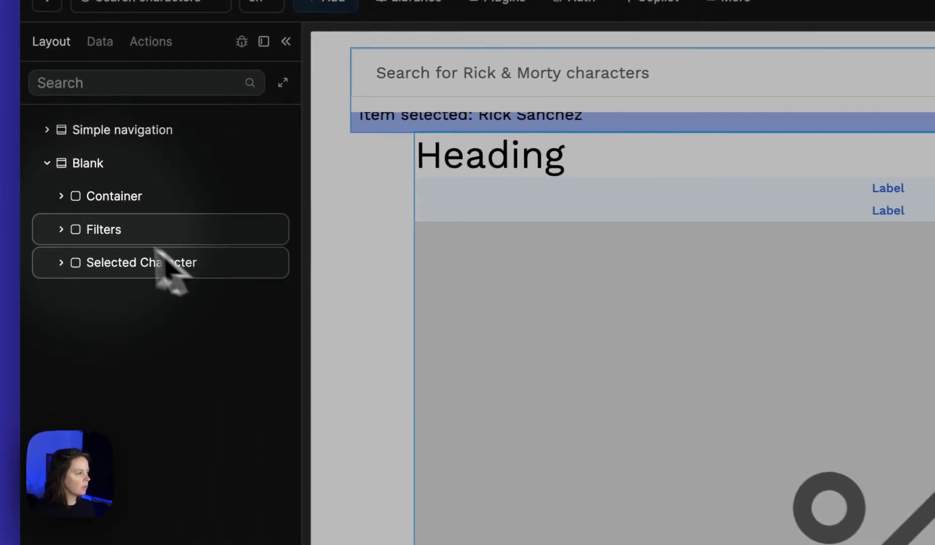
left_click(60, 230)
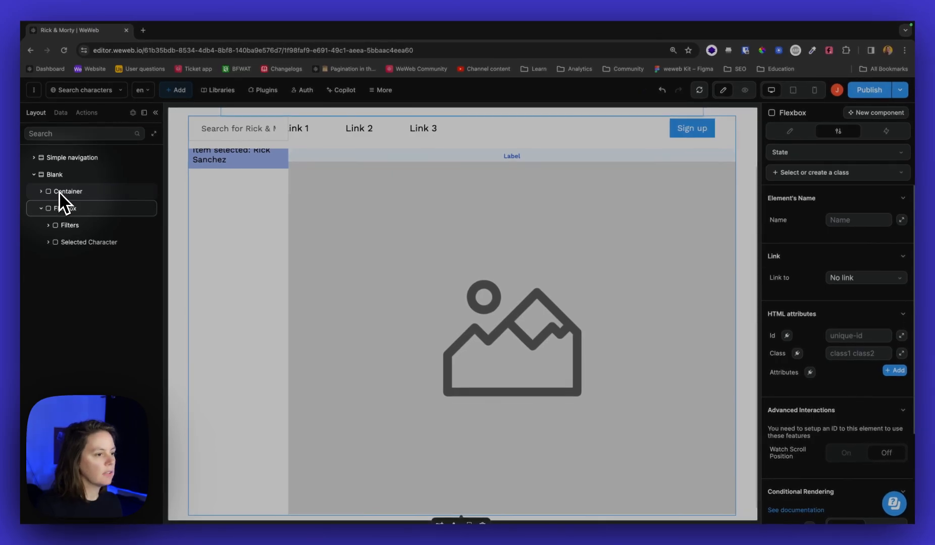
left_click(54, 174)
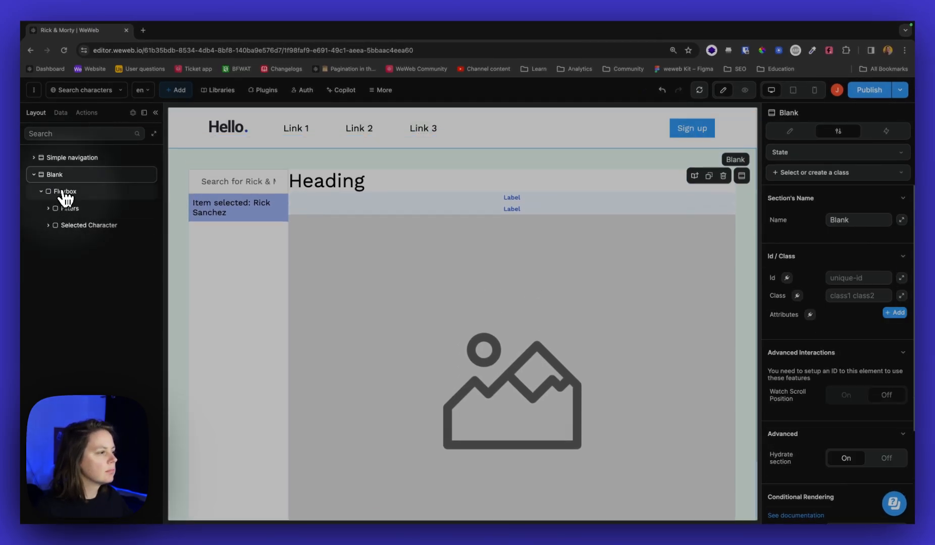
left_click(65, 192)
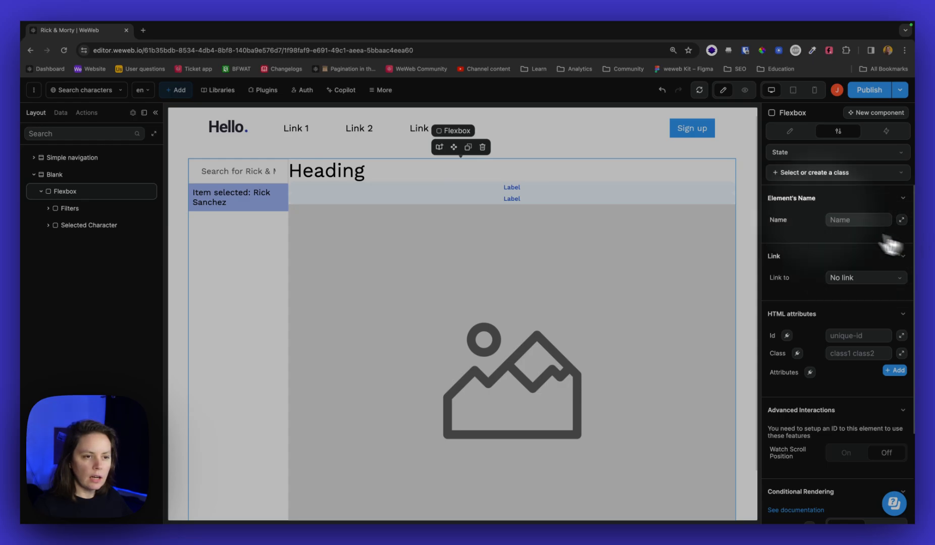
- Set the new container's flexbox to stack its contents vertically with a 36px gap
left_click(790, 131)
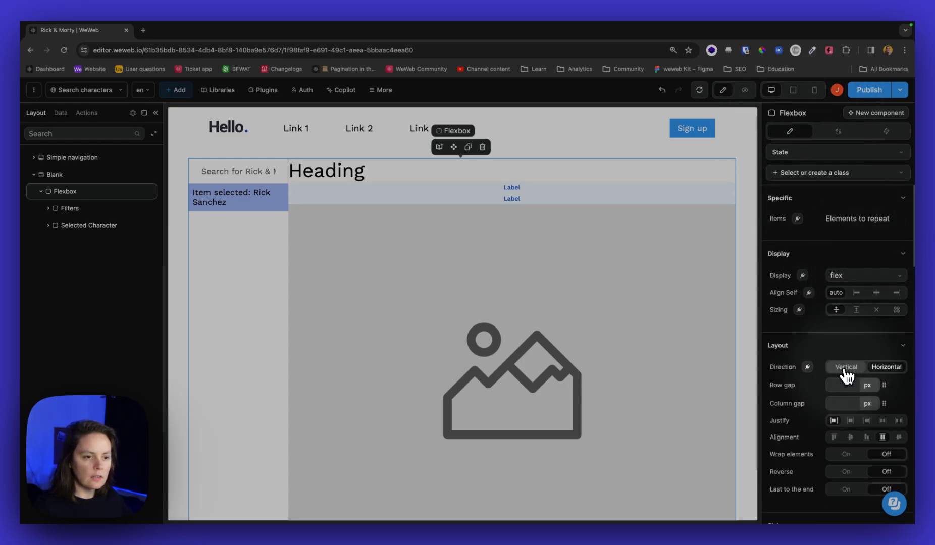
left_click(846, 368)
type("36")
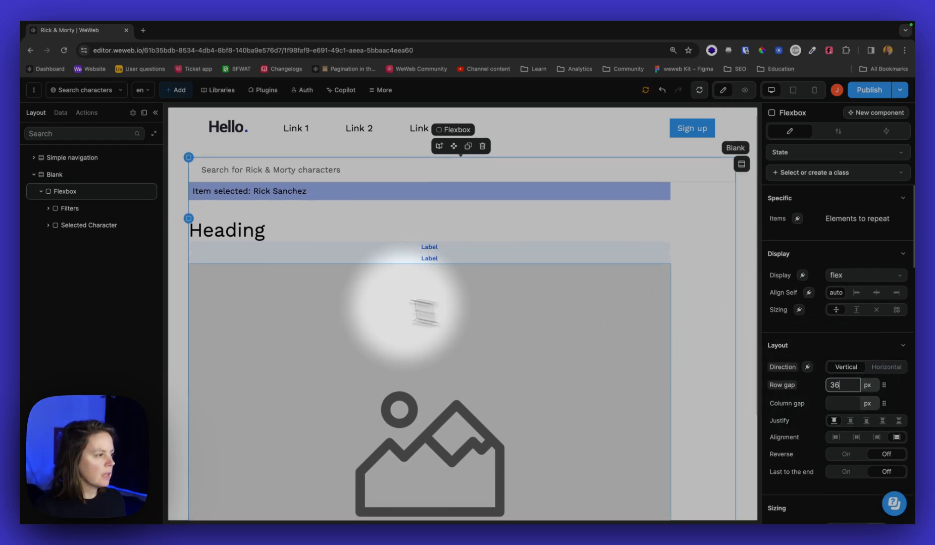
left_click(89, 225)
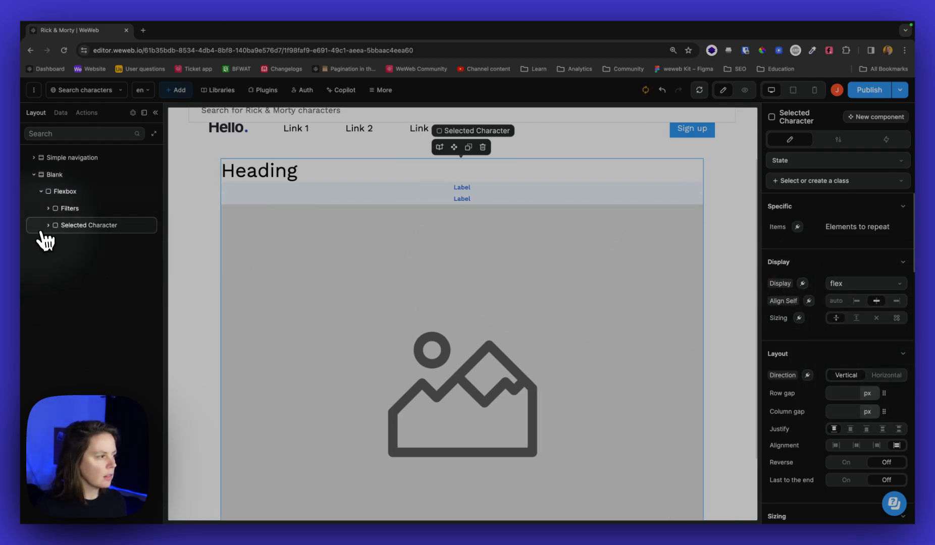
- Set the card's Labels group layout direction to Horizontal
left_click(48, 225)
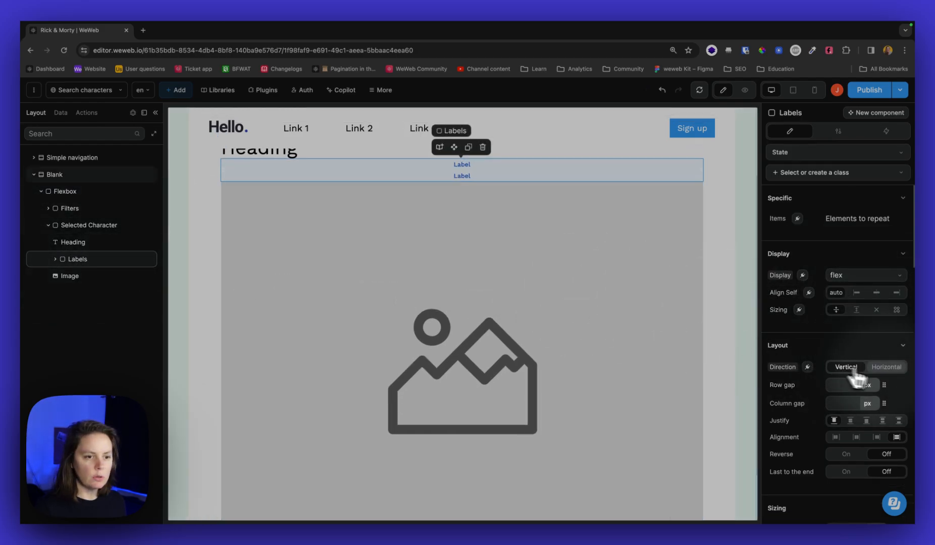
left_click(887, 367)
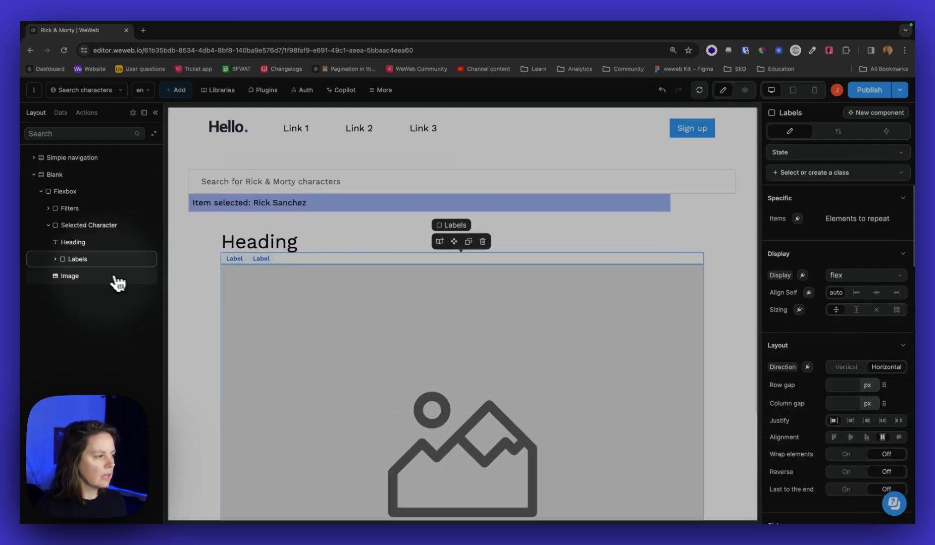
left_click(70, 275)
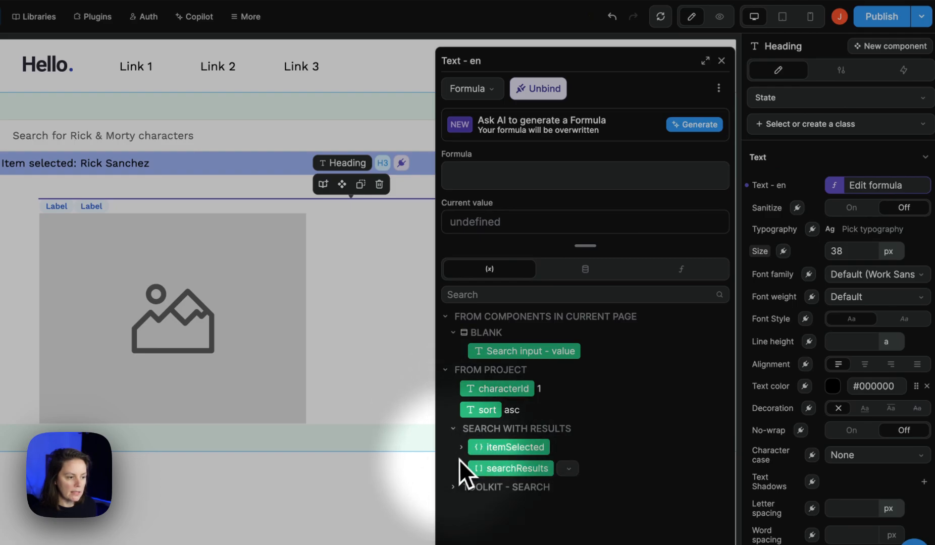
- Bind the heading text to itemSelected.name and the first label to itemSelected.status
left_click(461, 447)
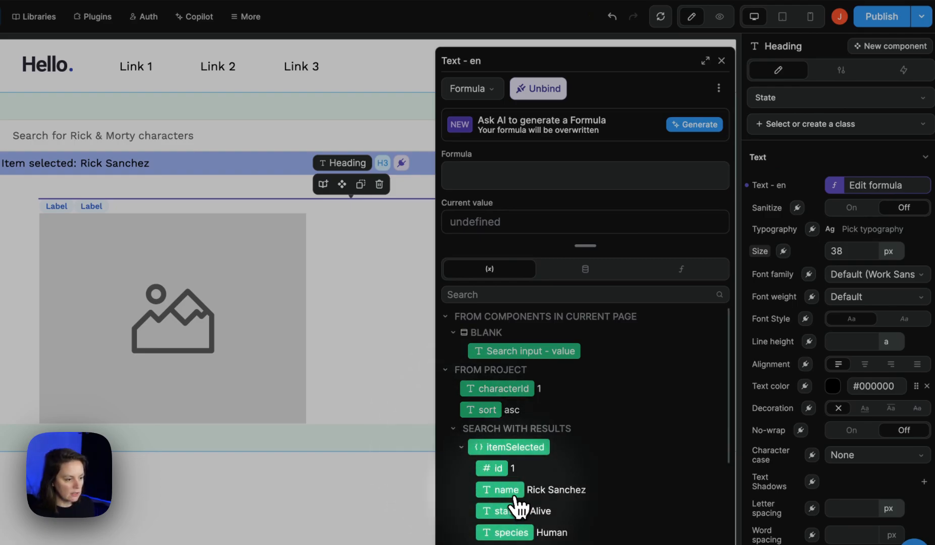
left_click(506, 490)
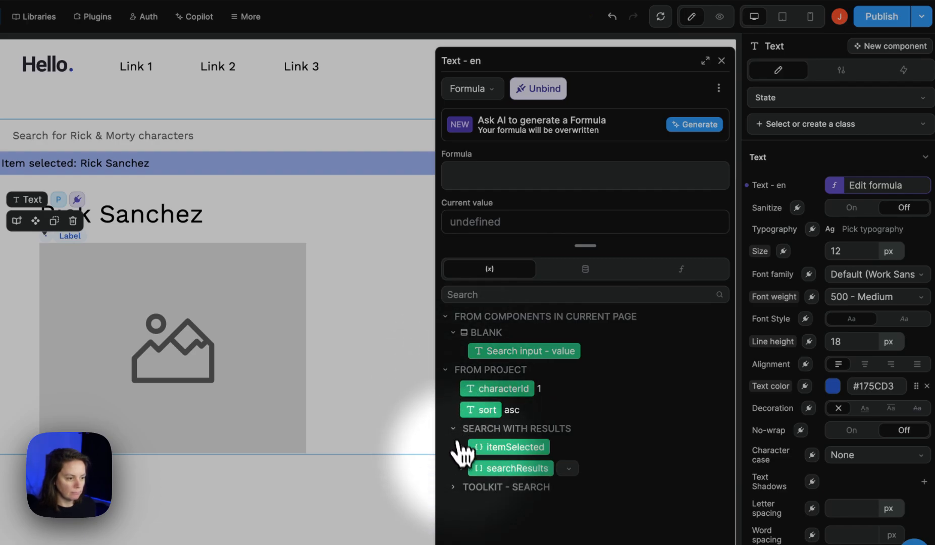
left_click(460, 447)
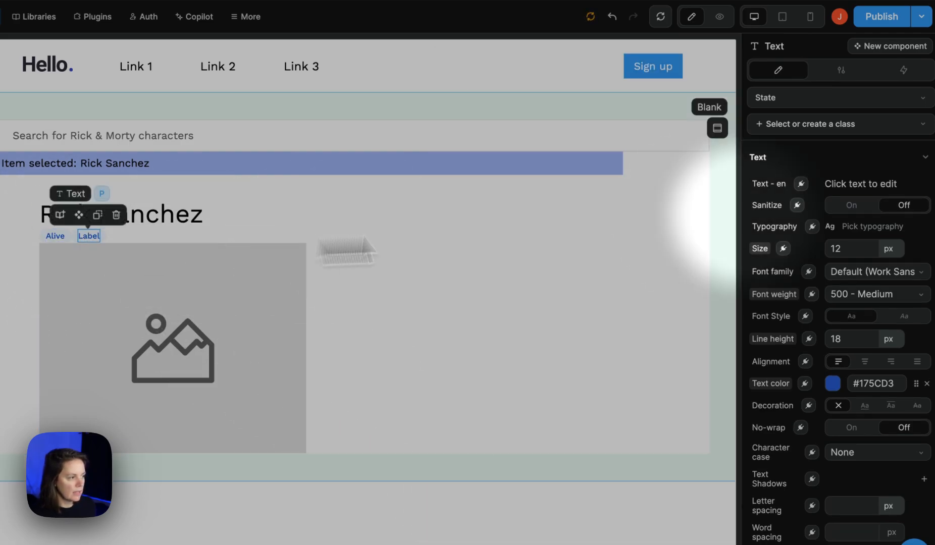
left_click(801, 184)
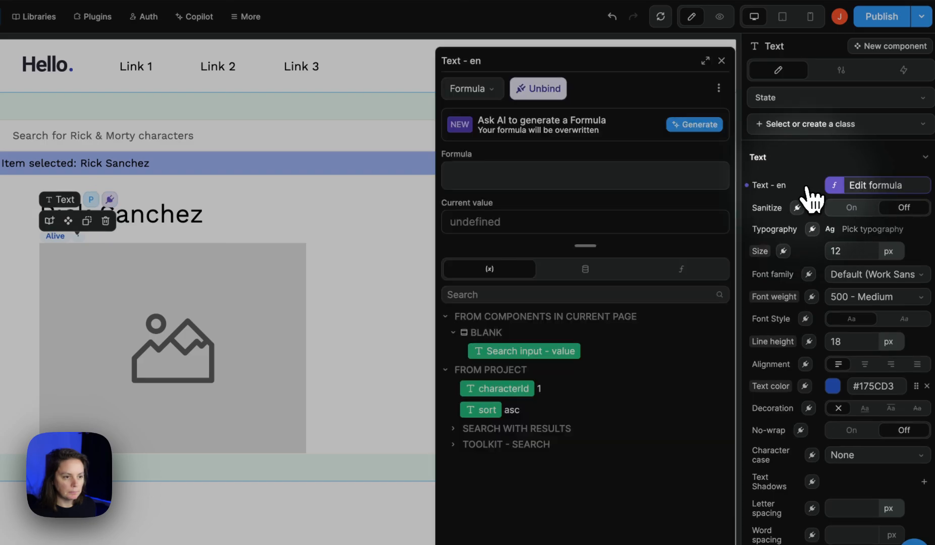
mouse_move(462, 444)
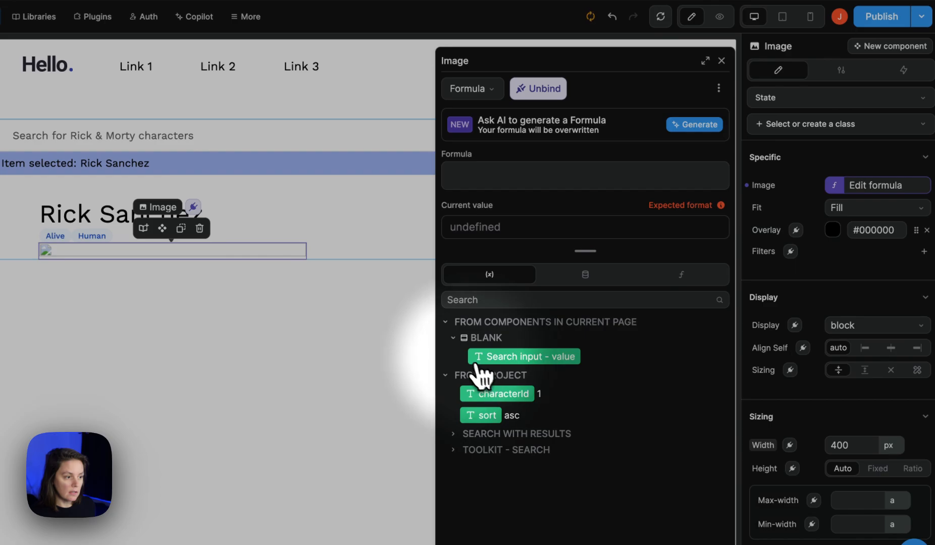
- Bind the card image to itemSelected's image field, completing the card bindings
left_click(517, 434)
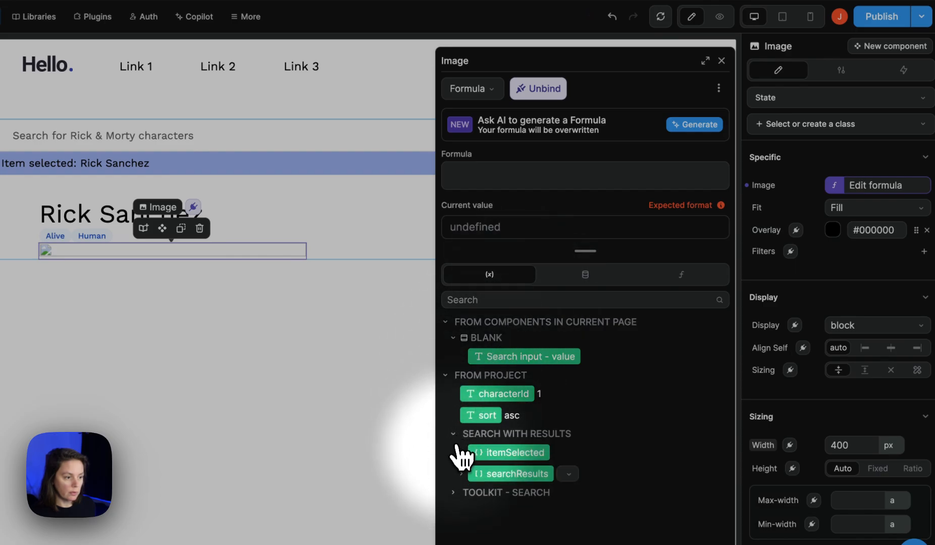
left_click(460, 453)
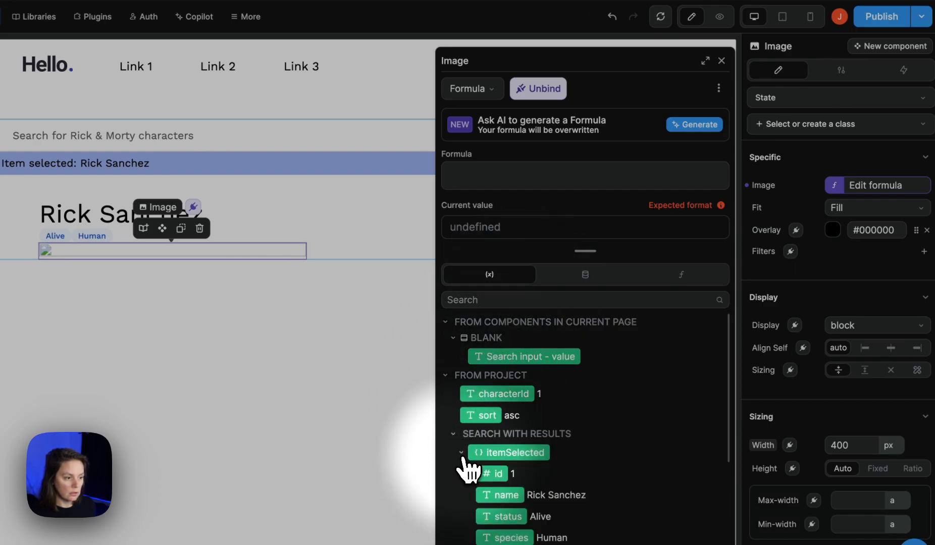
scroll("down", 3)
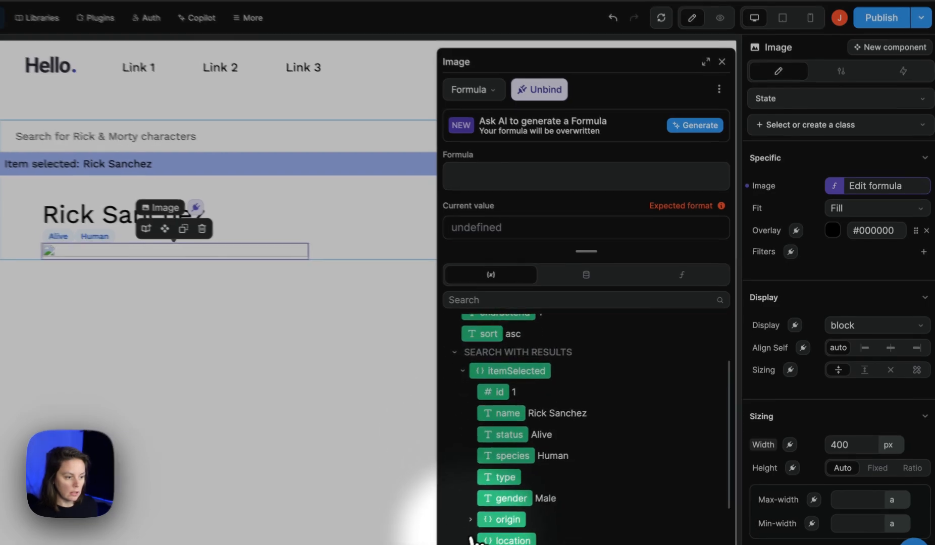
left_click(579, 496)
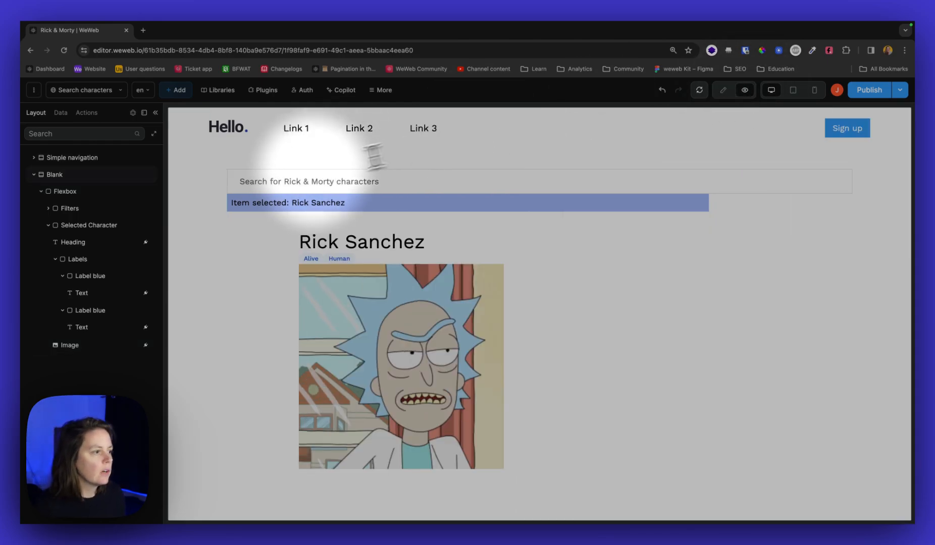
mouse_move(304, 185)
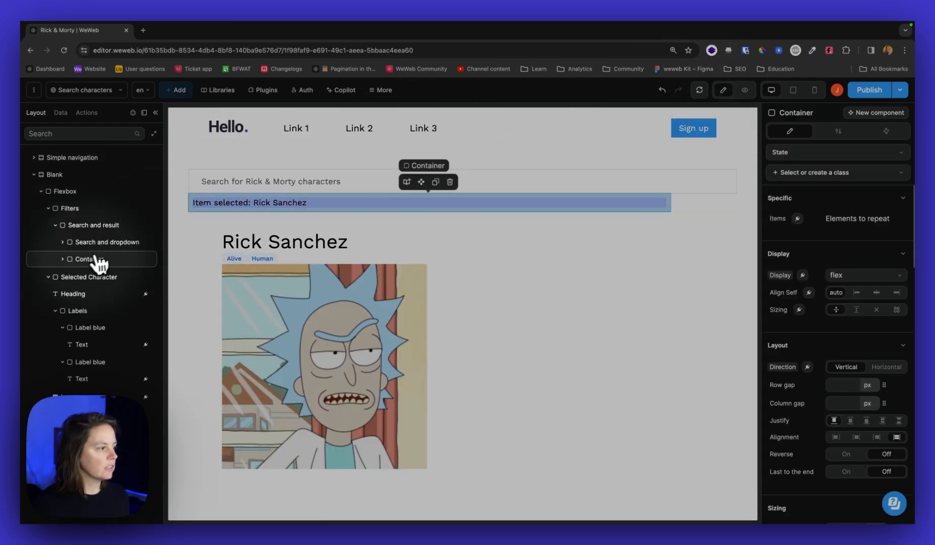
- Delete the Item selected bar, then preview and choose Alan Rails after searching 'alan'
left_click(89, 259)
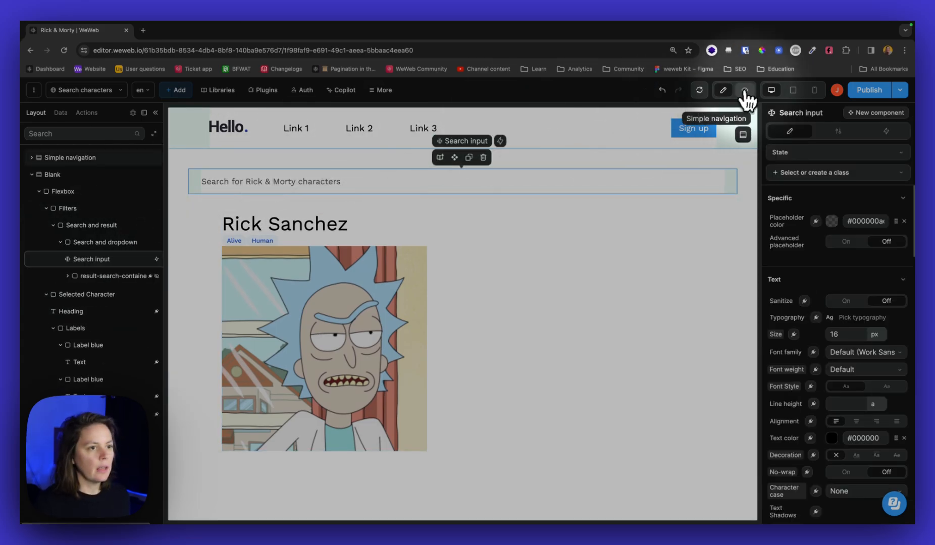
left_click(744, 90)
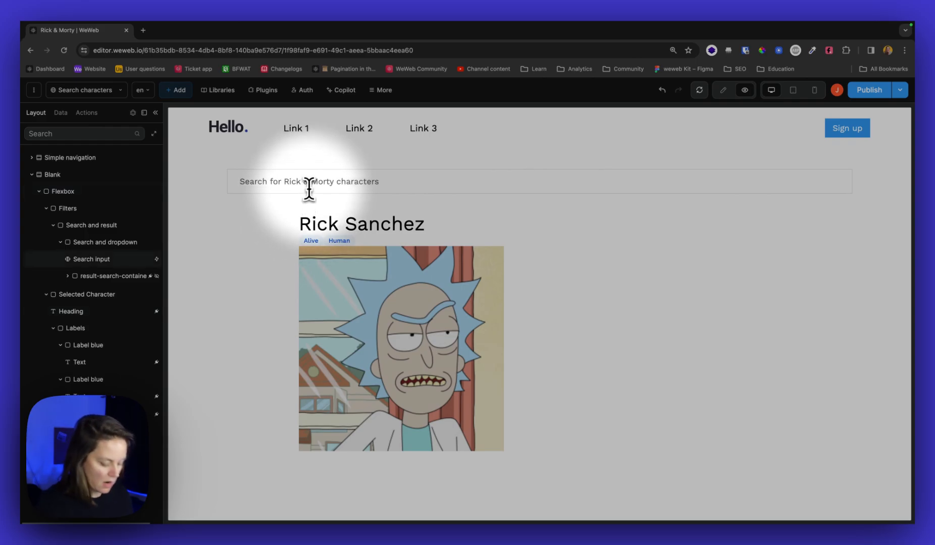
type("jane")
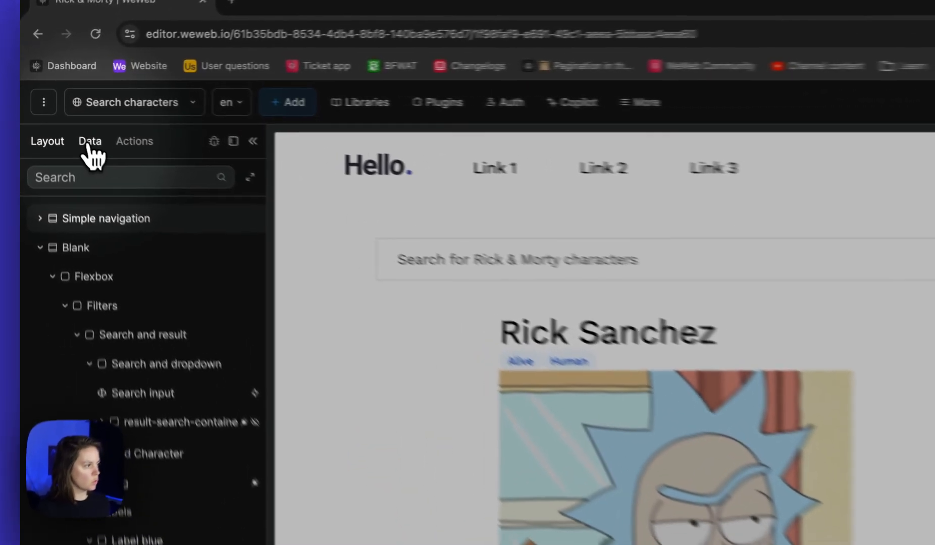
left_click(89, 141)
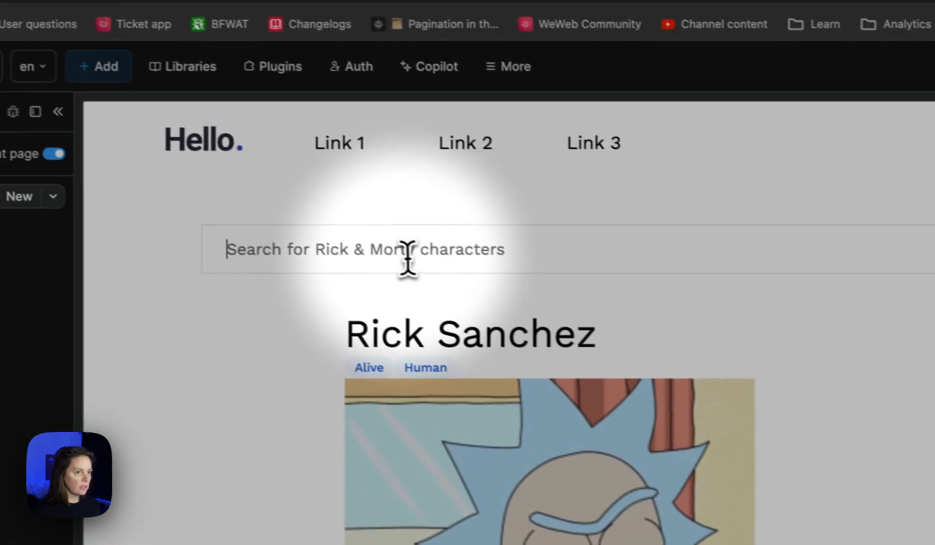
type("alan")
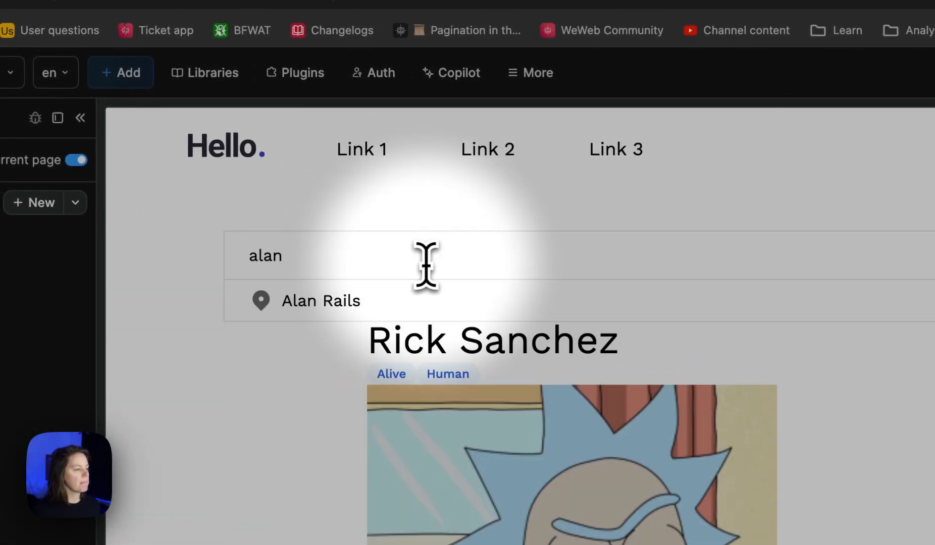
left_click(321, 301)
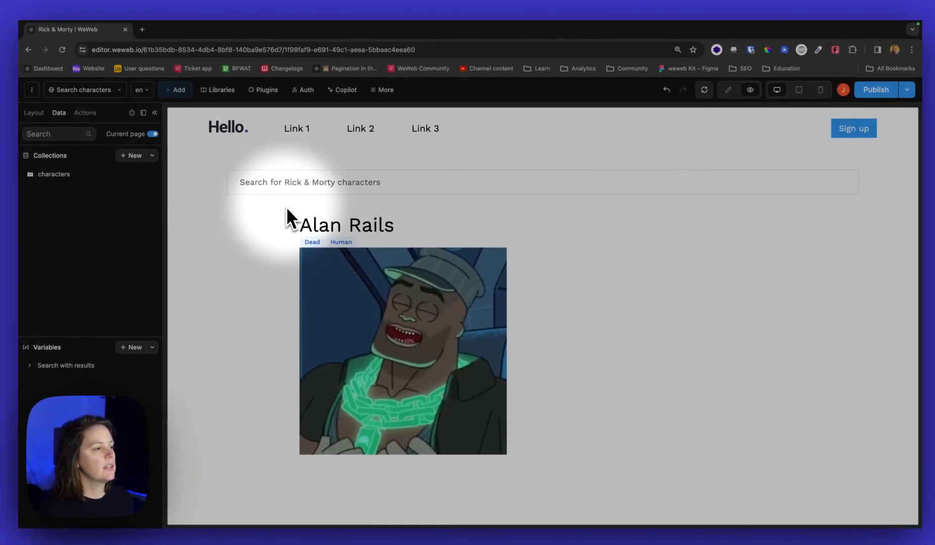
type("a")
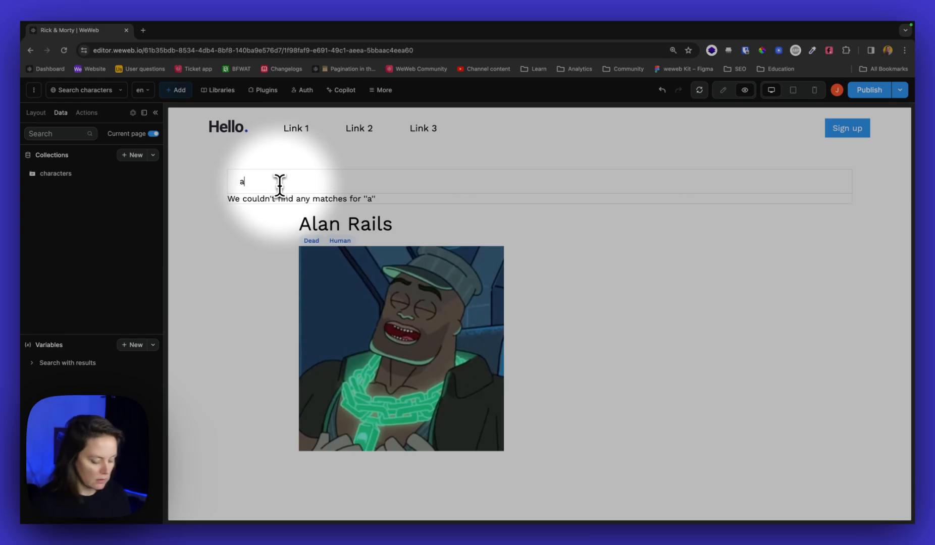
- Give the result row image a 30 px width bound to item.data.image
type("lan")
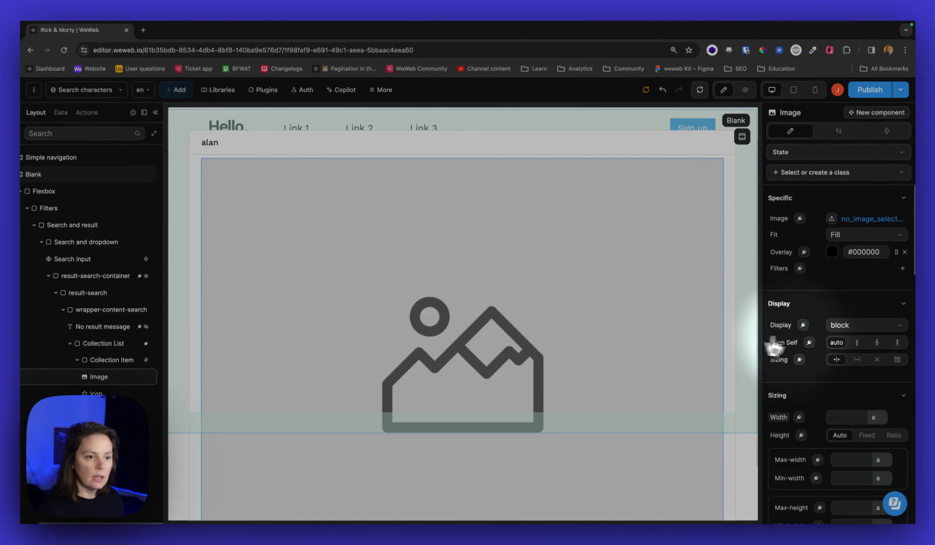
scroll("down", 3)
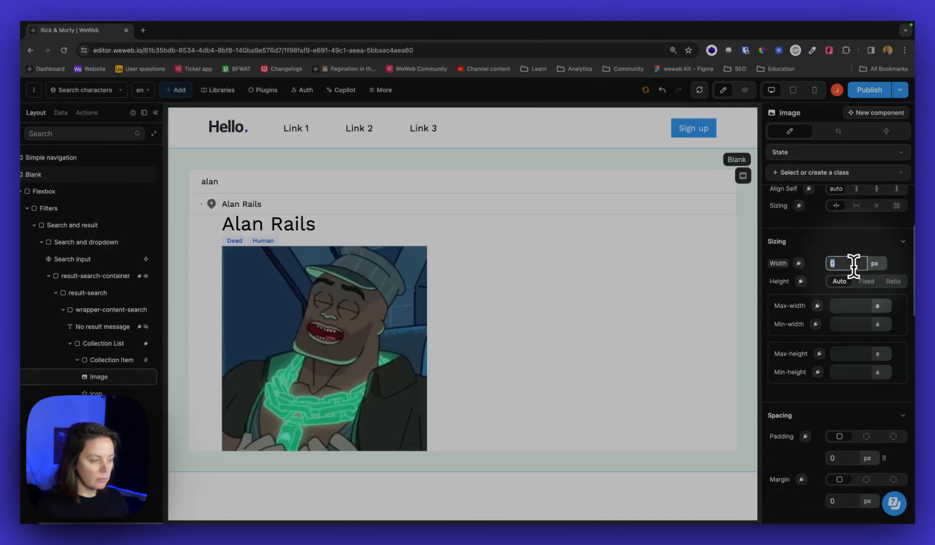
type("30")
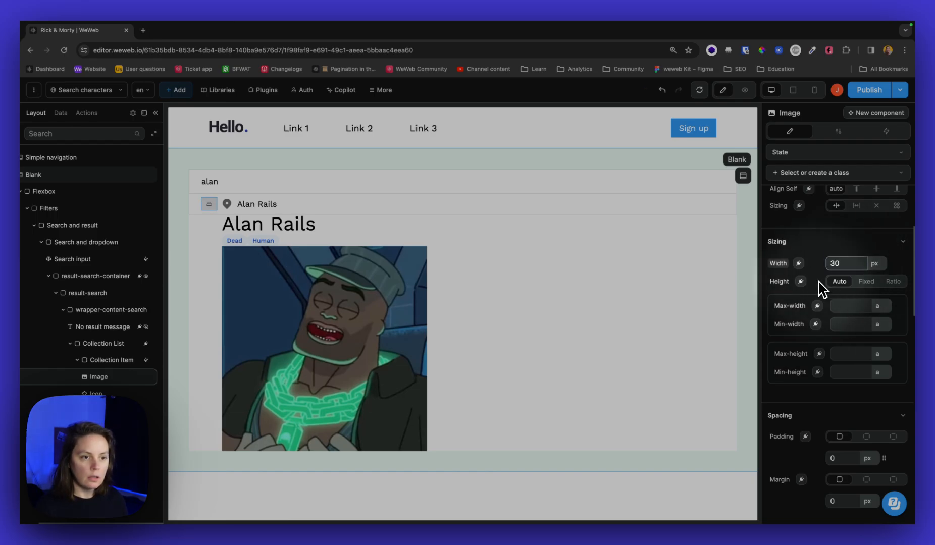
scroll("down", 3)
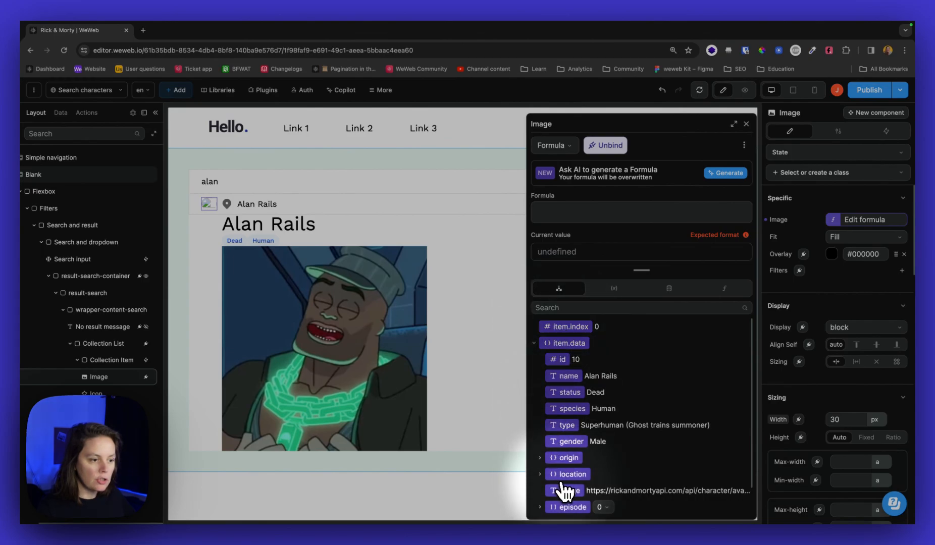
mouse_move(569, 492)
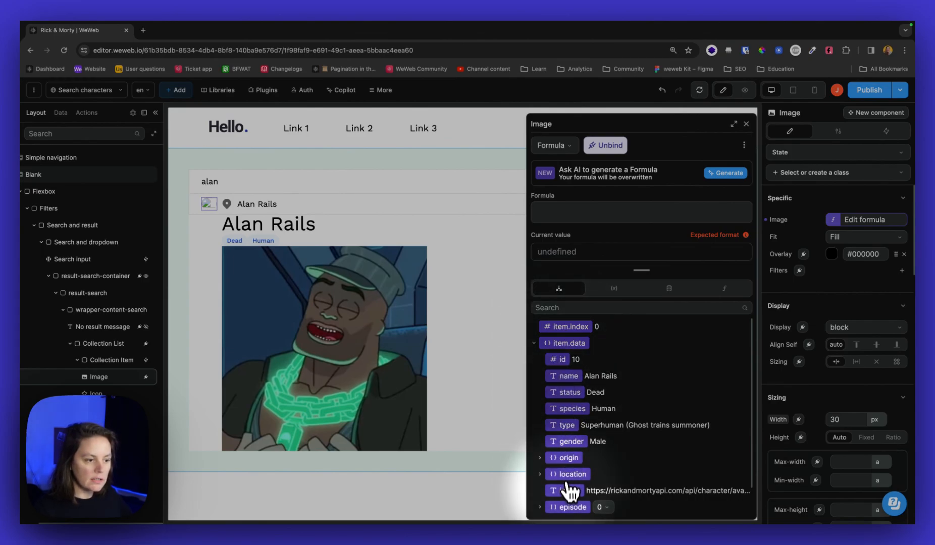
left_click(572, 490)
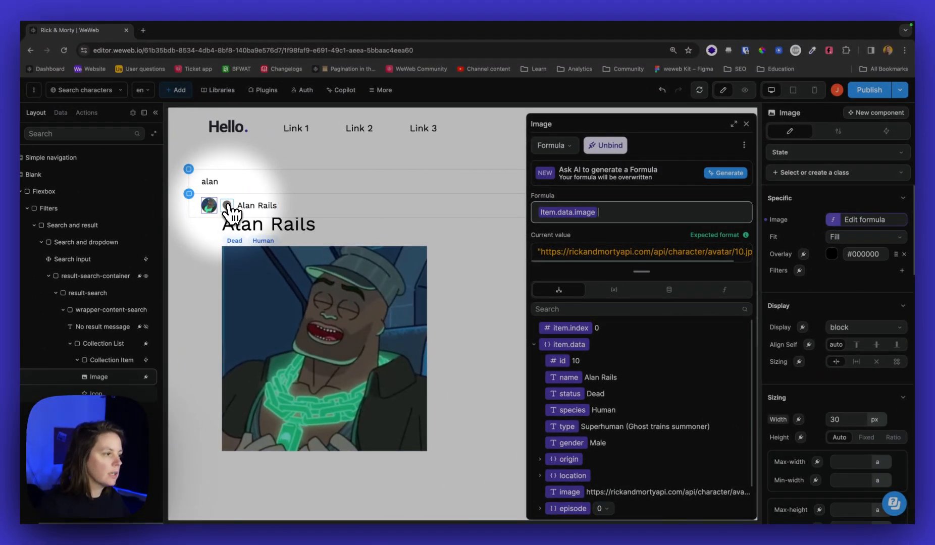
left_click(256, 205)
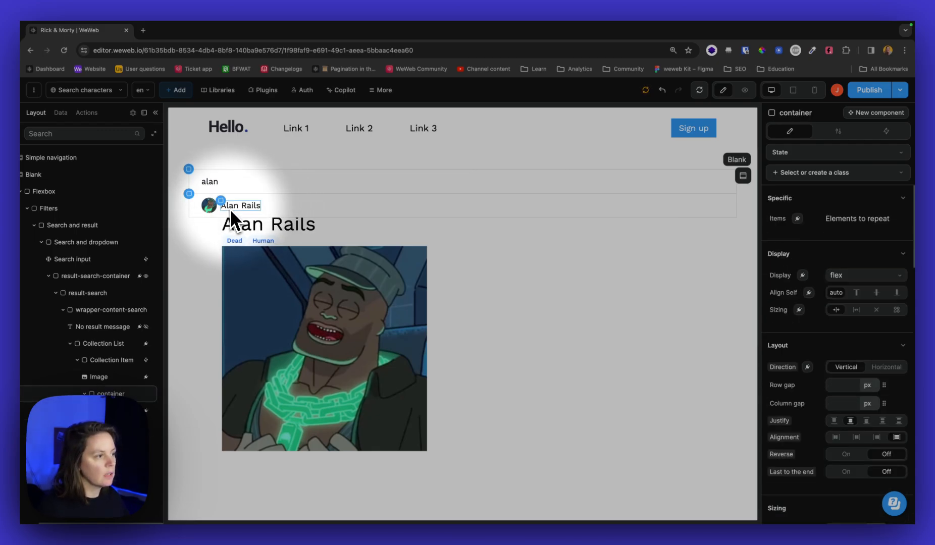
- Set the result name text to 700 - Bold and test by searching 'smith'
left_click(240, 205)
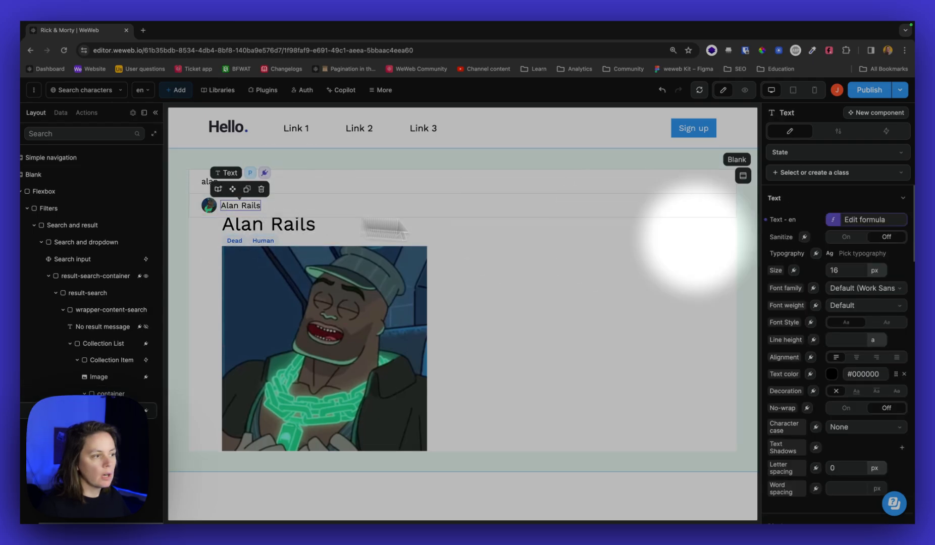
mouse_move(859, 292)
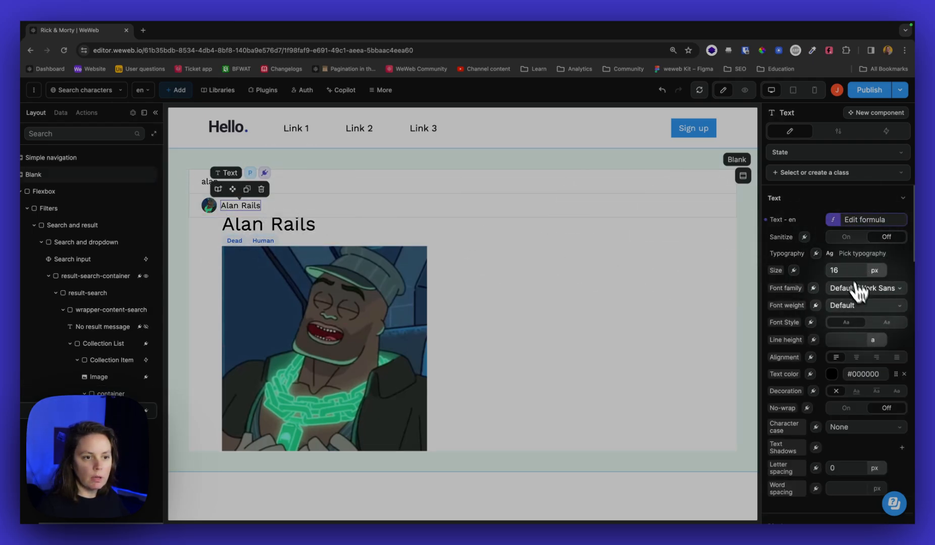
left_click(865, 305)
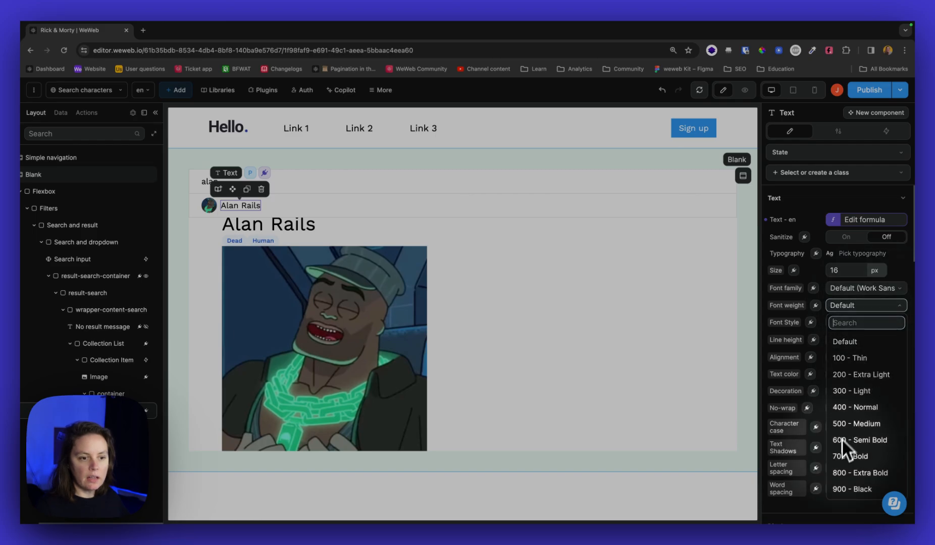
left_click(860, 440)
type("be")
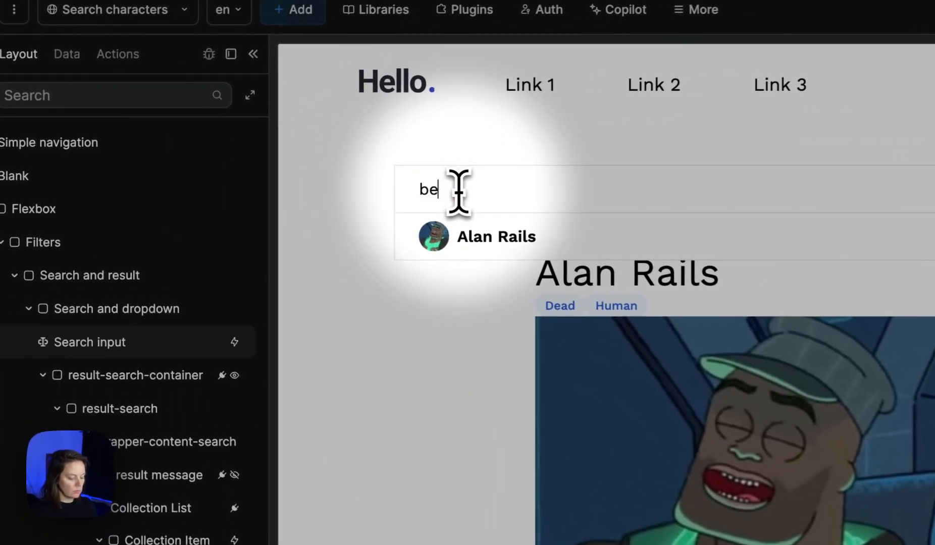
type("ss")
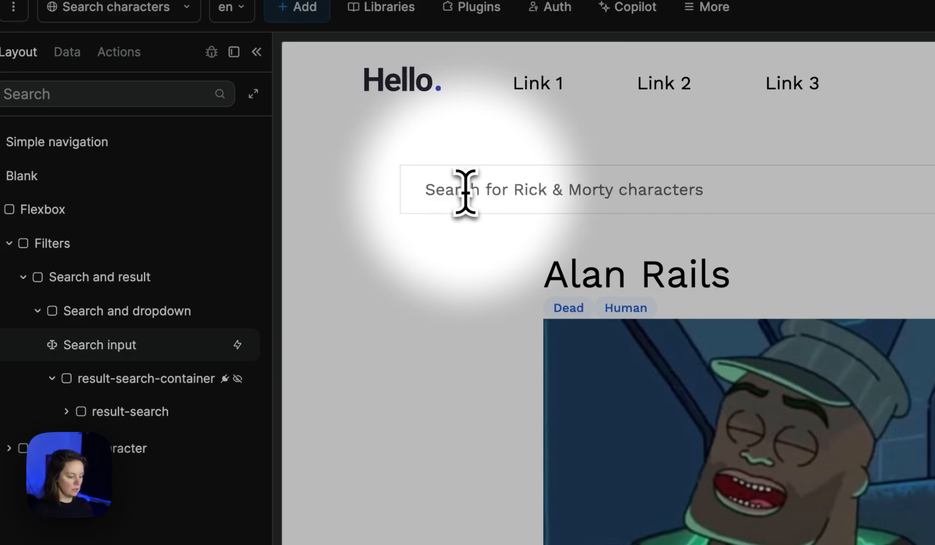
type("smith")
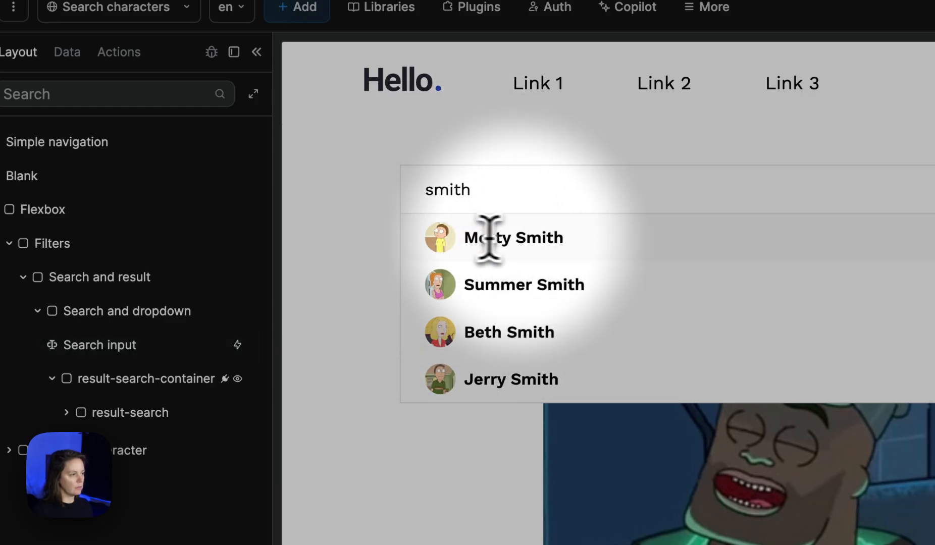
mouse_move(435, 238)
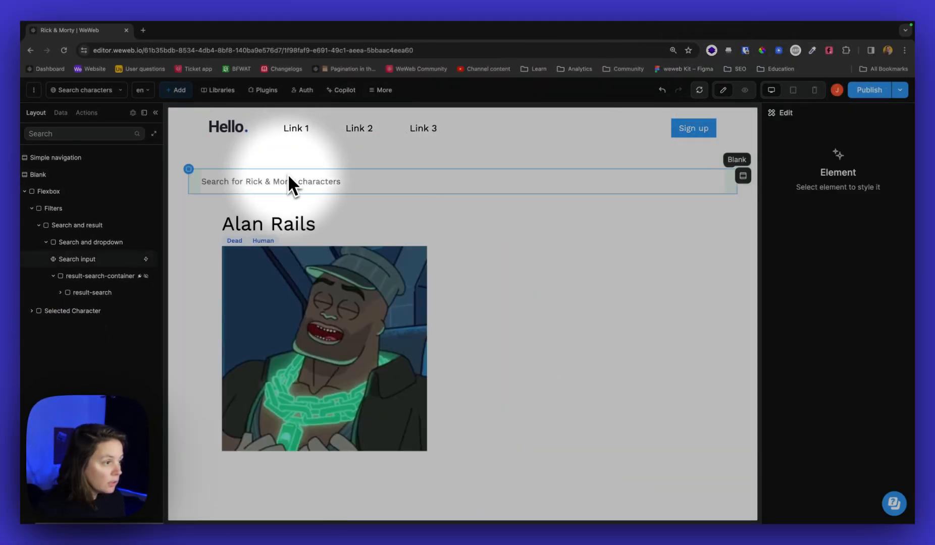
- Set the search input's border colour to #A187F7
left_click(271, 182)
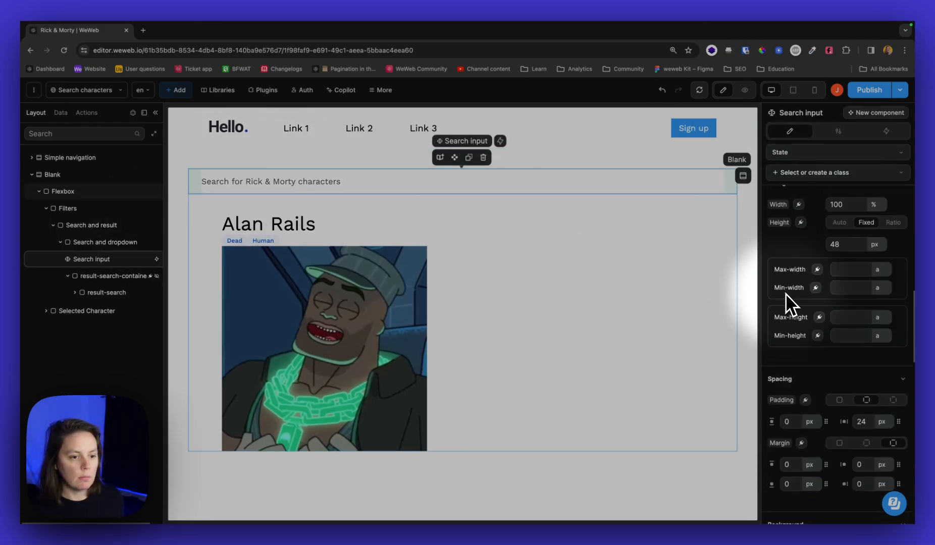
scroll("down", 3)
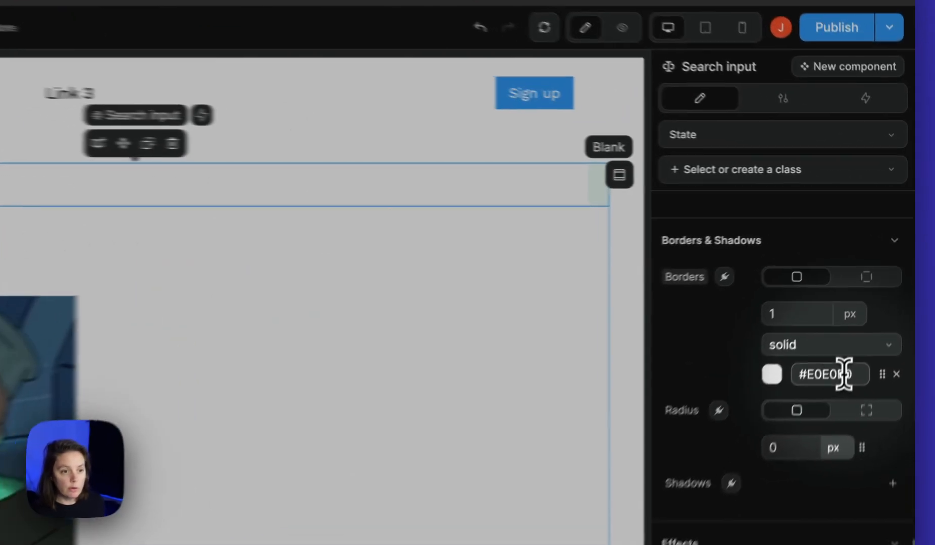
left_click(771, 374)
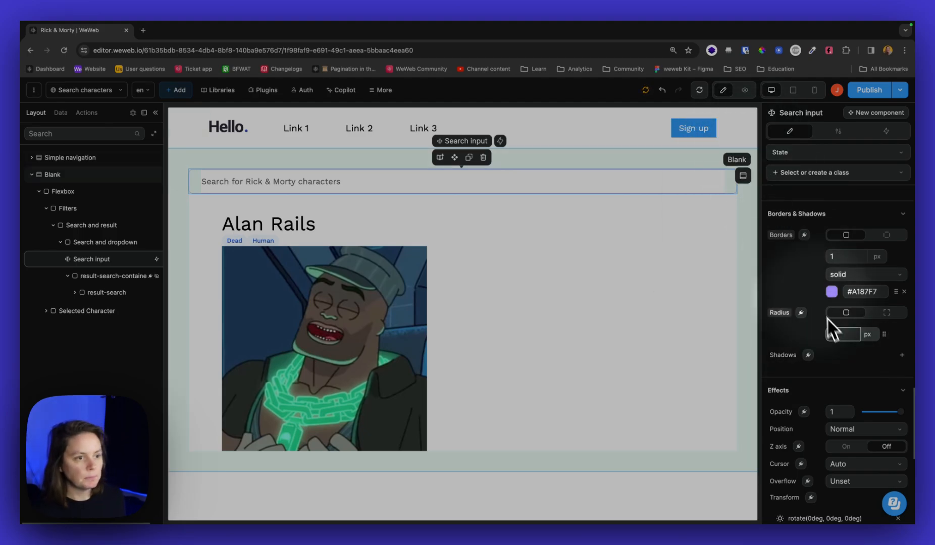
- Set the search input's width to a fixed 400 px
scroll("up", 3)
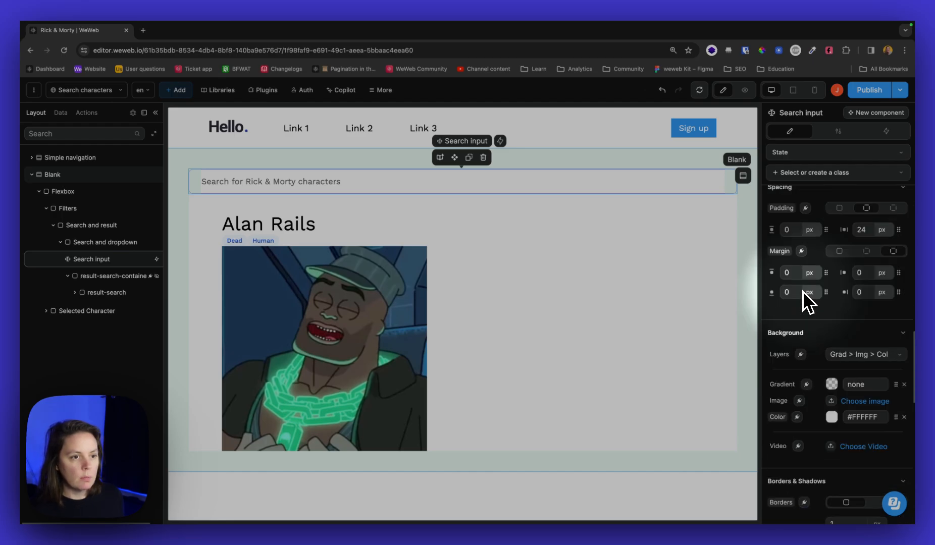
scroll("up", 3)
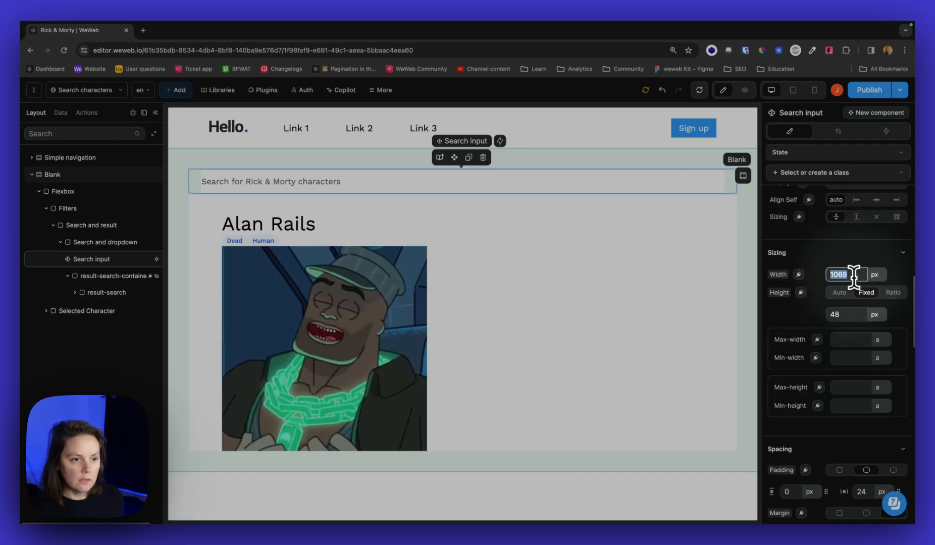
type("400")
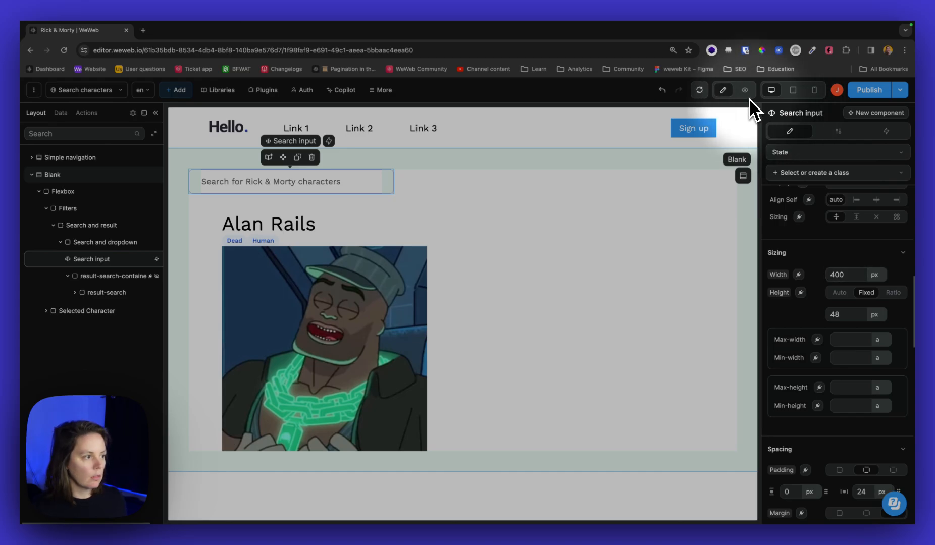
left_click(722, 90)
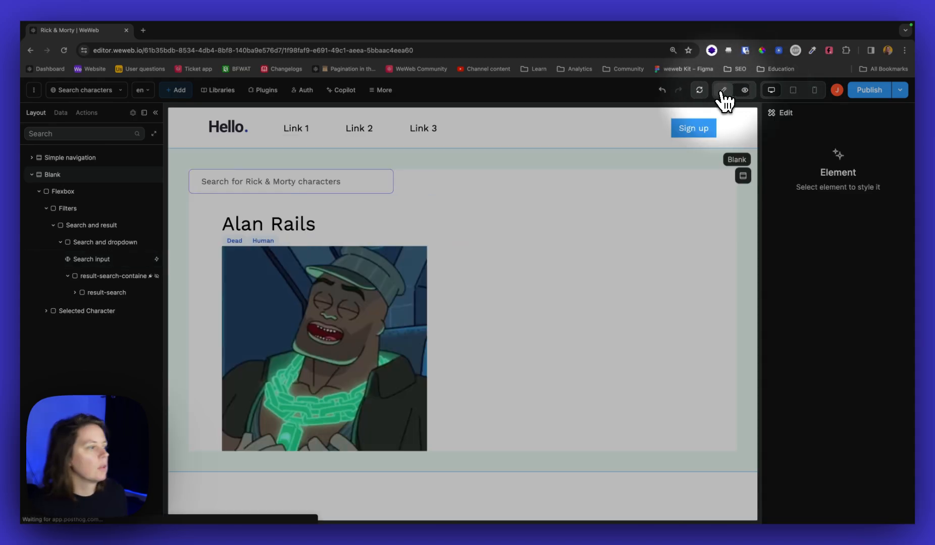
- Center the search input, Selected Character card and Dead/Human labels, then preview the page
left_click(105, 242)
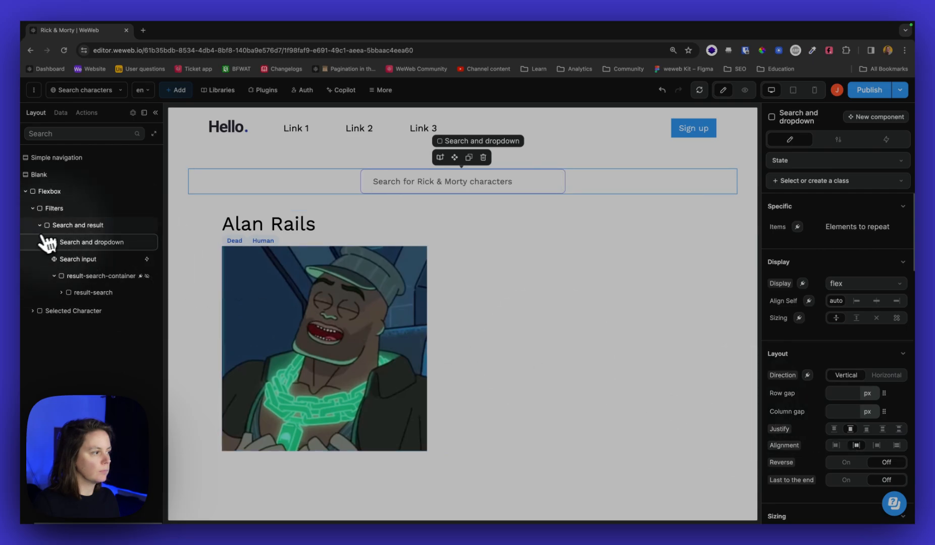
left_click(89, 260)
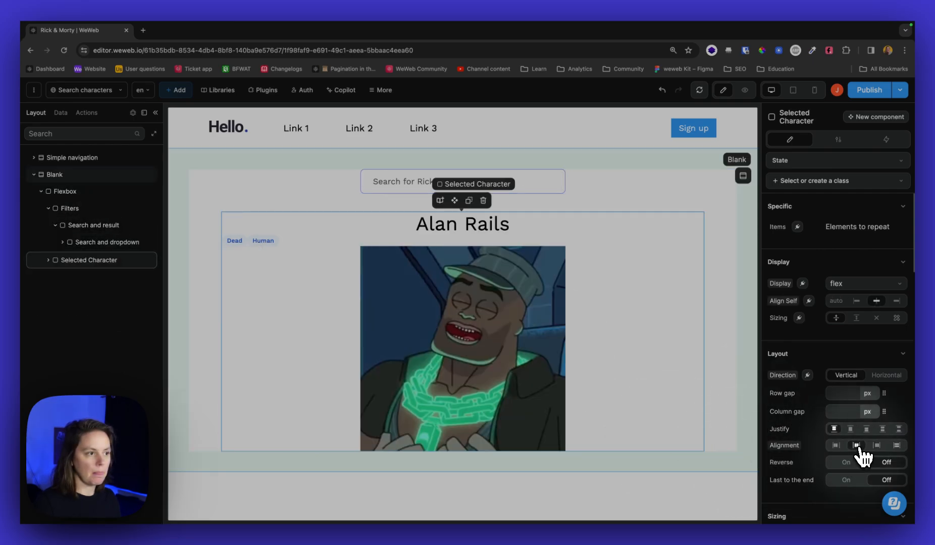
left_click(40, 260)
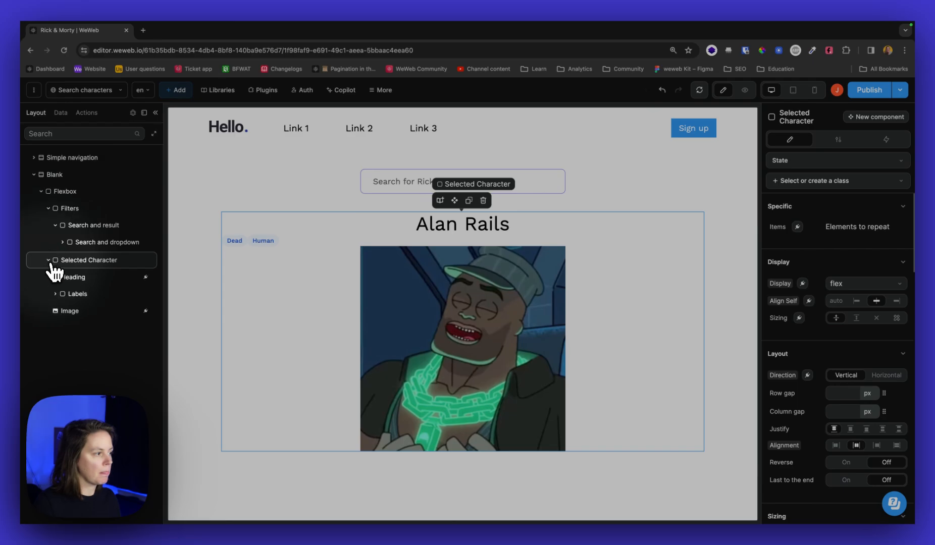
left_click(77, 293)
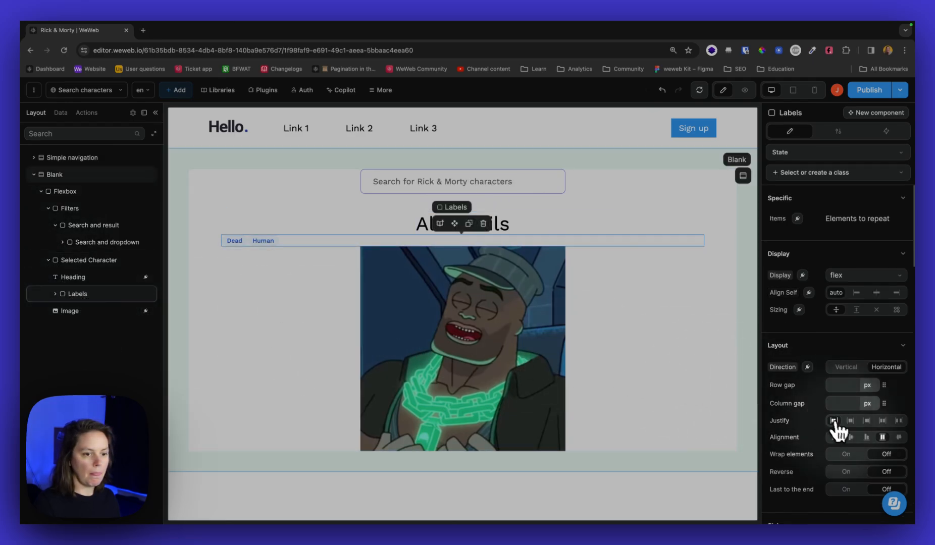
left_click(744, 90)
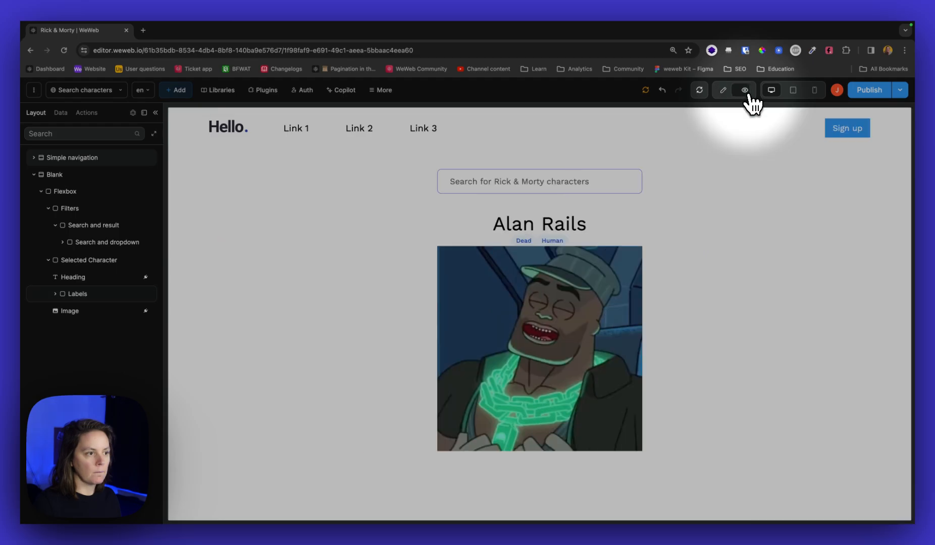